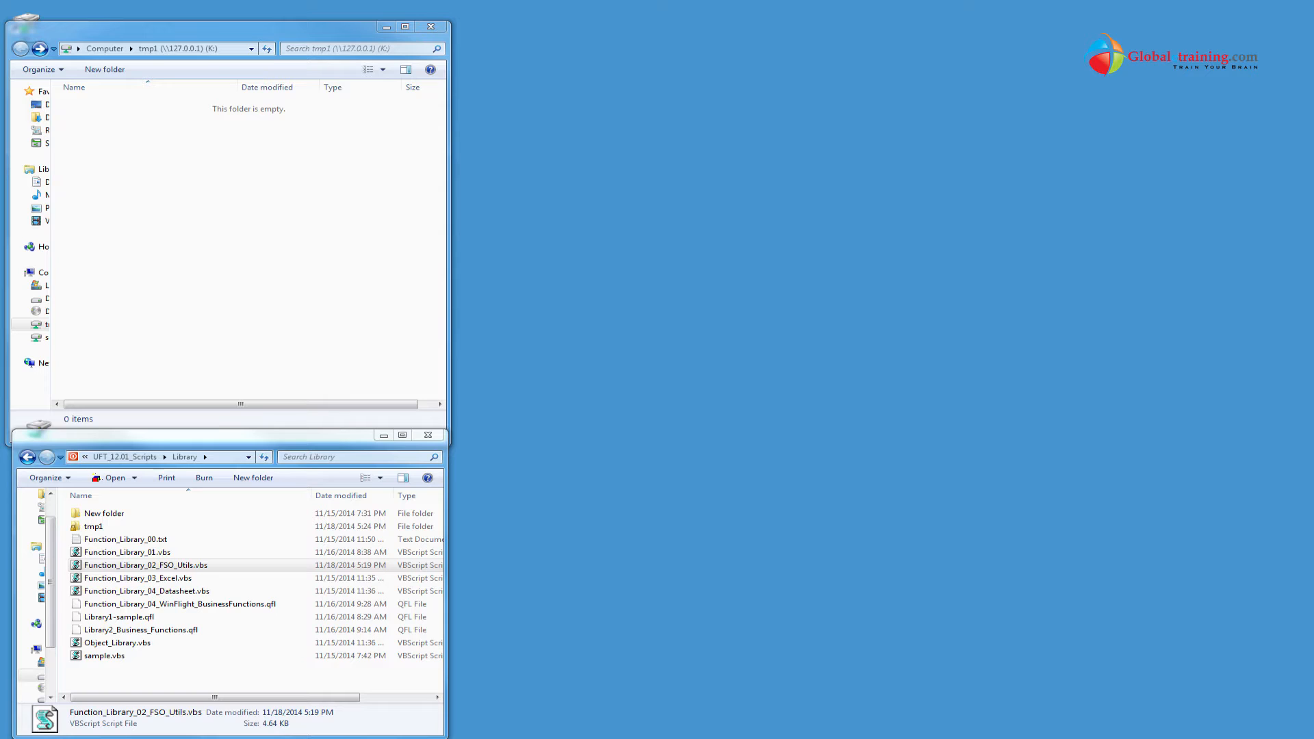
Load Function_Library_02_FSO_Utils.vbs from the Library folder into UFT
{"action": "double_click", "coordinate": [145, 564]}
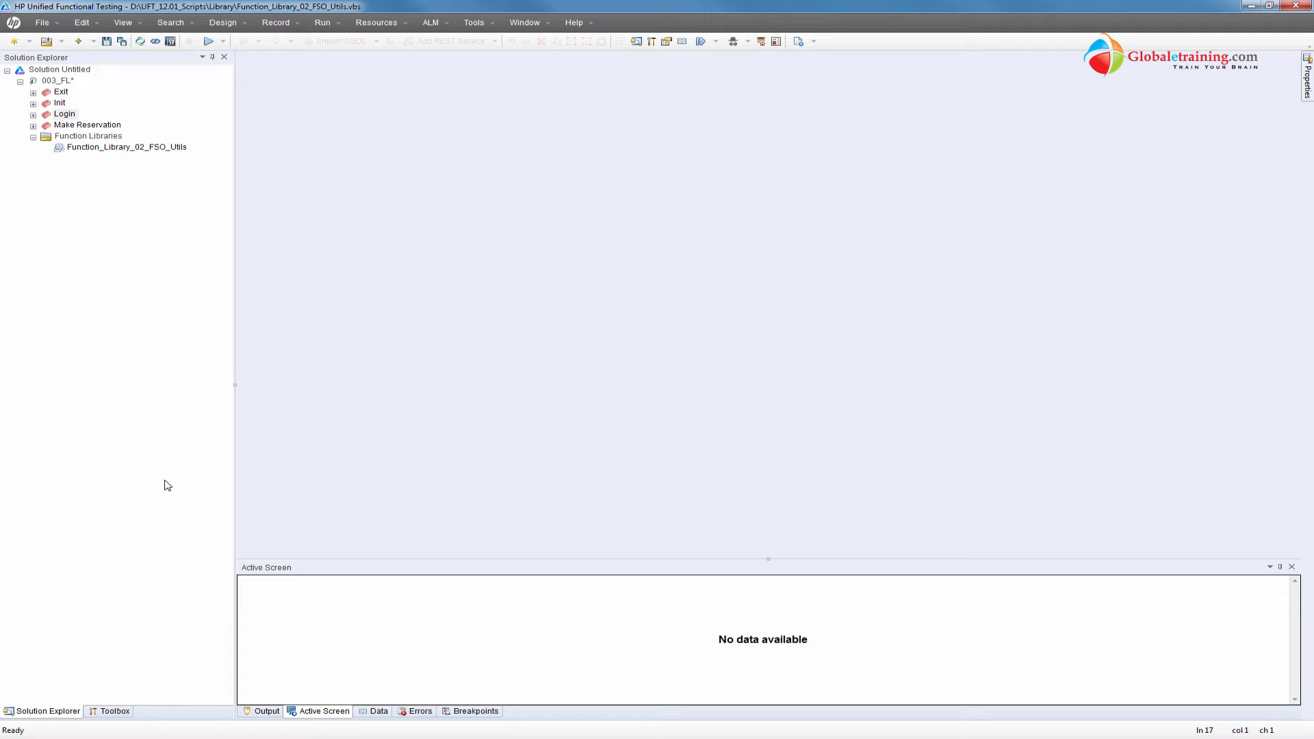
{"action": "mouse_move", "coordinate": [202, 319]}
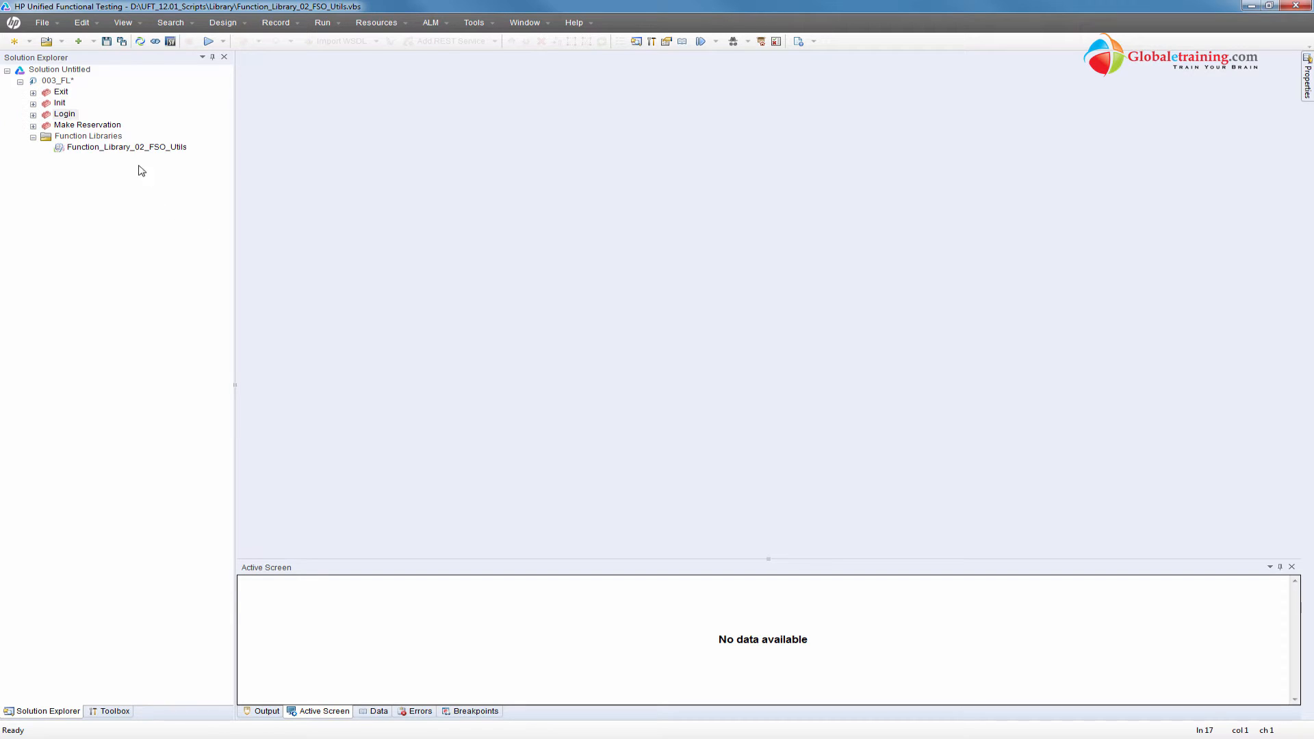
Remove Function_Library_02_FSO_Utils from 003_FL and show its Init, Login, Make Reservation, Exit flow
{"action": "right_click", "coordinate": [126, 146]}
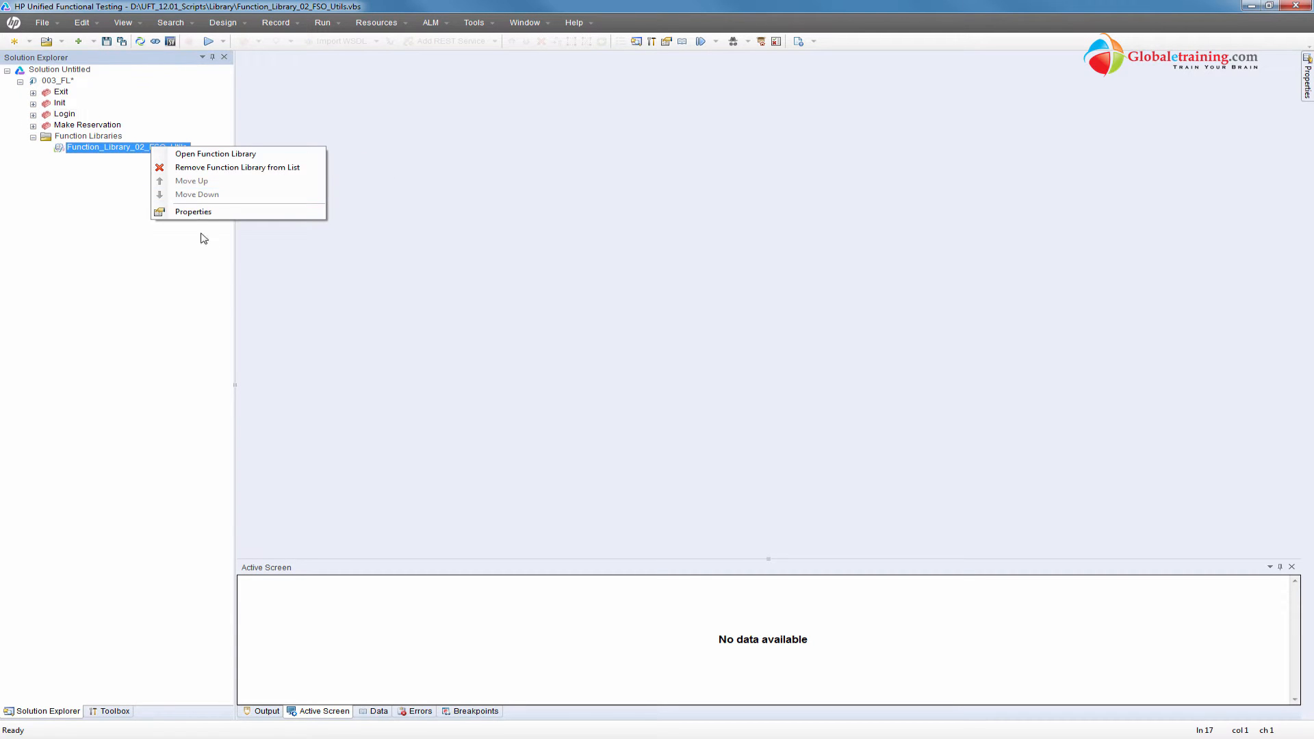
{"action": "left_click", "coordinate": [237, 167]}
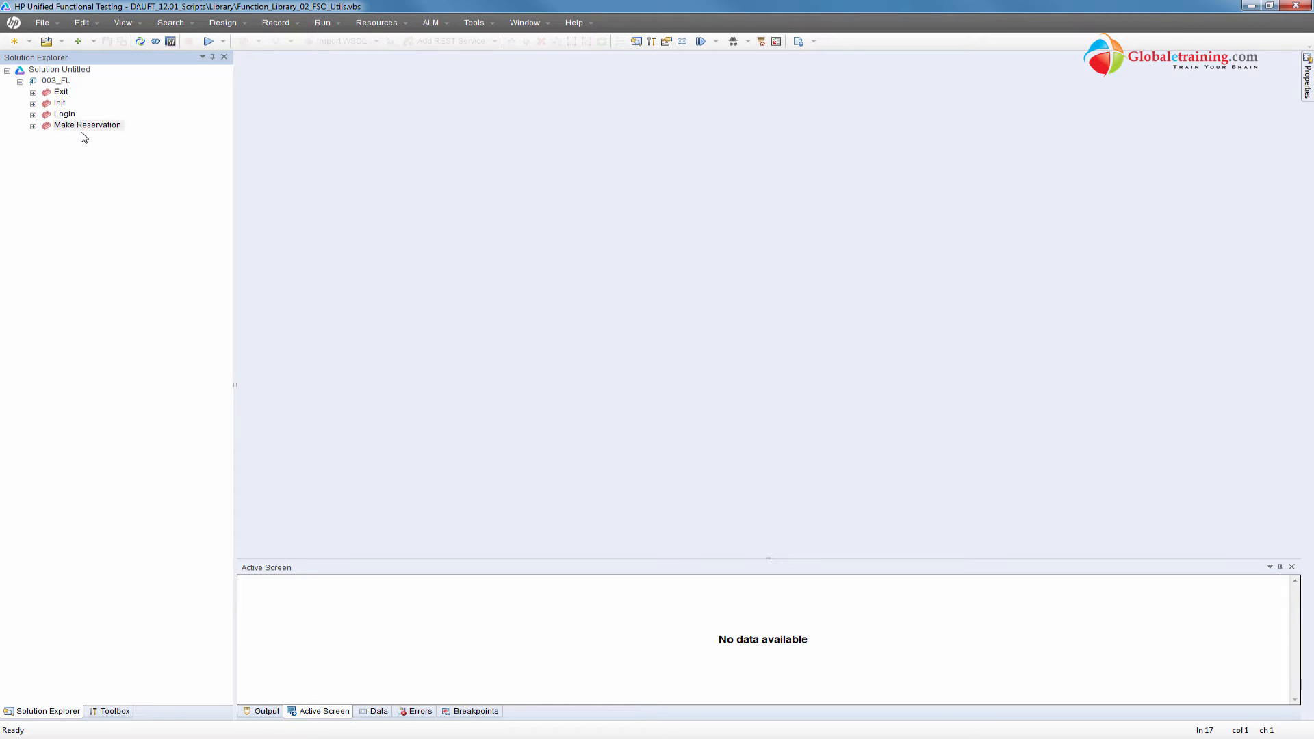
{"action": "left_click", "coordinate": [60, 102]}
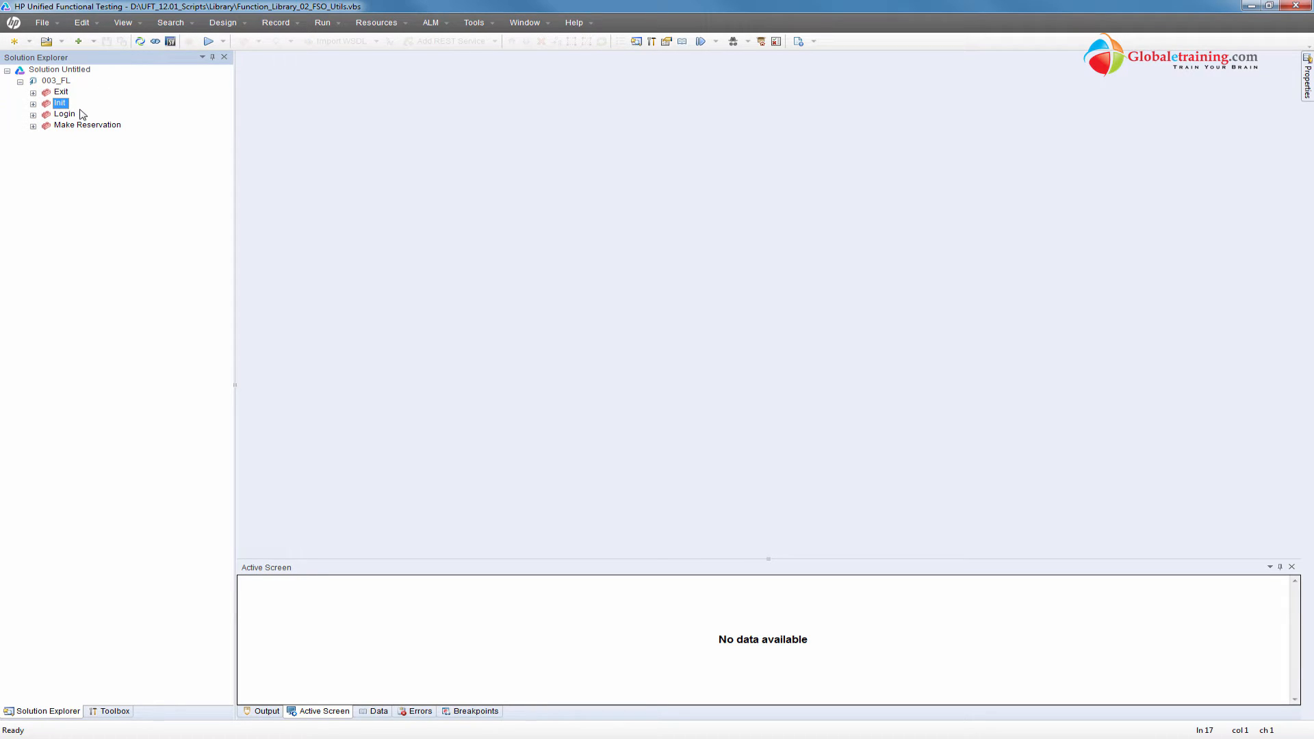
{"action": "left_click", "coordinate": [86, 125]}
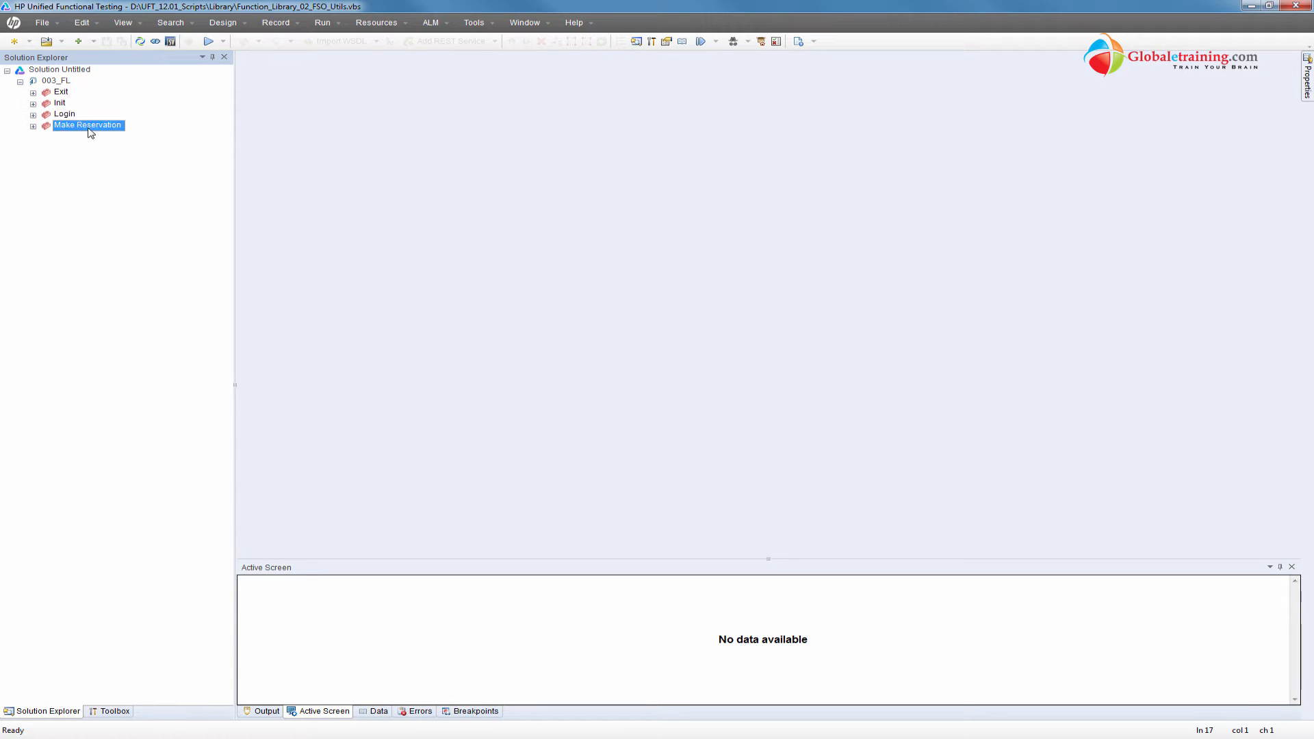
{"action": "left_click", "coordinate": [60, 91]}
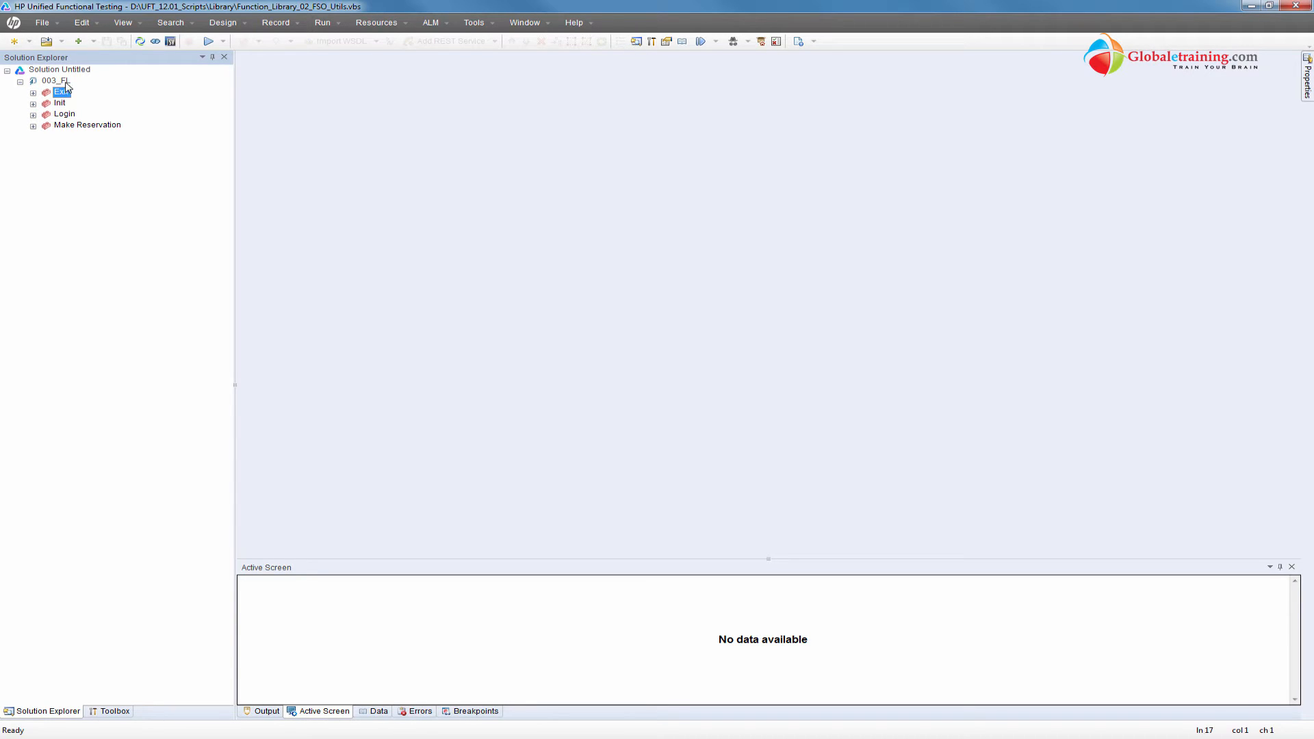
{"action": "double_click", "coordinate": [54, 80]}
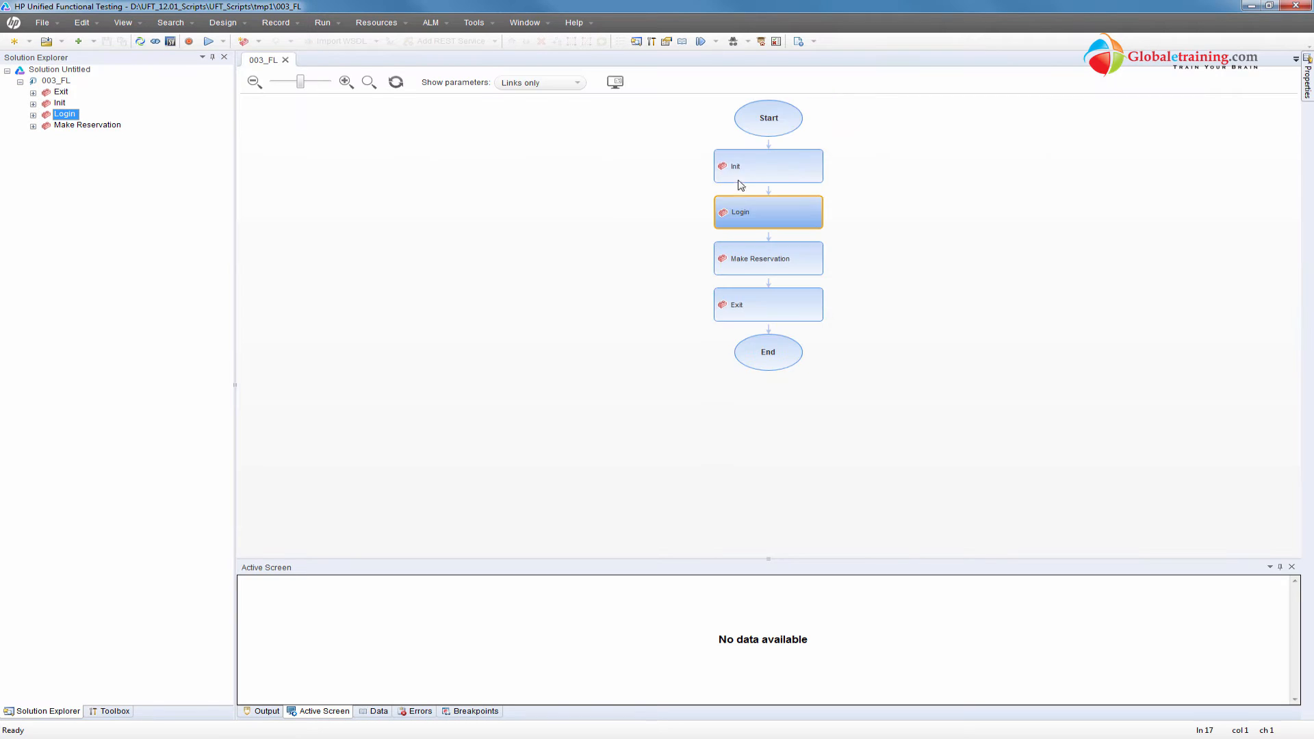
{"action": "mouse_move", "coordinate": [294, 265]}
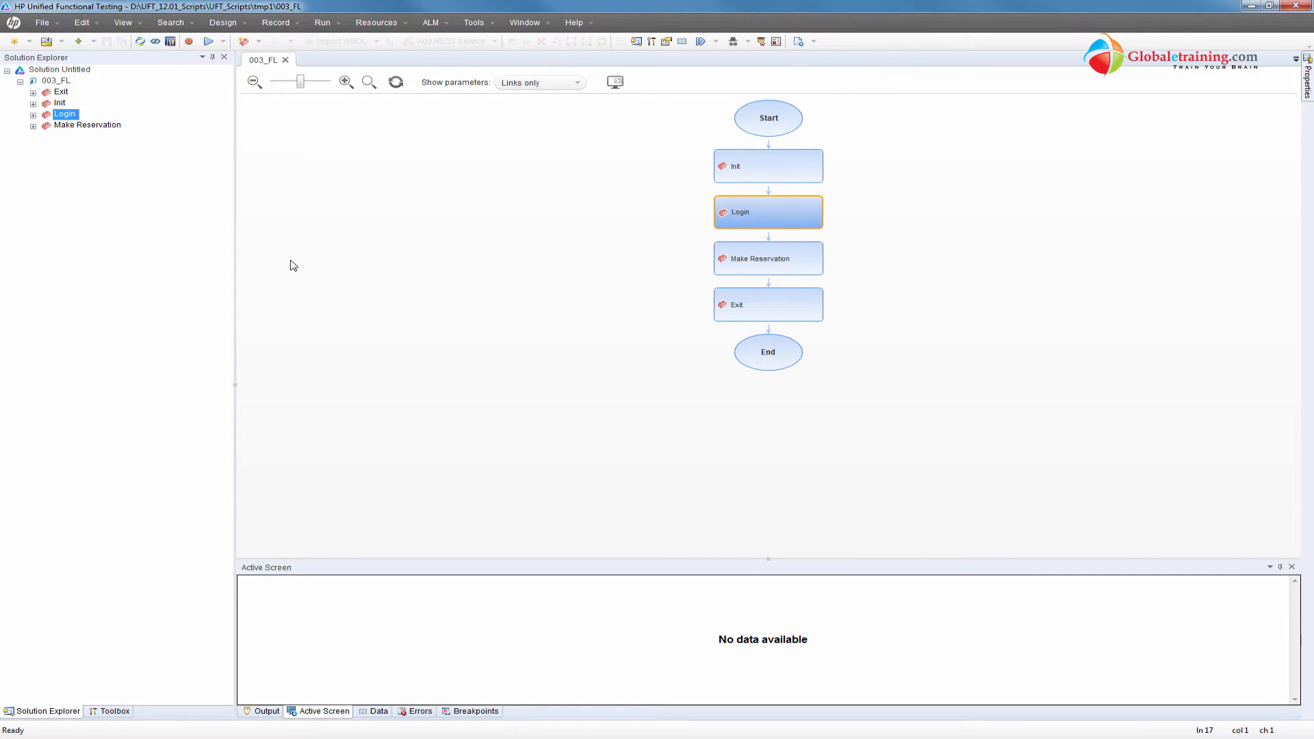
{"action": "left_click", "coordinate": [61, 91]}
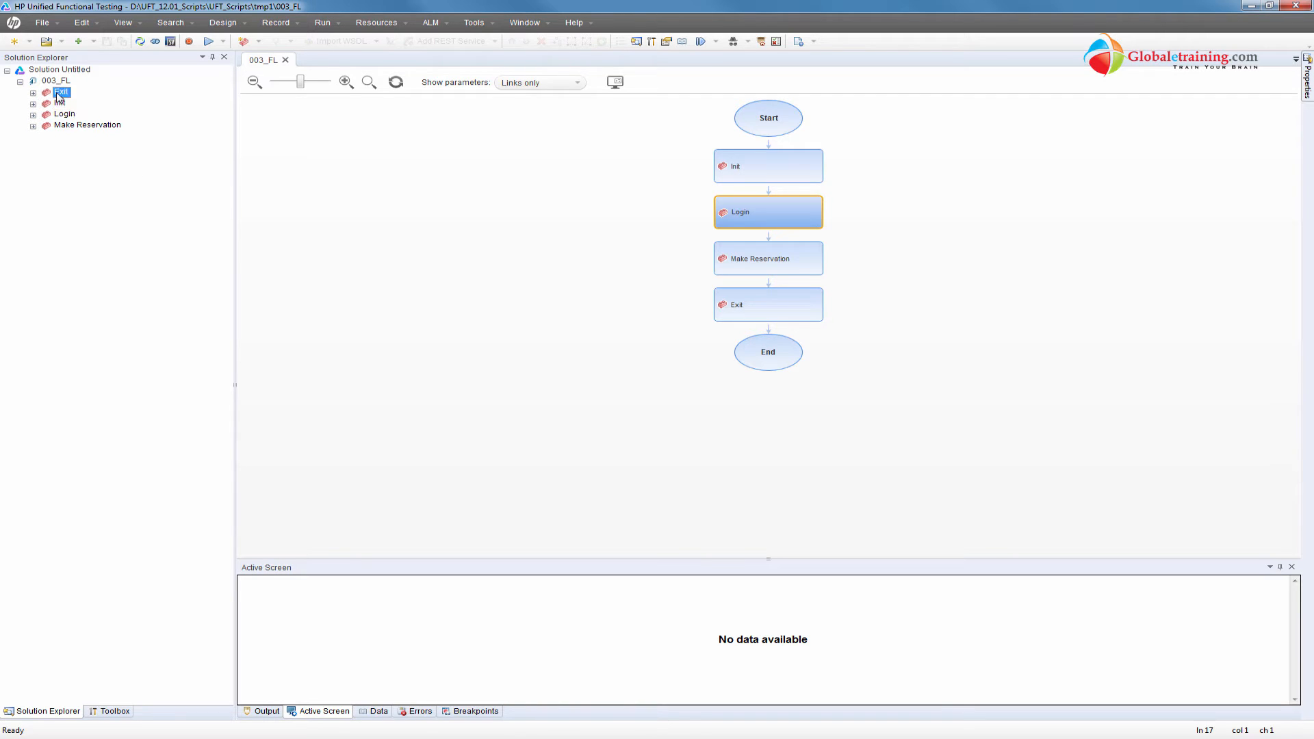
Delete the CreateFolder line from Exit, leaving only the Flight Reservation activate and exit lines
{"action": "double_click", "coordinate": [60, 91]}
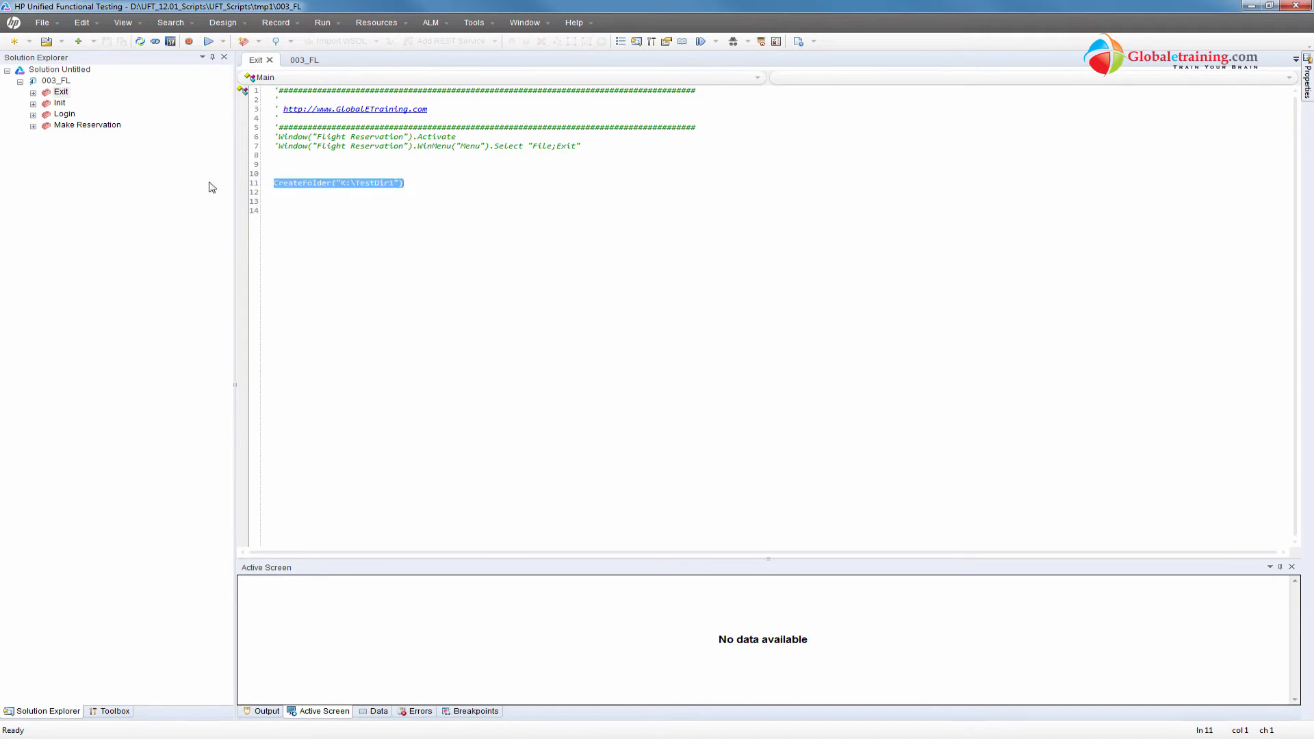
{"action": "key", "text": "Delete"}
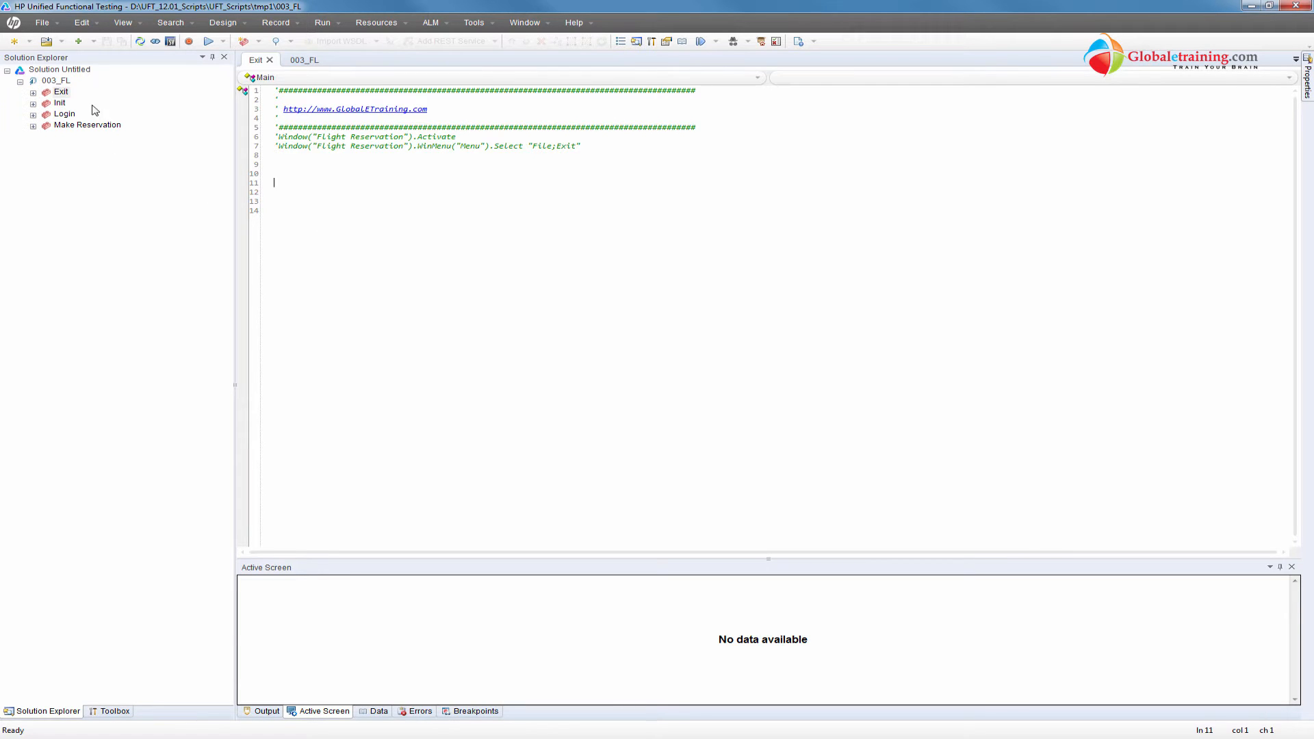
{"action": "left_click", "coordinate": [42, 22]}
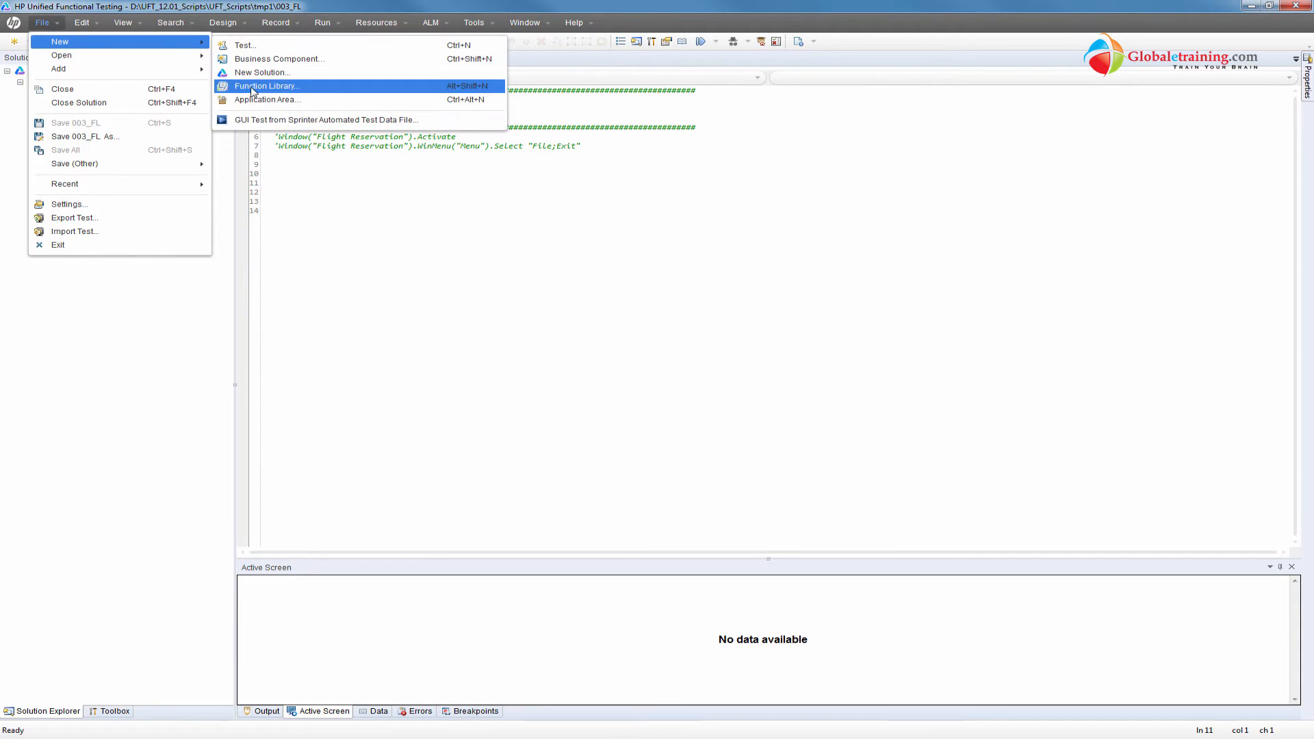
{"action": "mouse_move", "coordinate": [309, 90]}
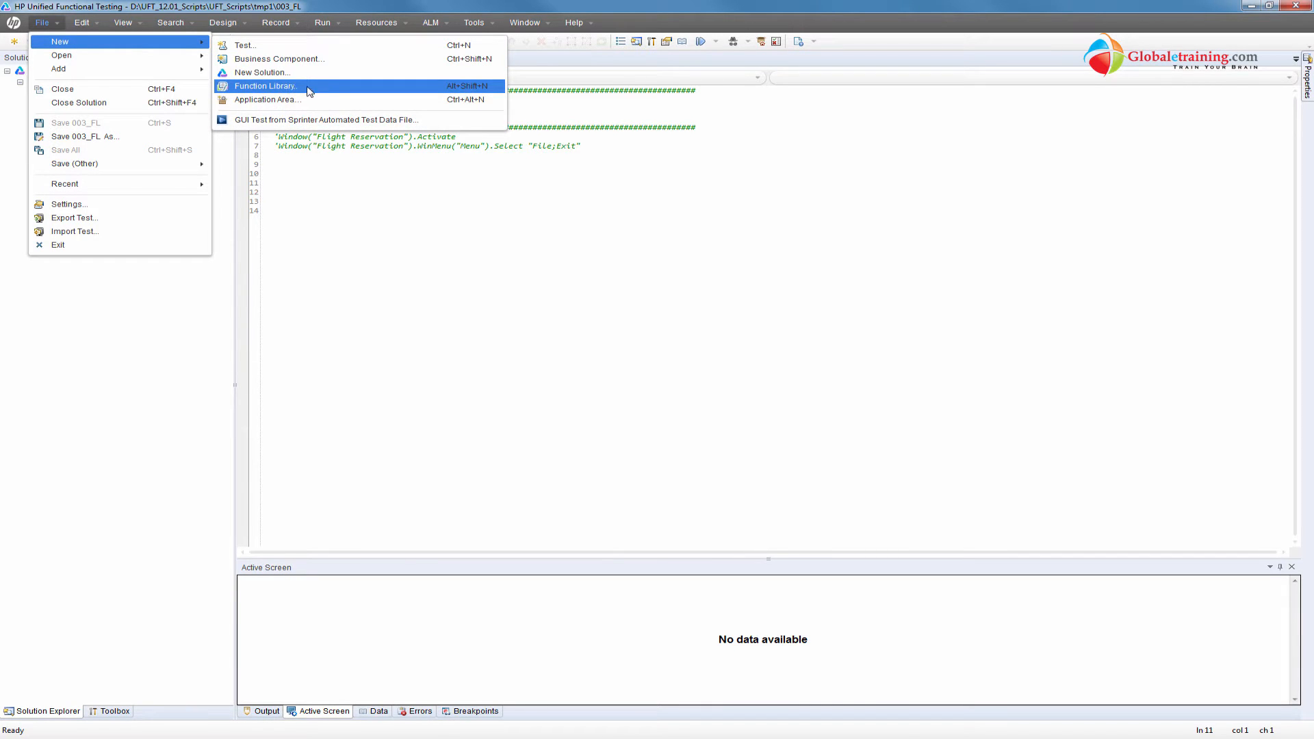
Create an empty function library Library1.txt in UFT_12.01_Scripts\Library\tmp1
{"action": "left_click", "coordinate": [265, 86]}
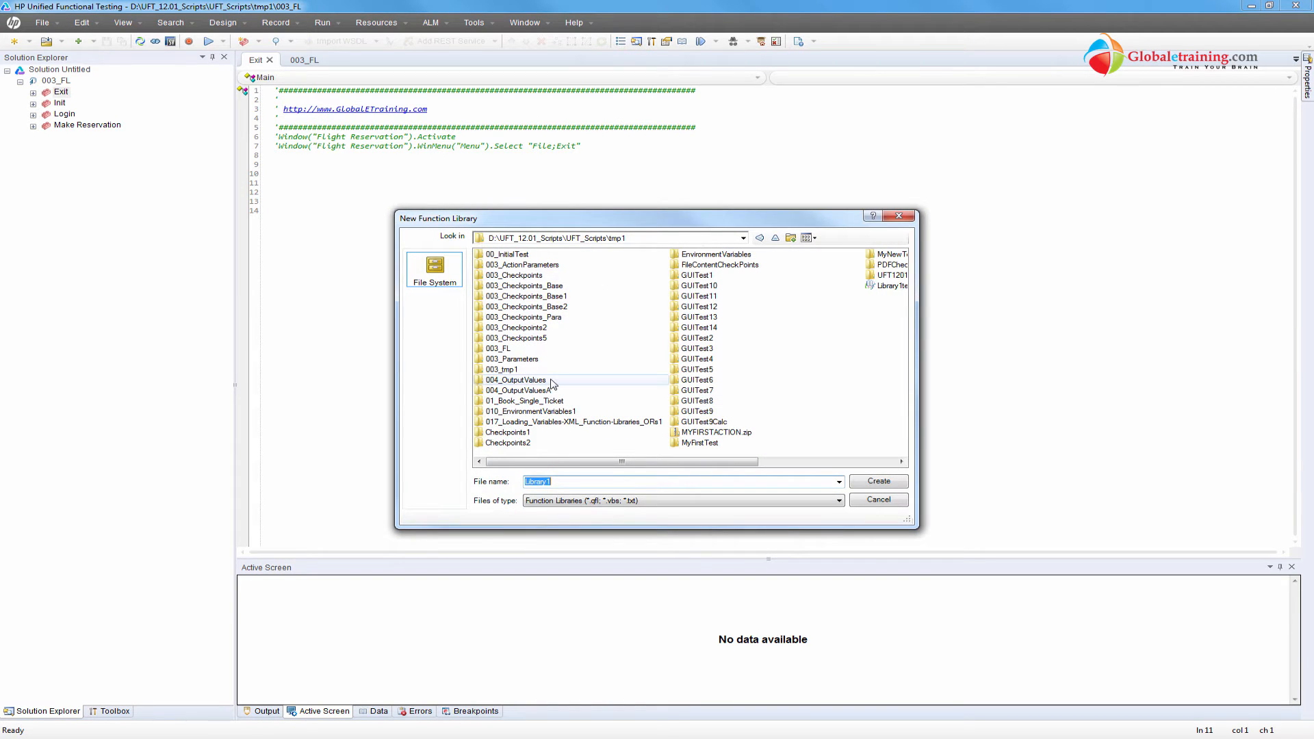
{"action": "left_click", "coordinate": [837, 500]}
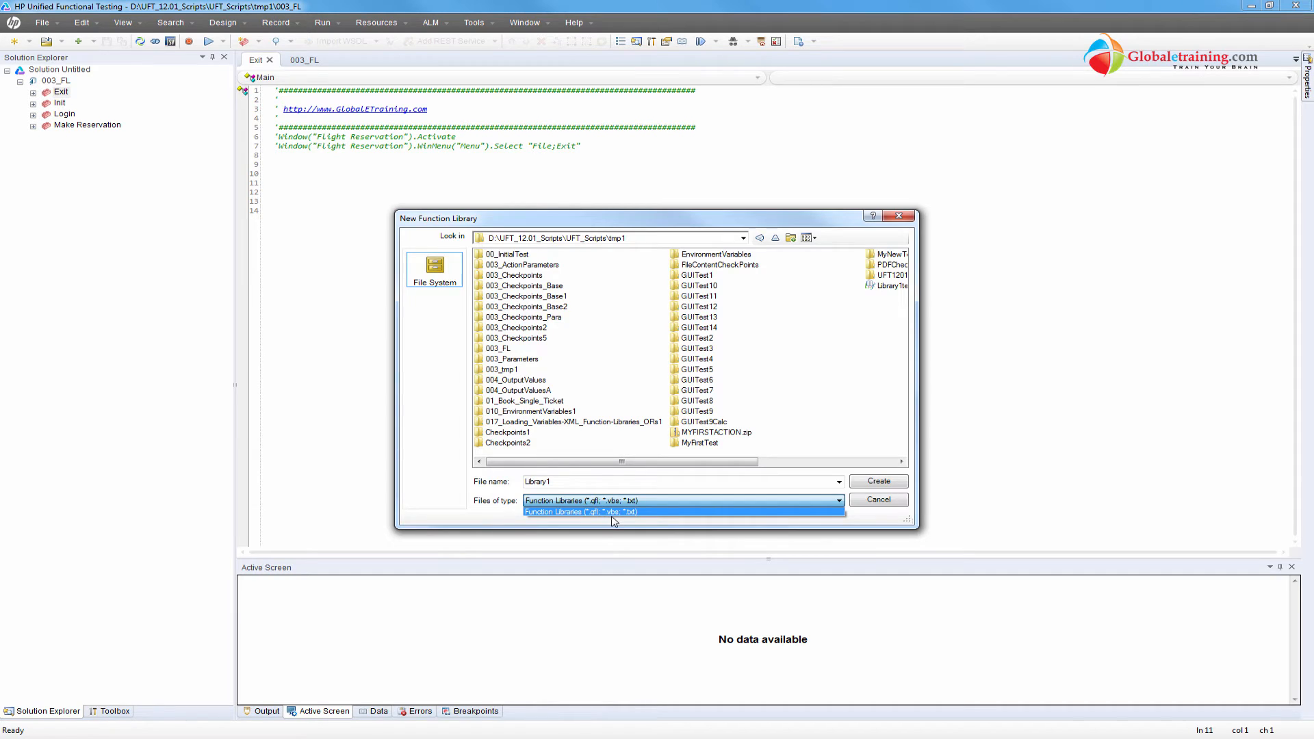
{"action": "mouse_move", "coordinate": [653, 522]}
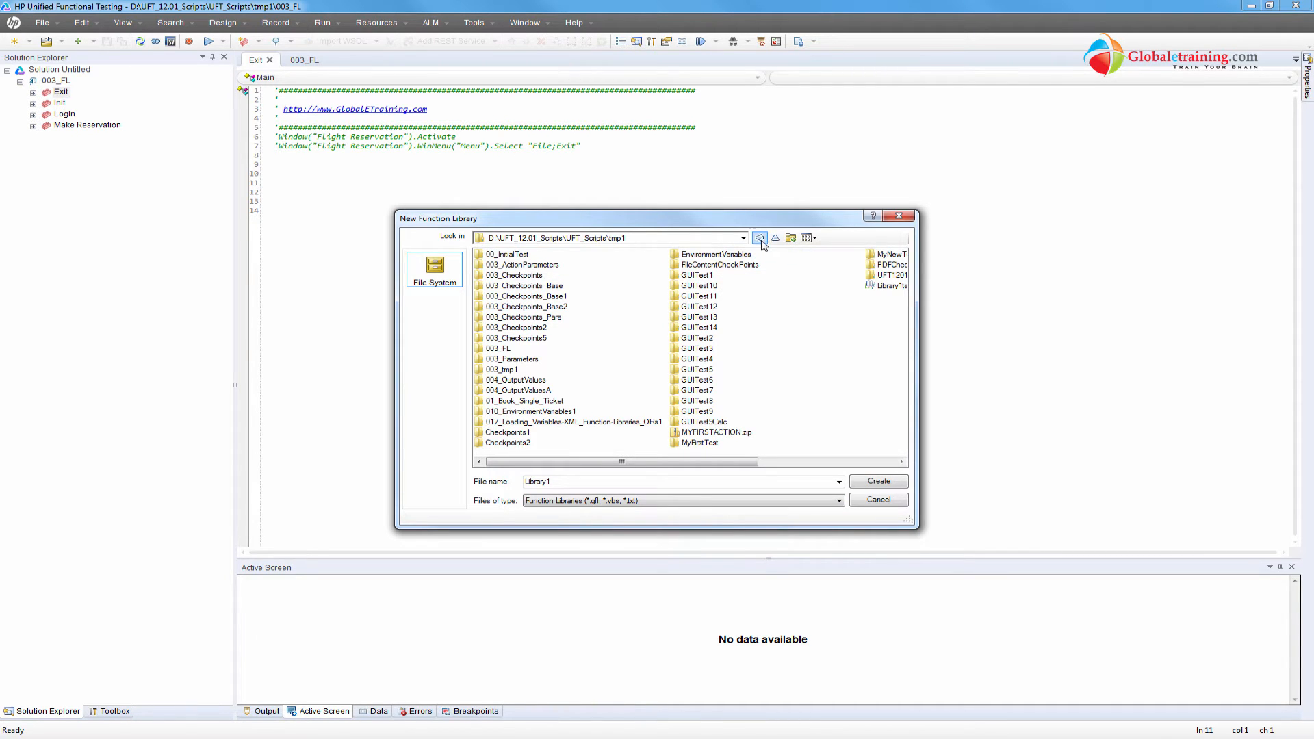
{"action": "left_click", "coordinate": [774, 239]}
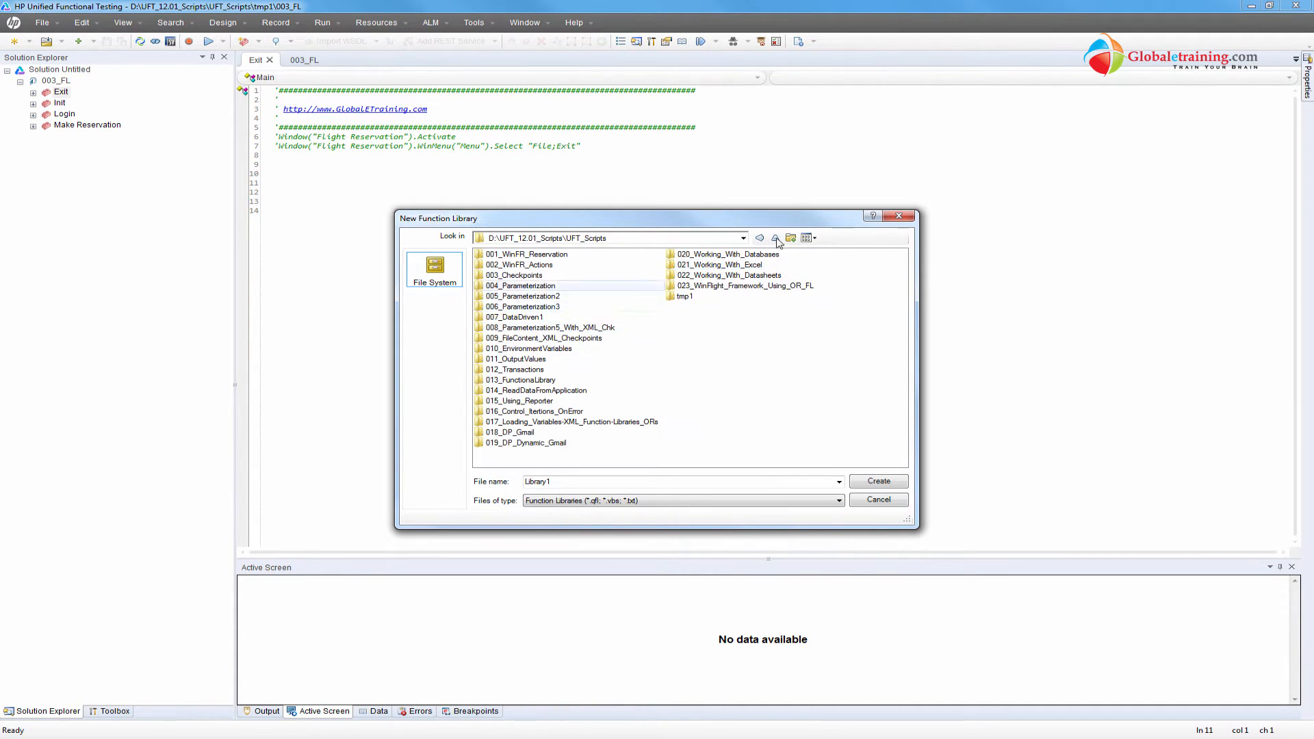
{"action": "left_click", "coordinate": [776, 237]}
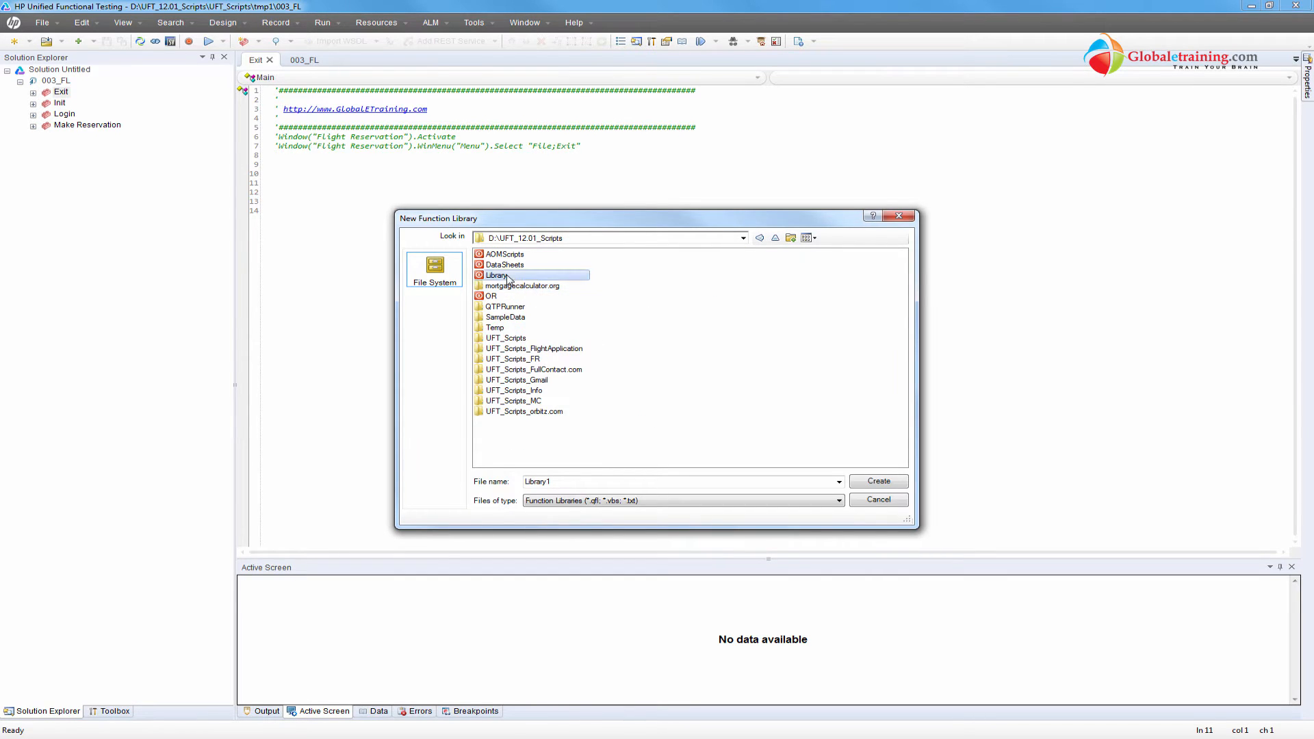
{"action": "double_click", "coordinate": [496, 275]}
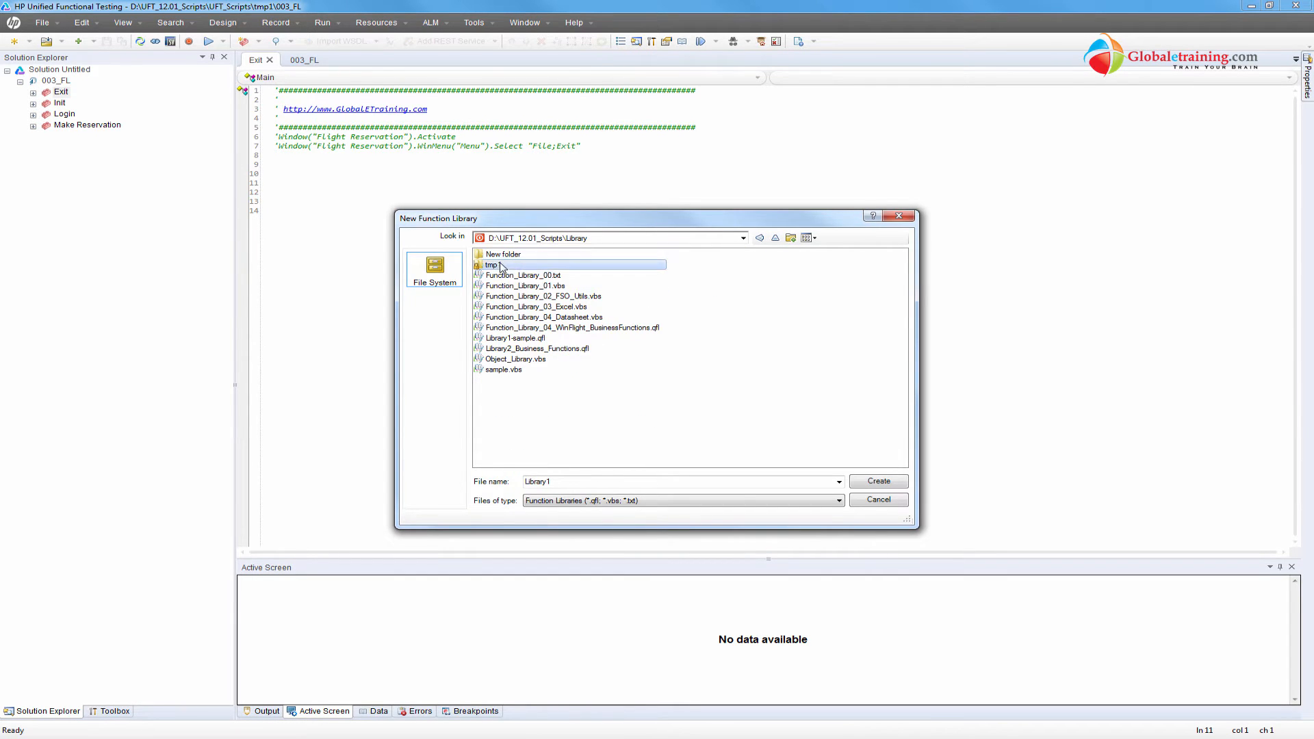
{"action": "double_click", "coordinate": [489, 265]}
{"action": "type", "text": ".txt"}
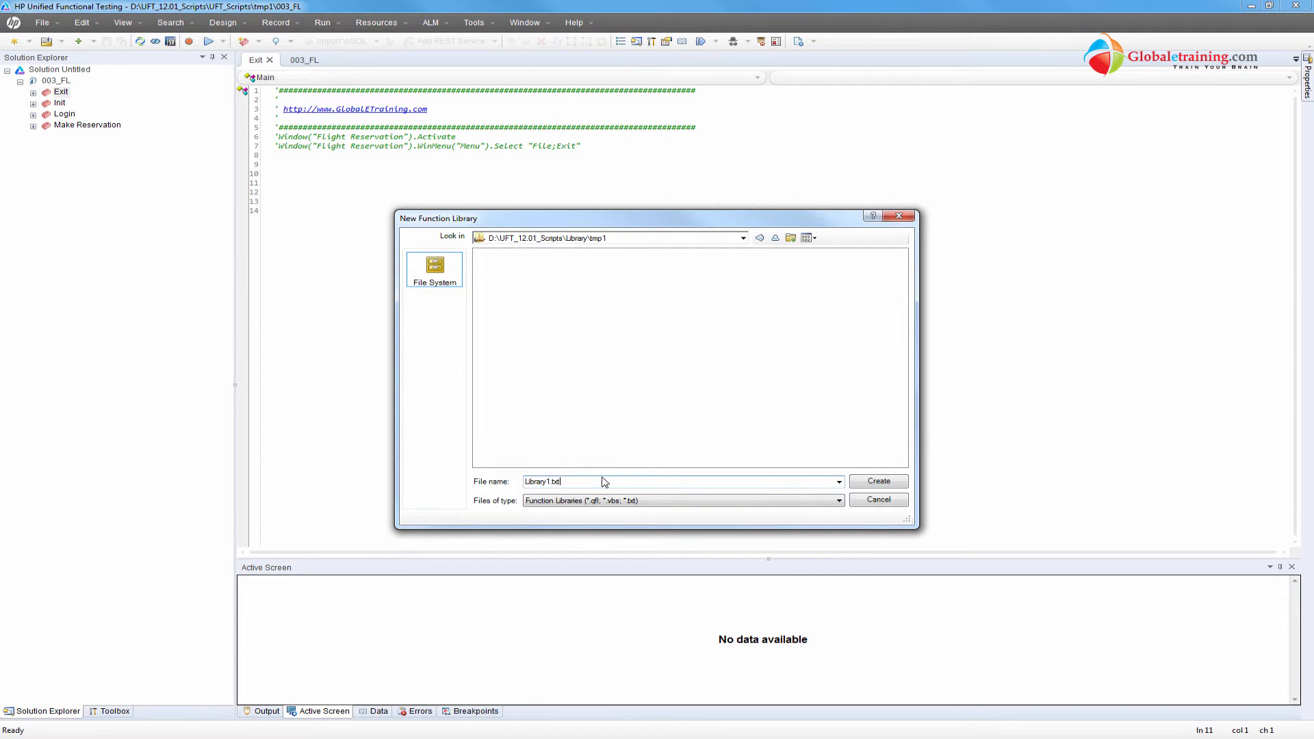
{"action": "left_click", "coordinate": [878, 482]}
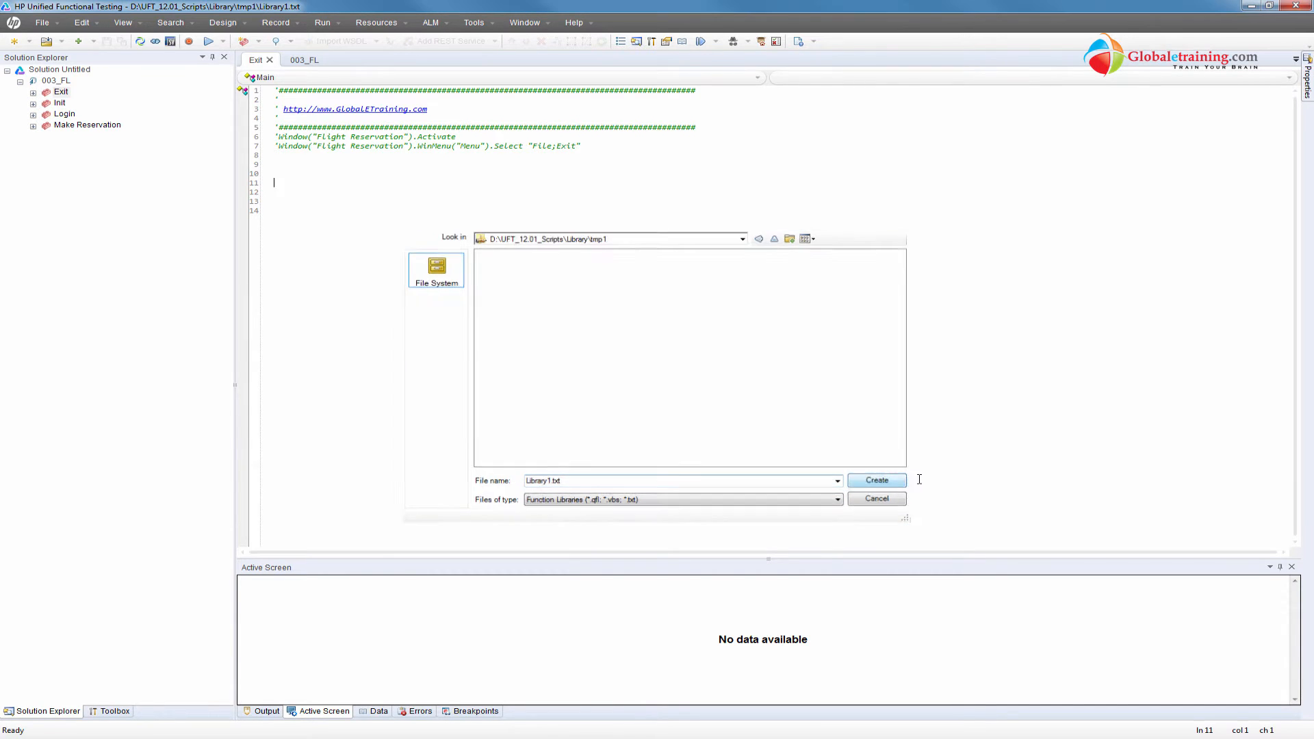
{"action": "left_click", "coordinate": [876, 479]}
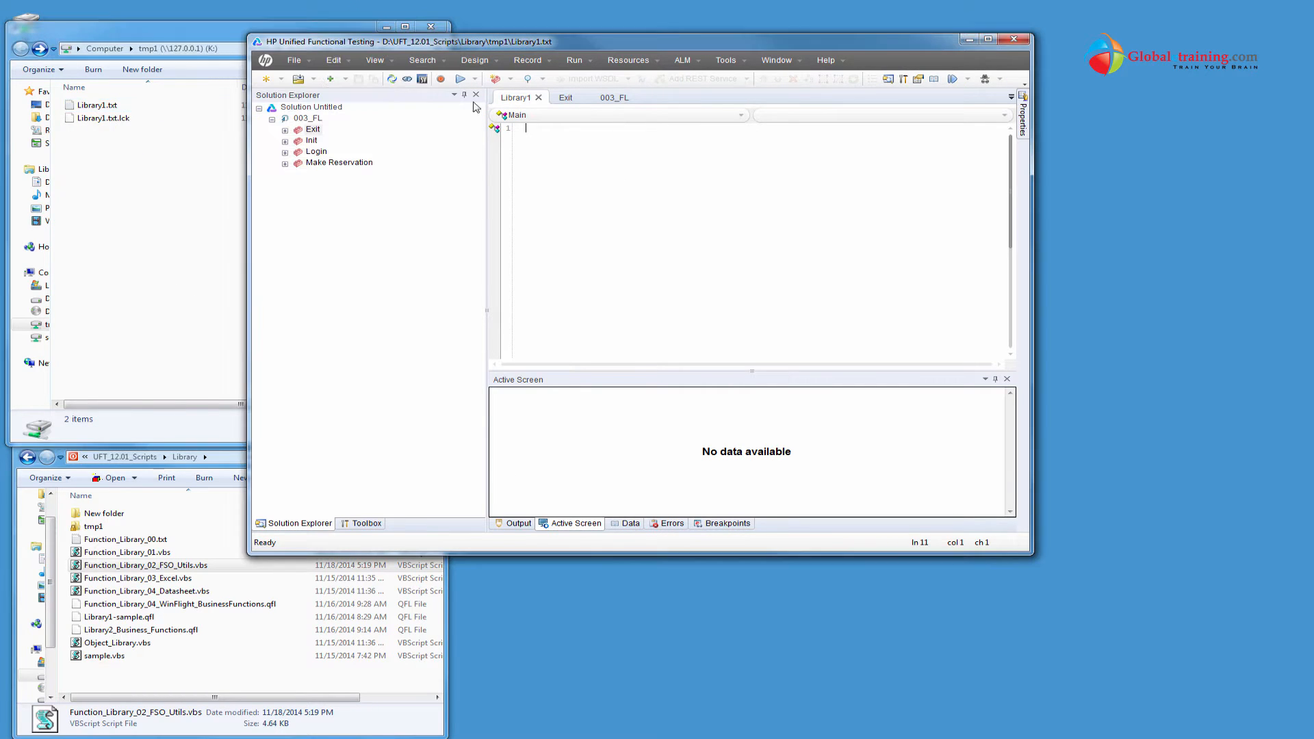
Create a second empty function library named Library2.qfl in tmp1
{"action": "left_click", "coordinate": [292, 60]}
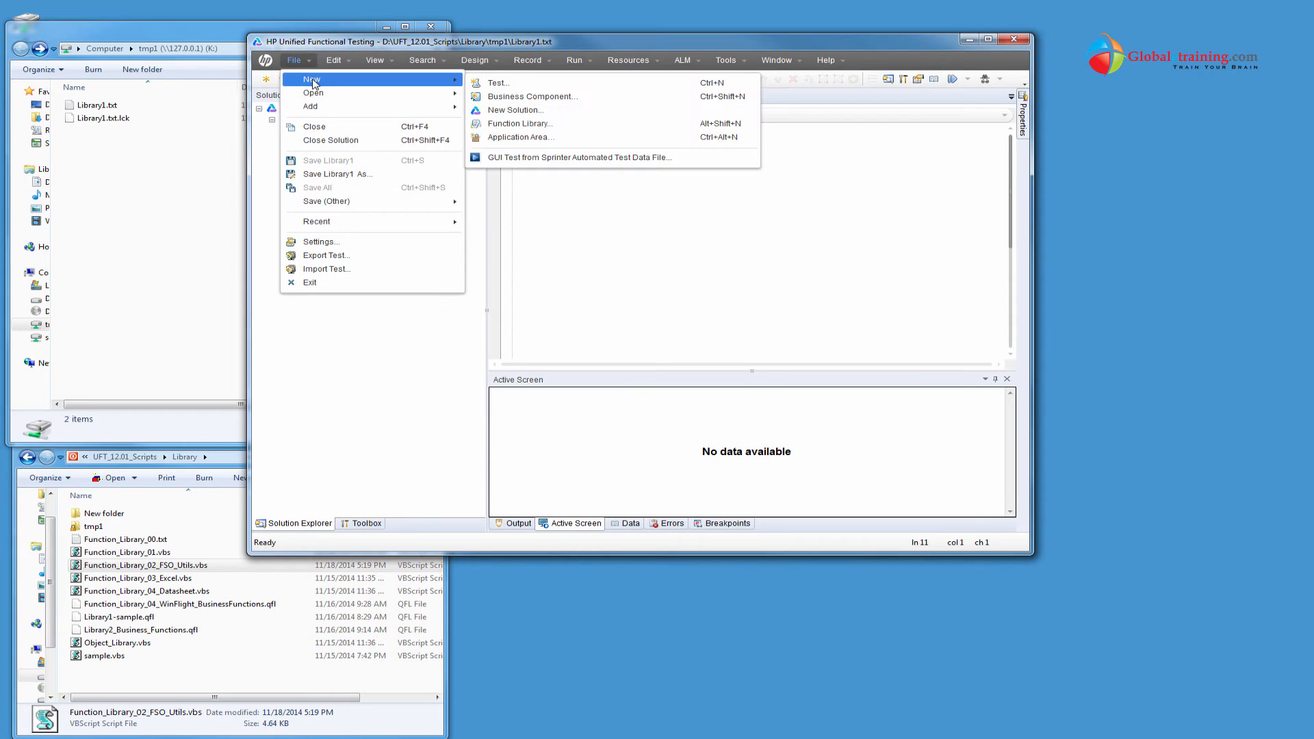
{"action": "left_click", "coordinate": [520, 124]}
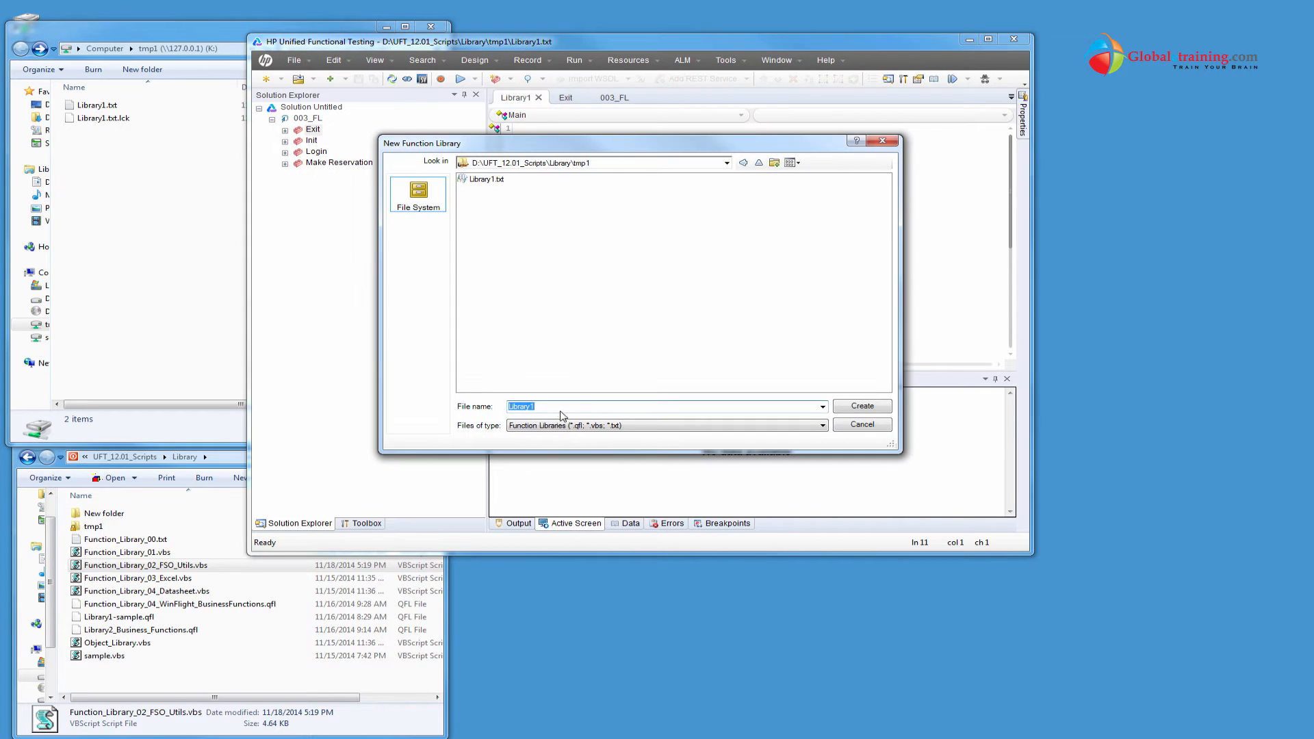
{"action": "type", "text": "Library2"}
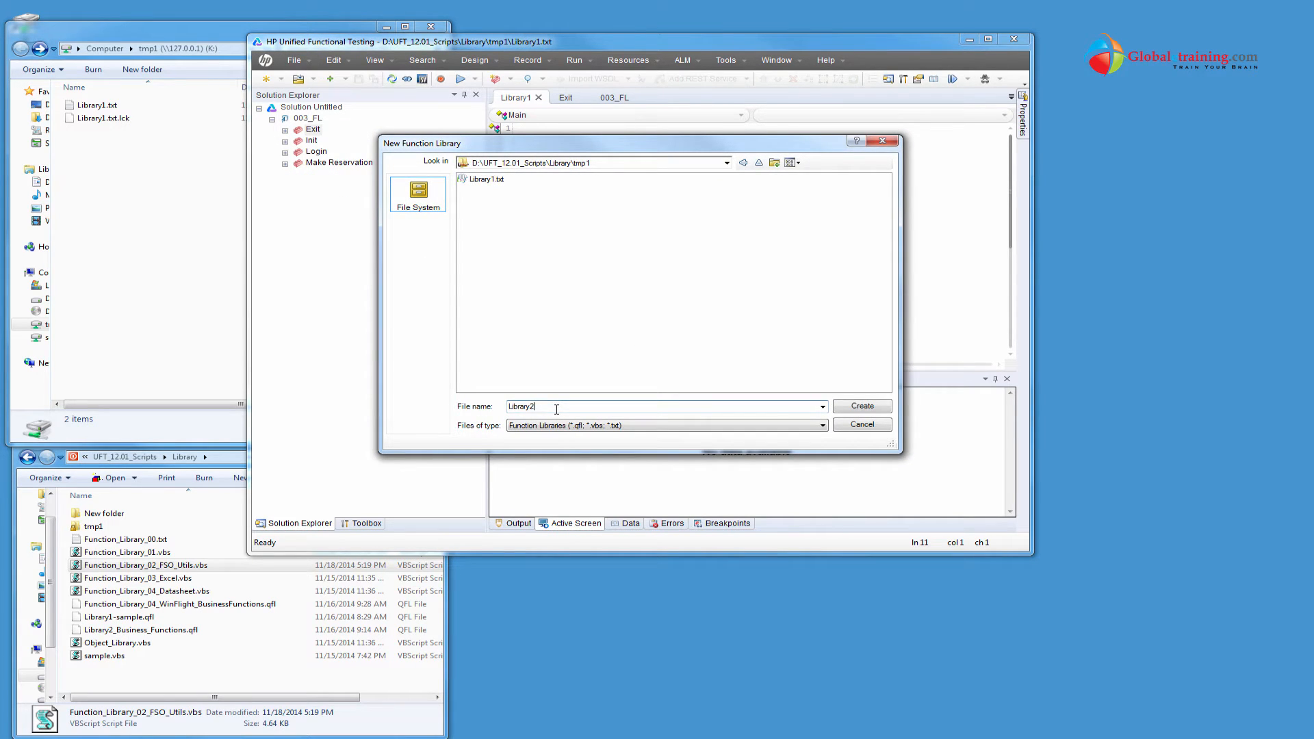
{"action": "type", "text": ".q"}
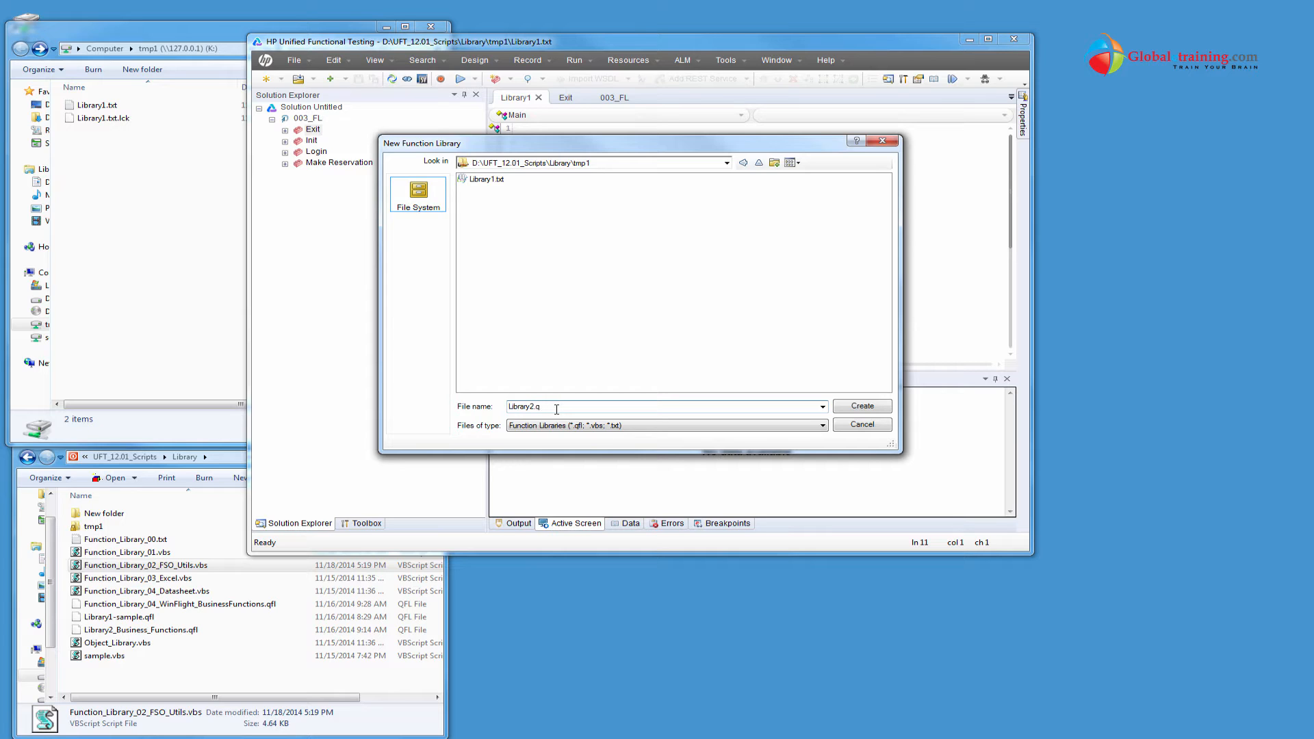
{"action": "left_click", "coordinate": [862, 406]}
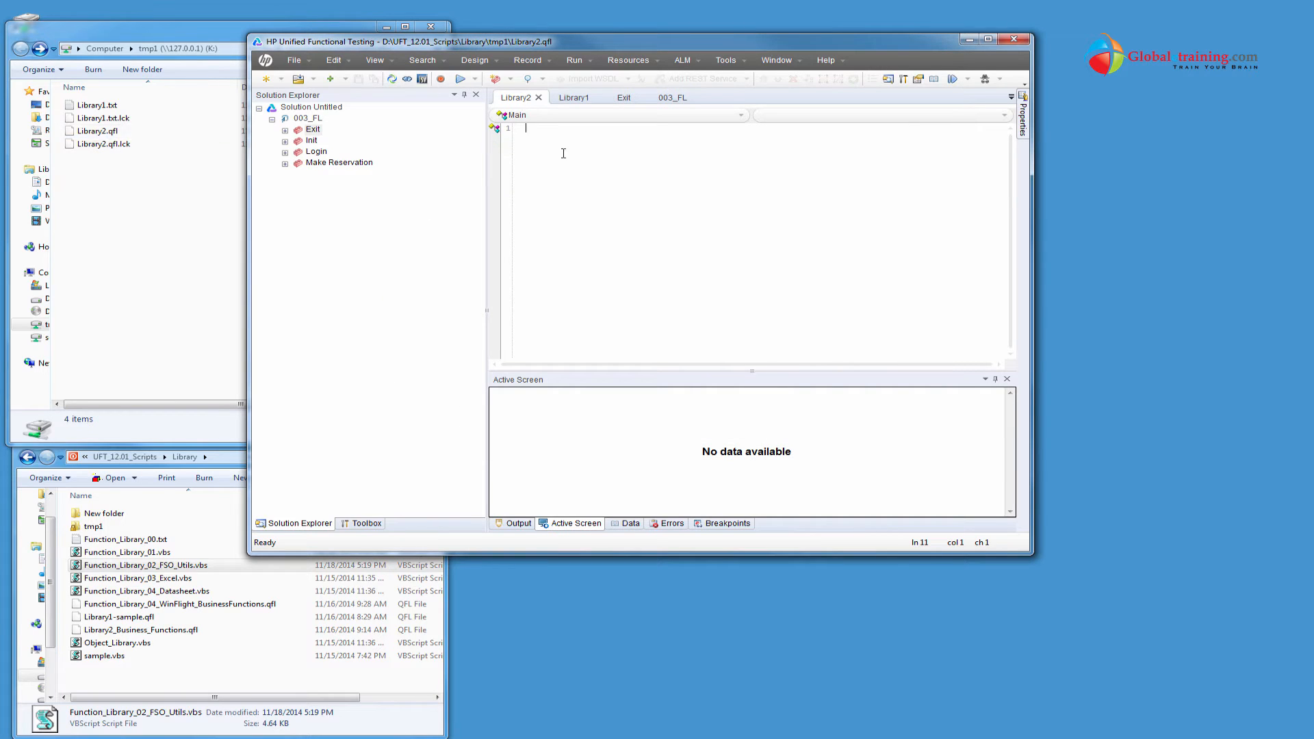
{"action": "left_click", "coordinate": [294, 59]}
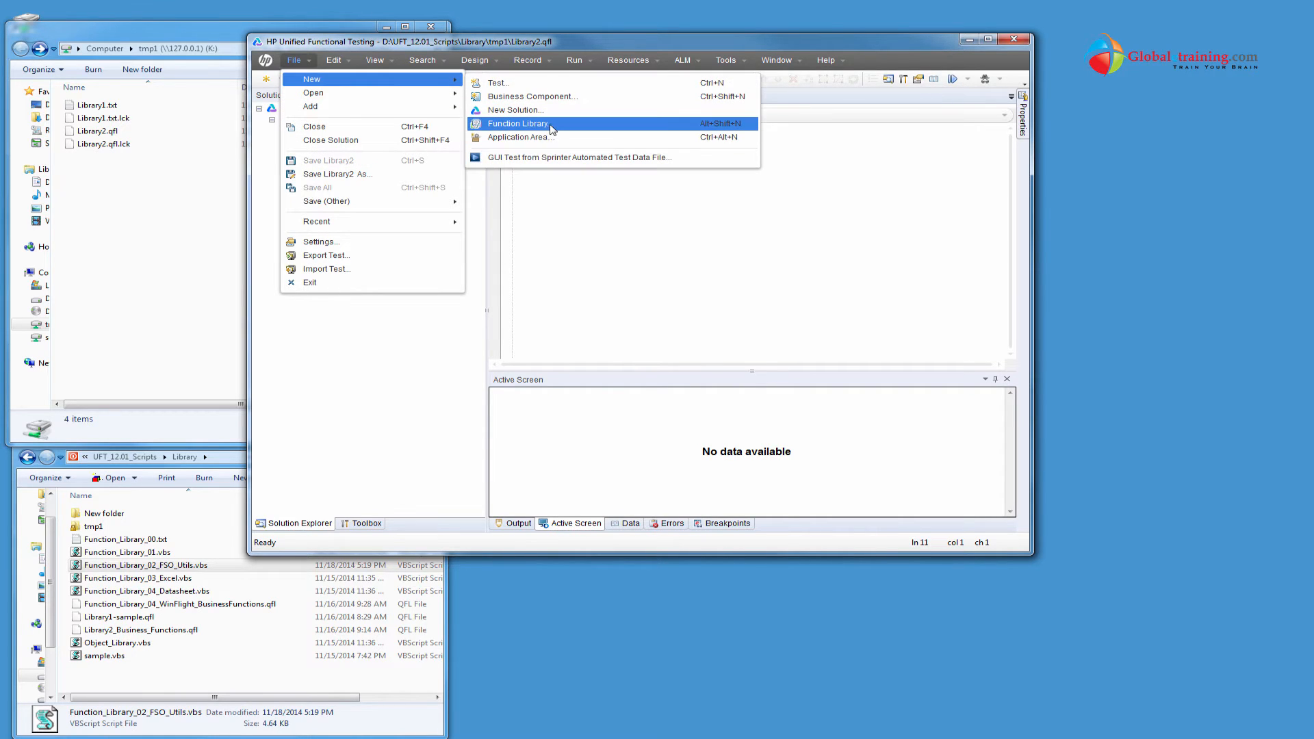
Create a third empty function library named Library1.vbs in tmp1
{"action": "left_click", "coordinate": [518, 124]}
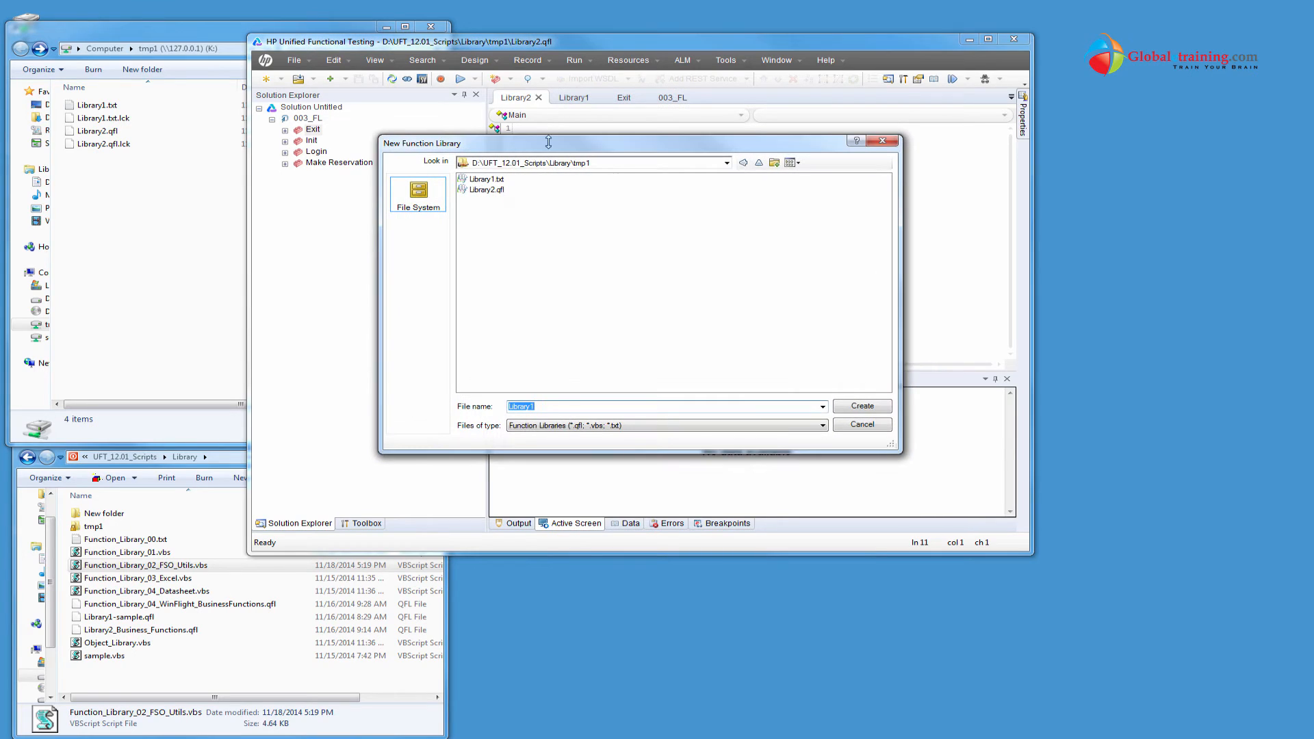
{"action": "left_click", "coordinate": [579, 407]}
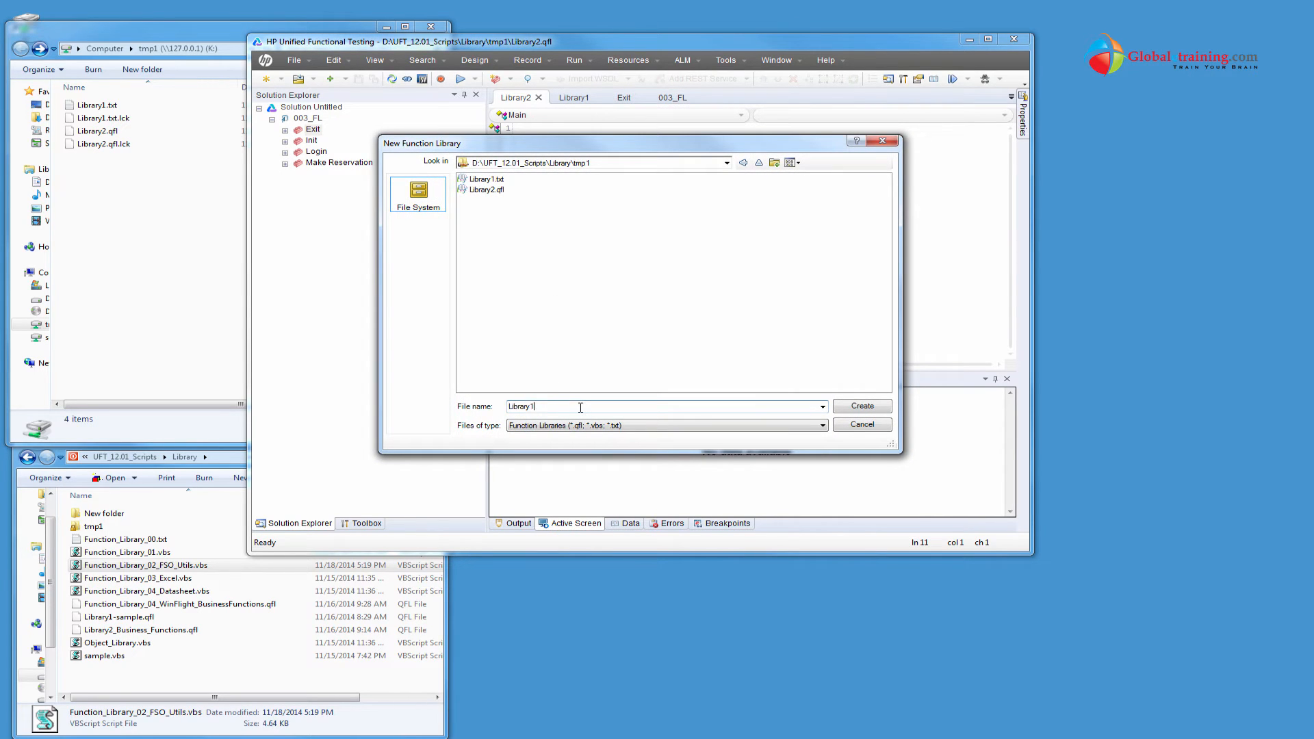
{"action": "type", "text": ".vbs"}
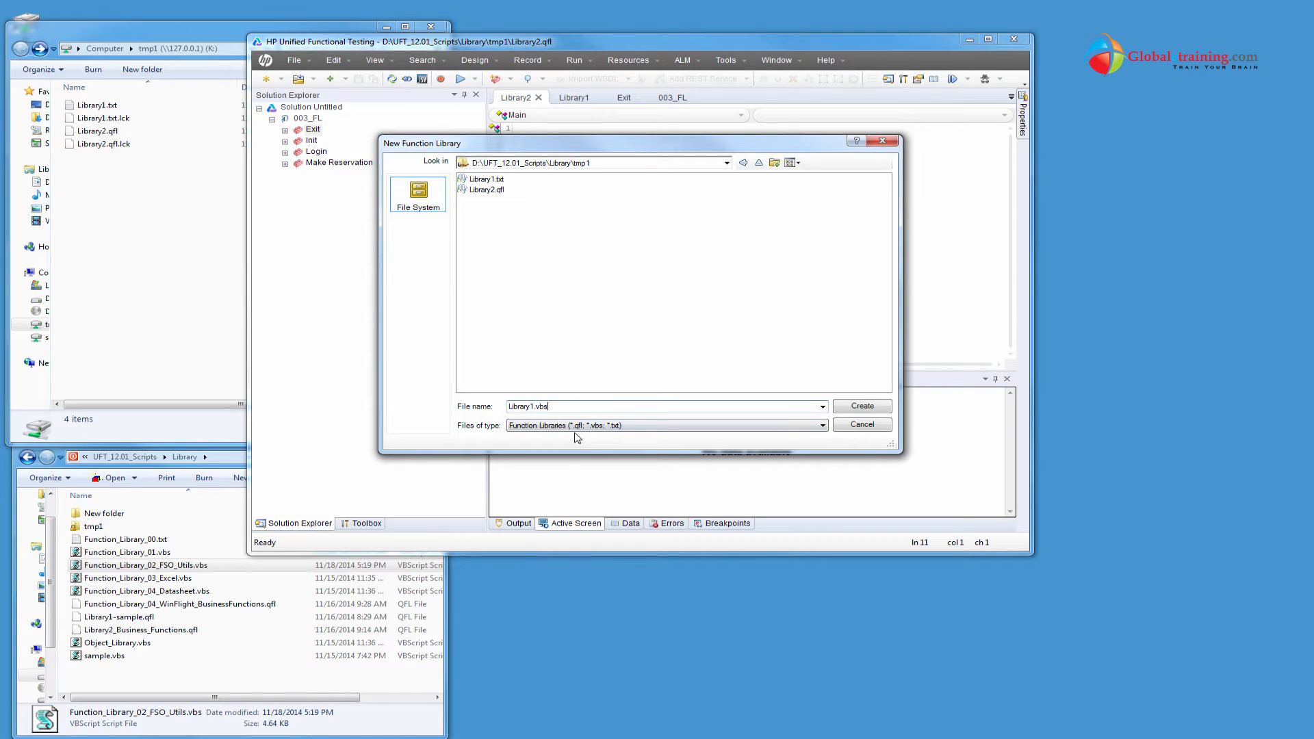
{"action": "left_click", "coordinate": [861, 406]}
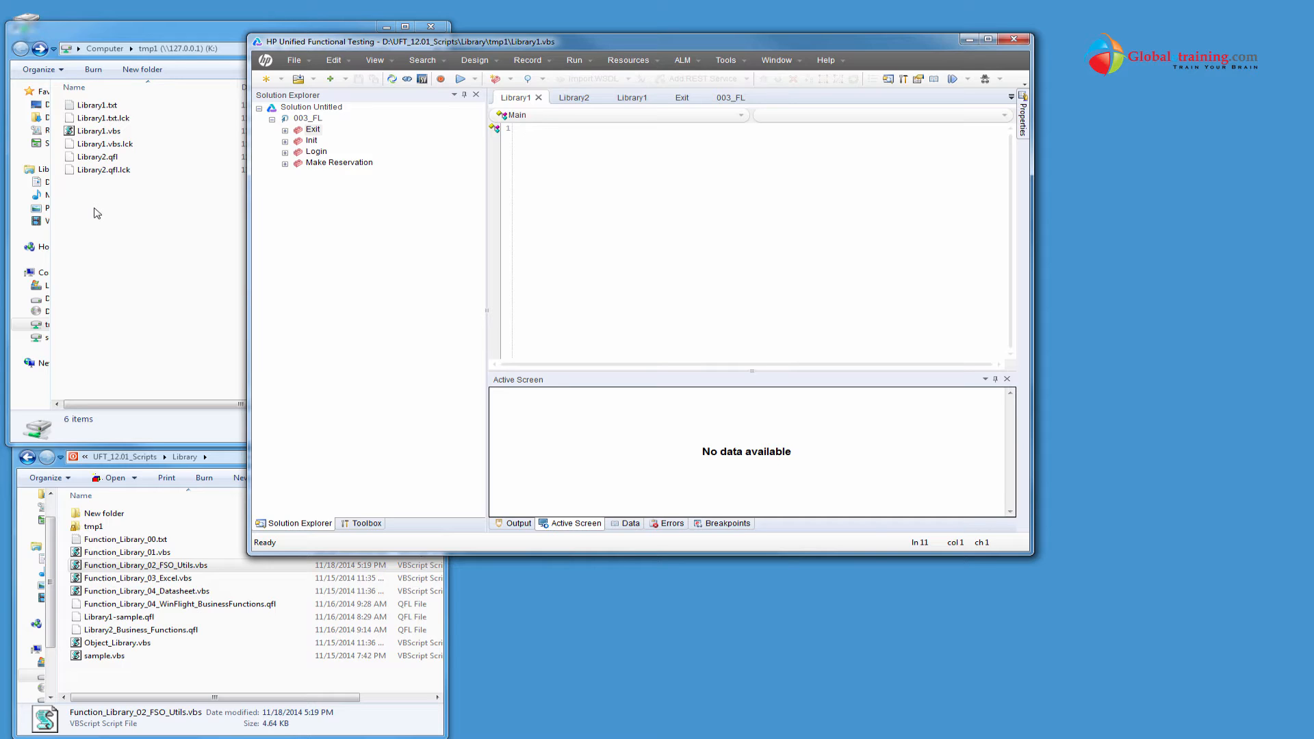
{"action": "left_click", "coordinate": [527, 128]}
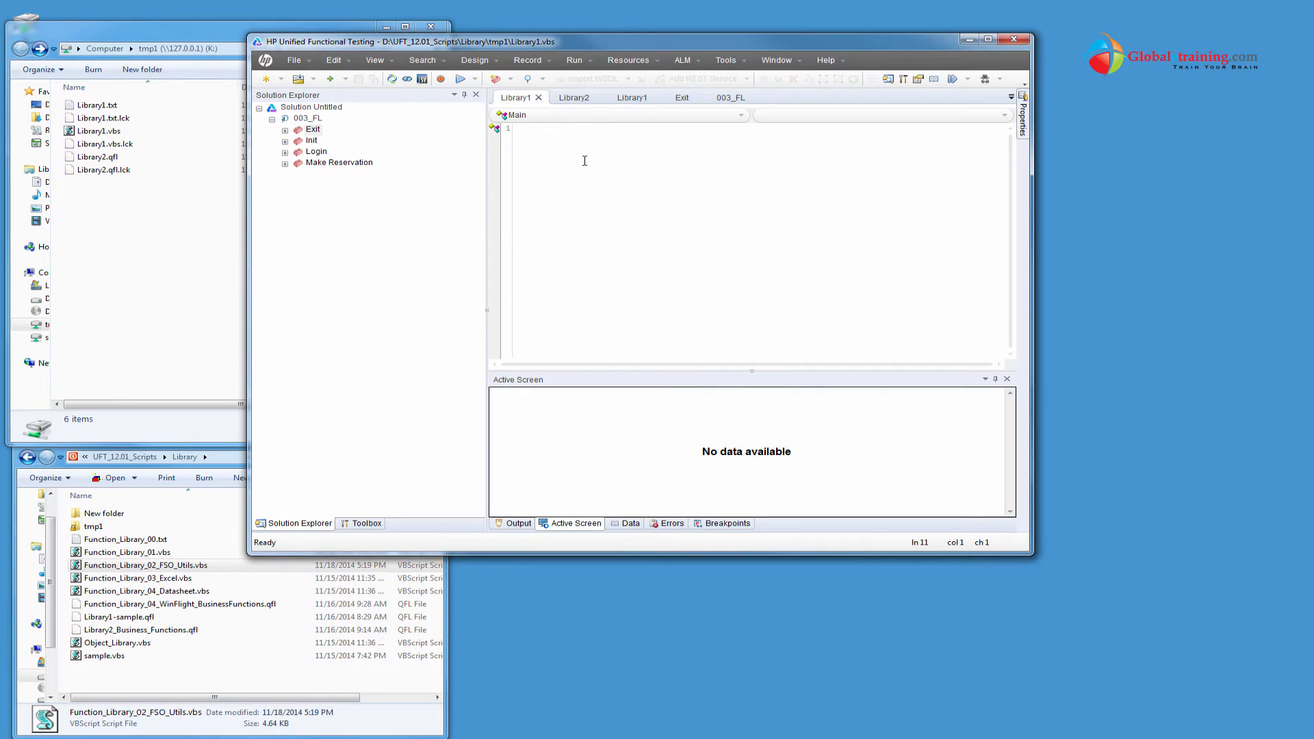
Write Function PrintMyMessage(messagetext) containing MsgBox messagetext, followed by End Function
{"action": "type", "text": "Function"}
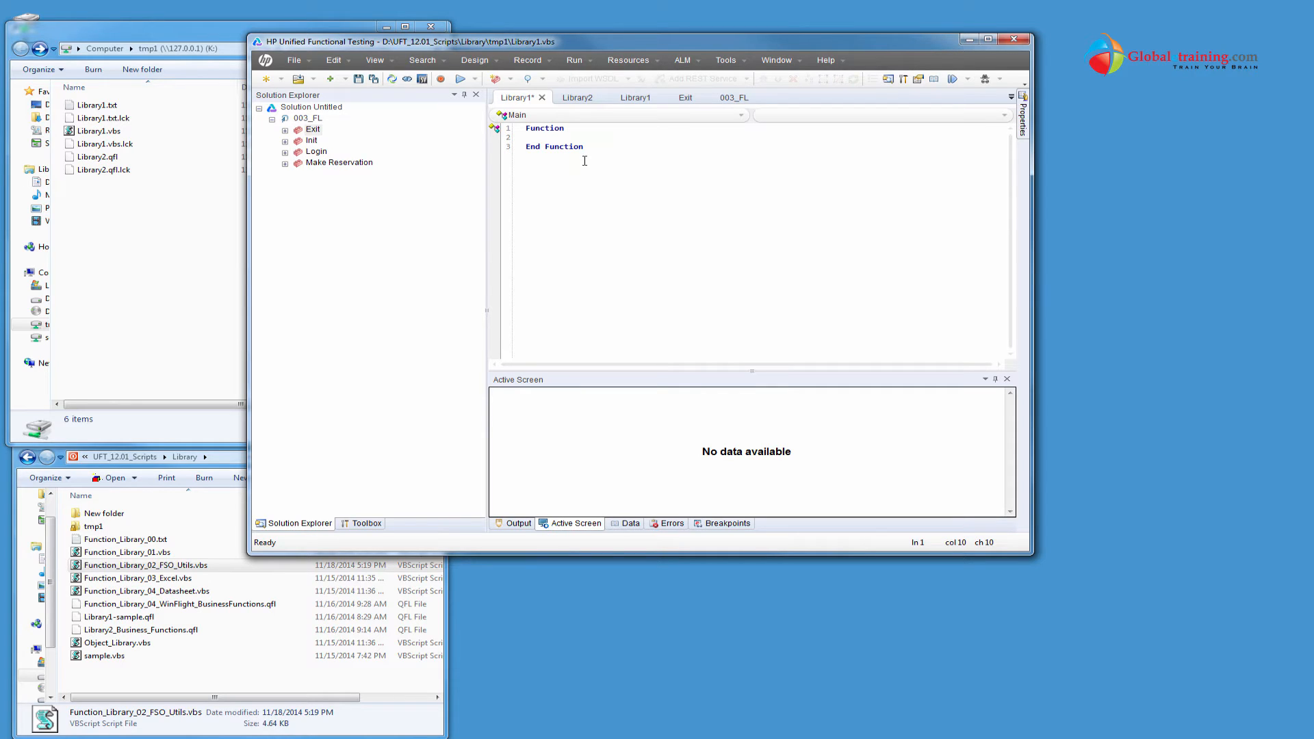
{"action": "type", "text": "PrintMyMessage("}
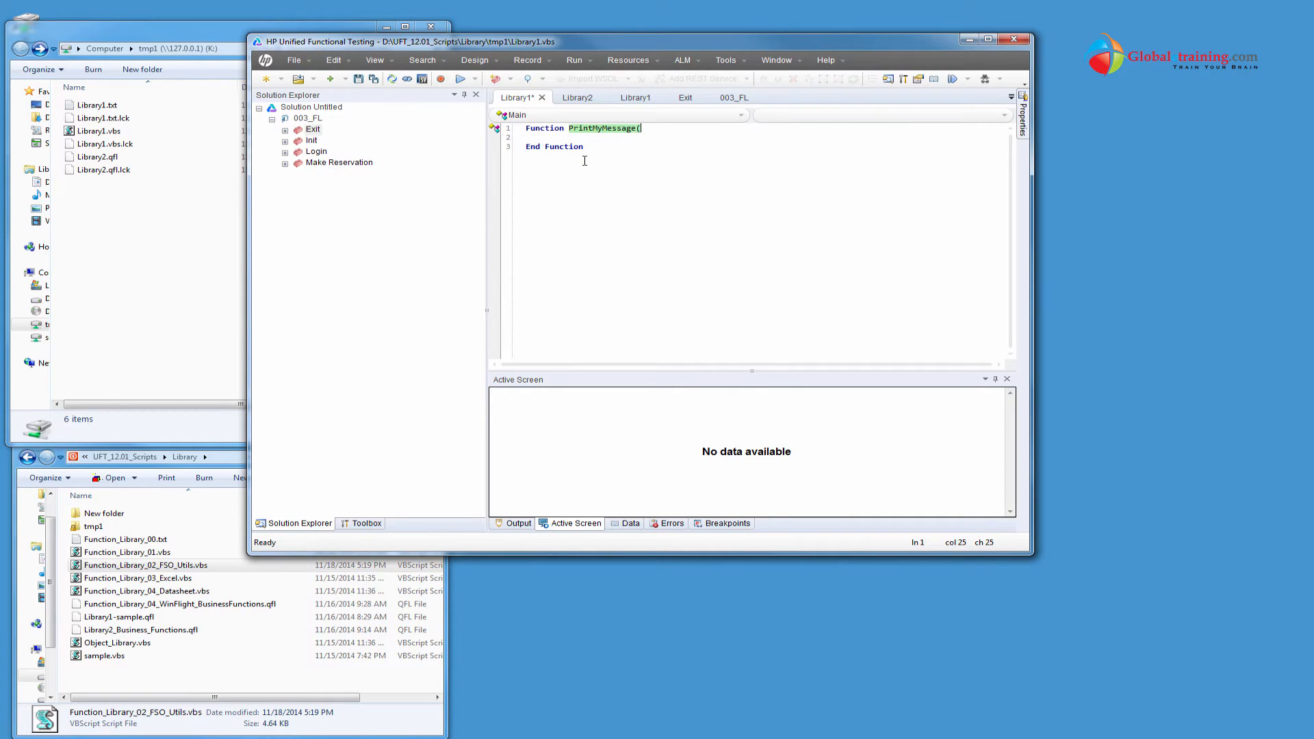
{"action": "type", "text": "messagetext)"}
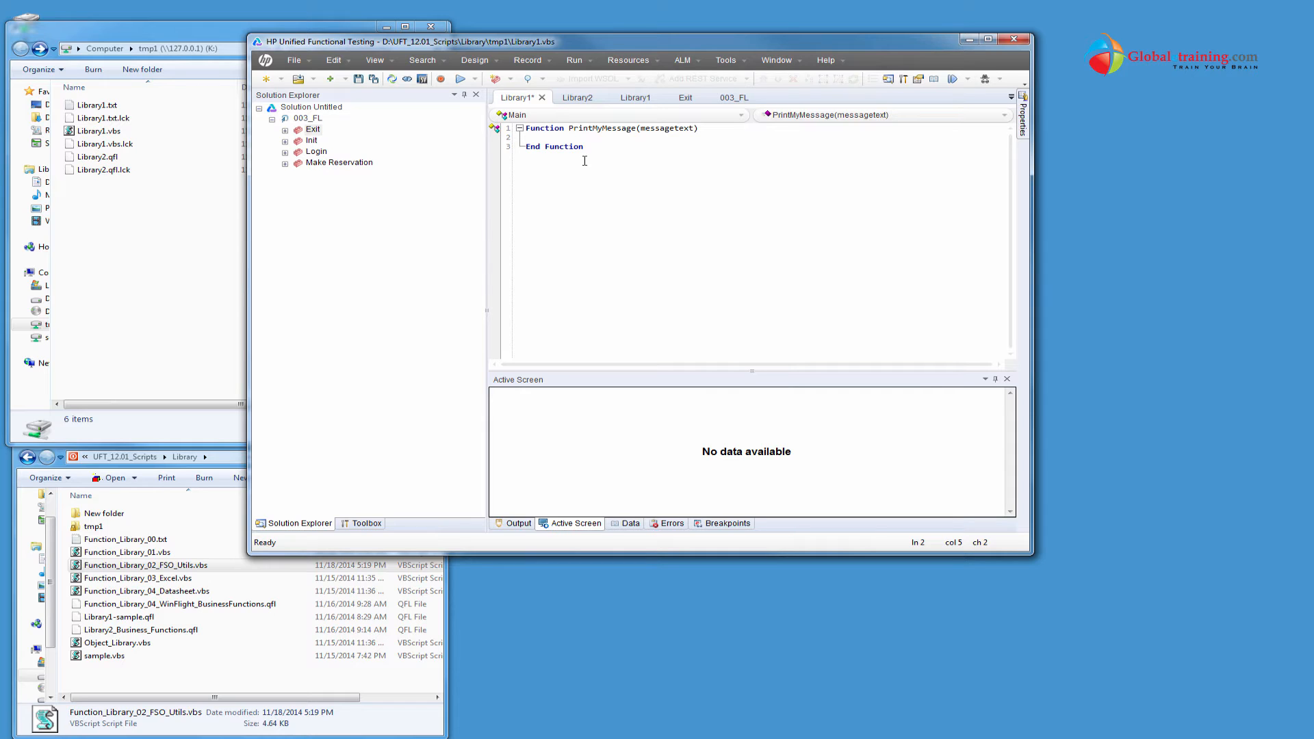
{"action": "type", "text": "Mesa"}
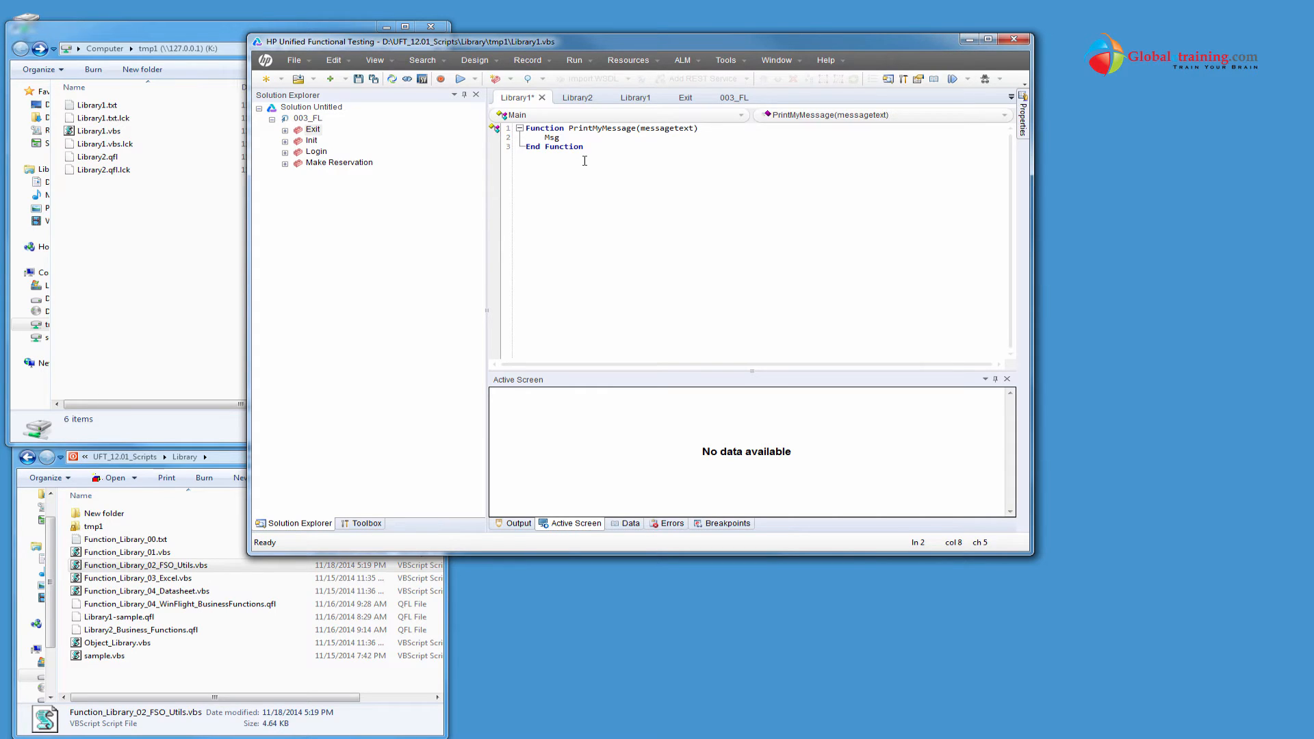
{"action": "type", "text": "MsgBox"}
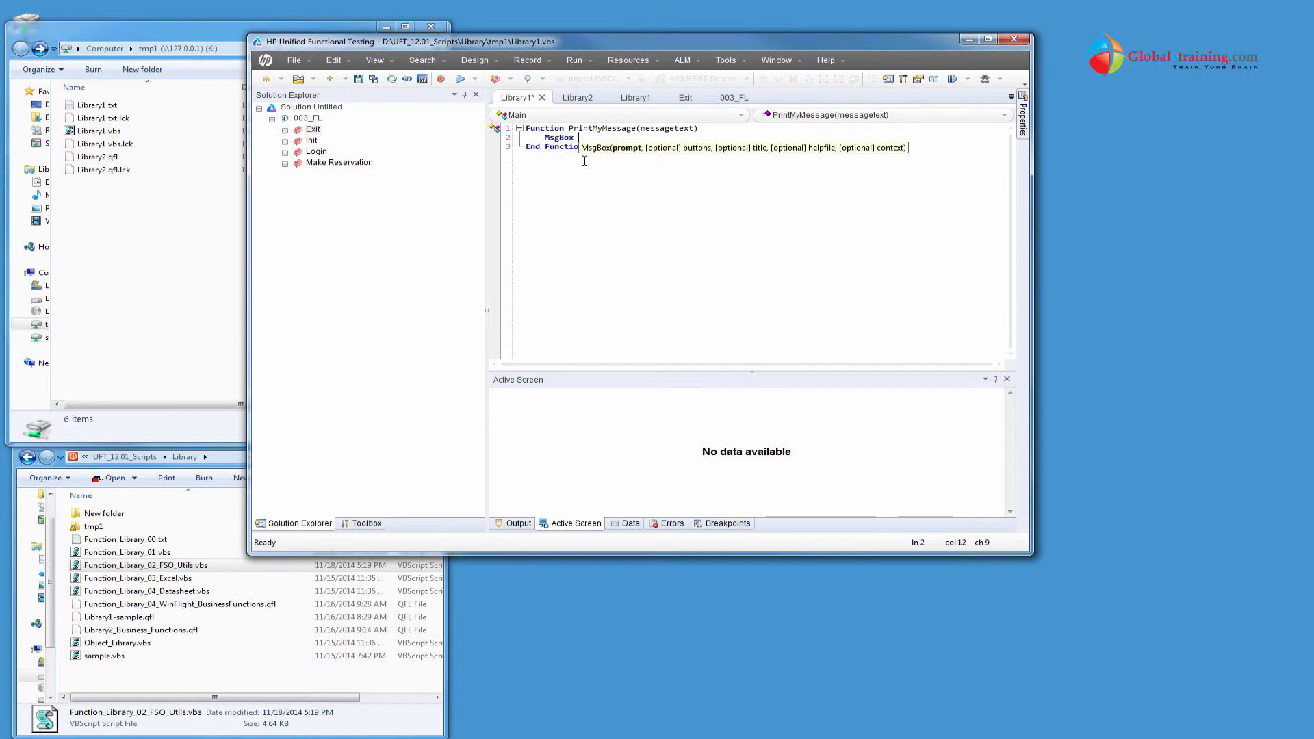
{"action": "type", "text": "messa"}
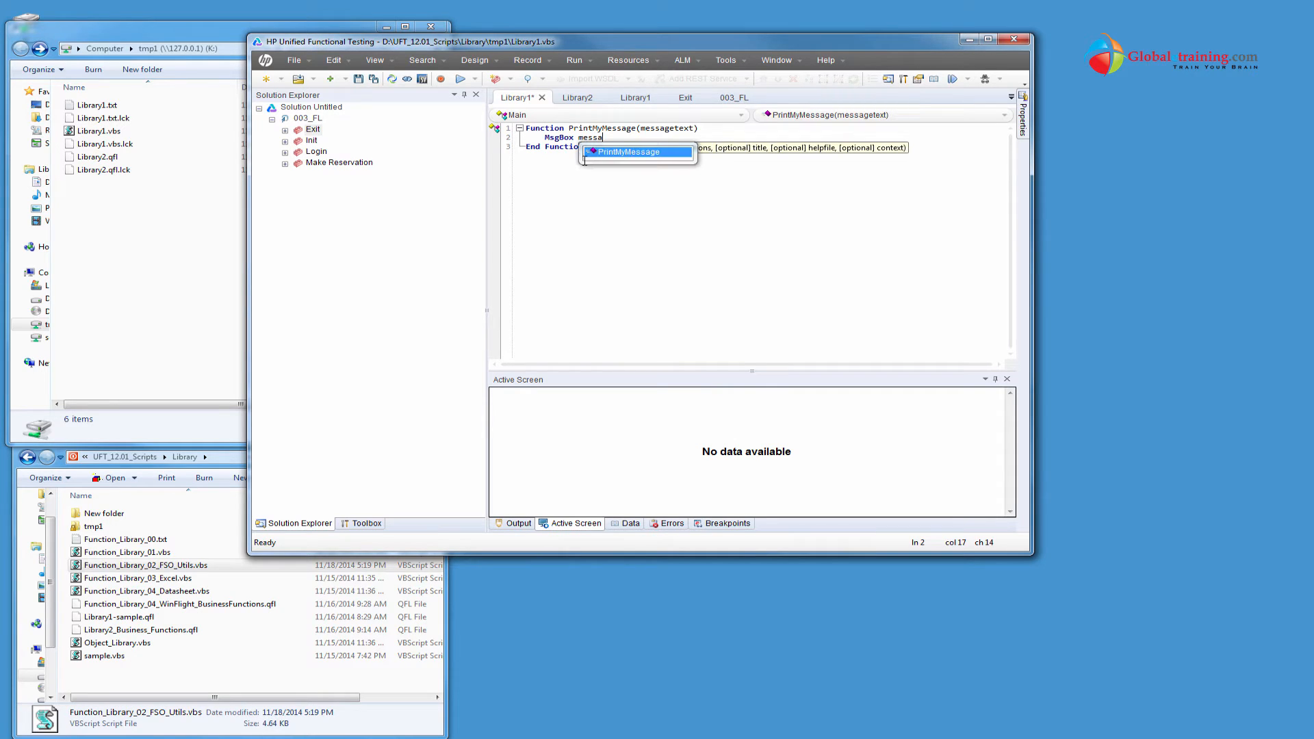
{"action": "type", "text": "getext"}
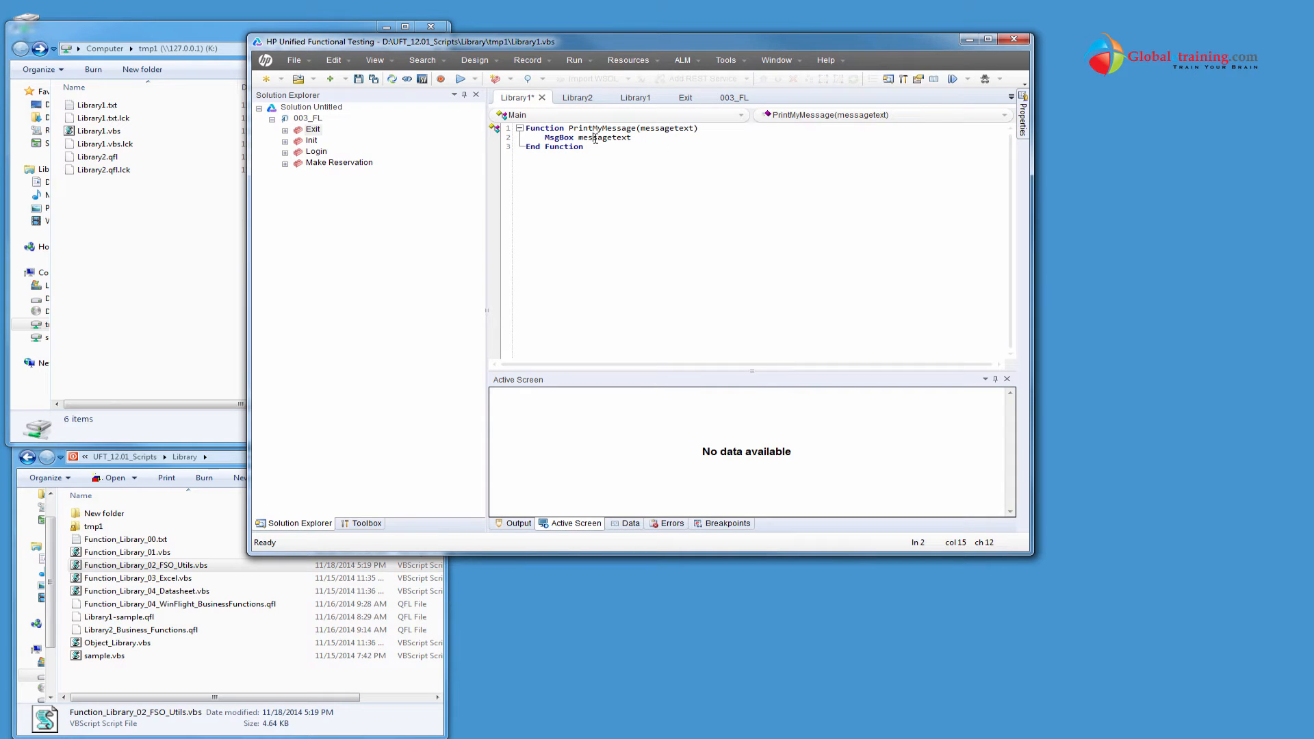
{"action": "double_click", "coordinate": [605, 137]}
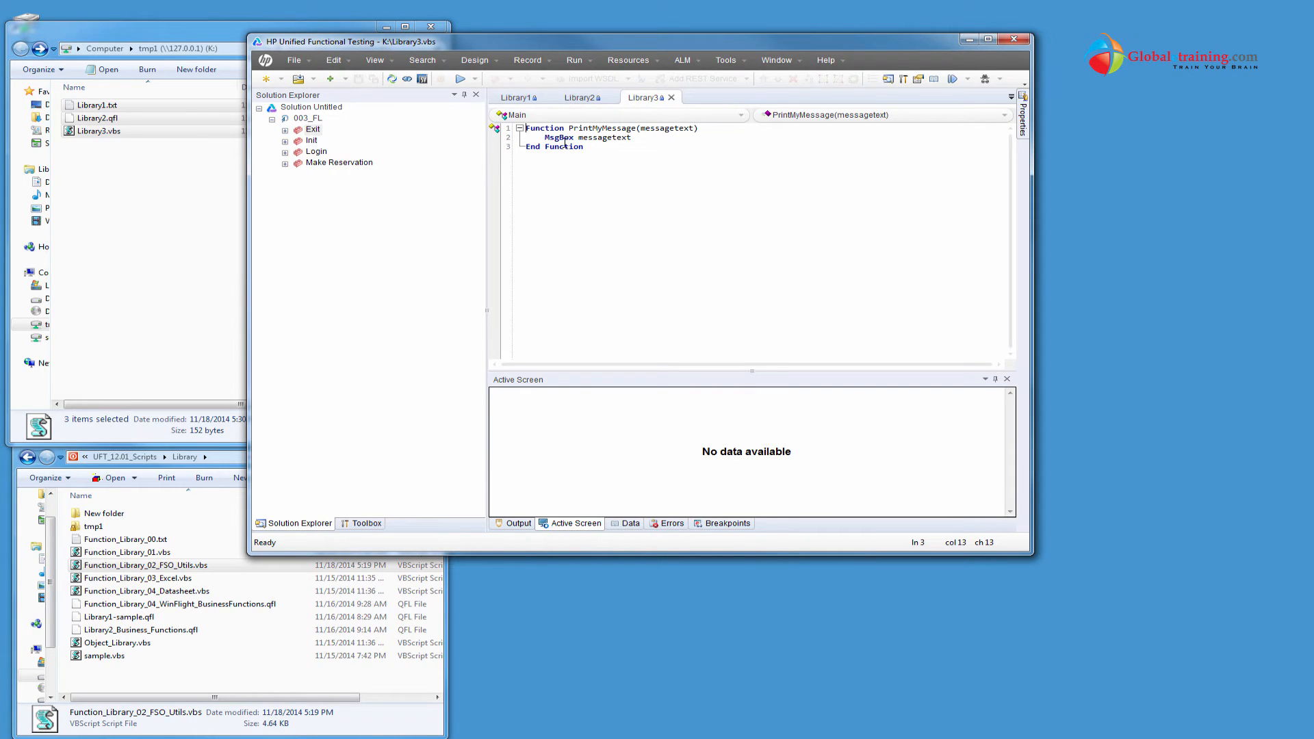
{"action": "mouse_move", "coordinate": [481, 104]}
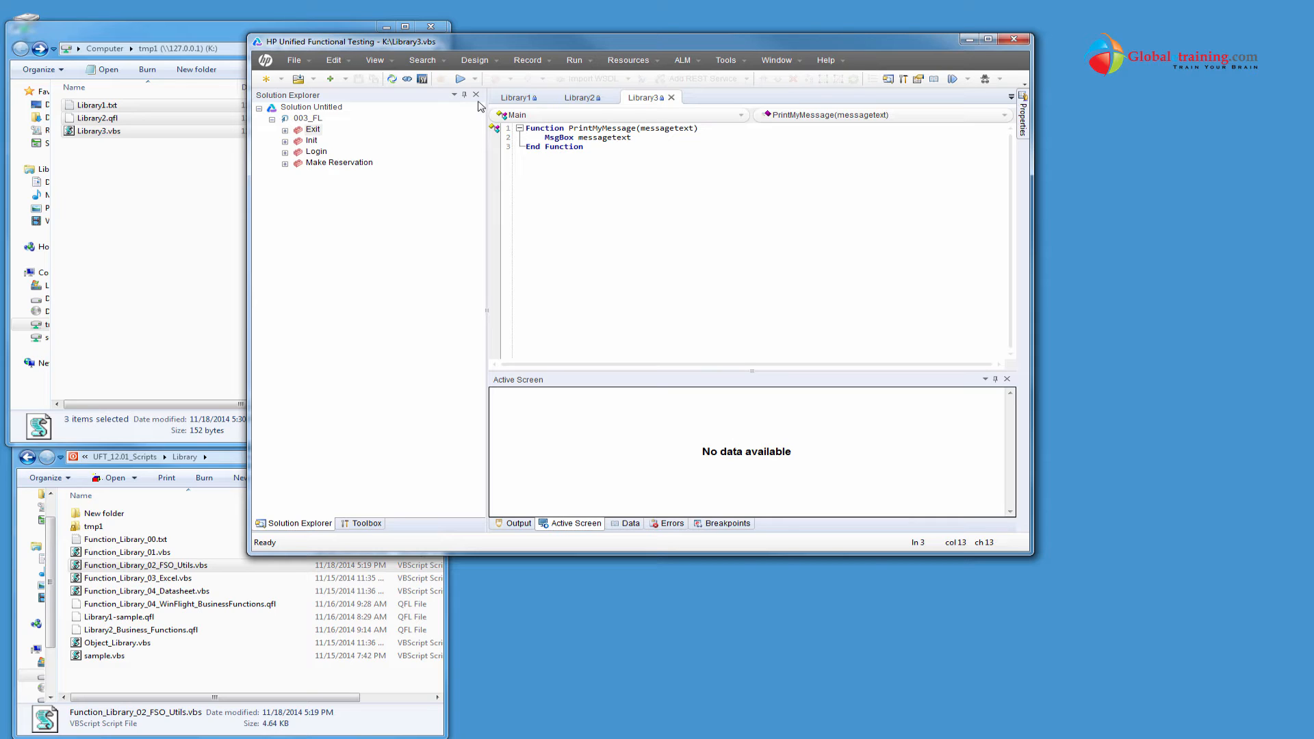
{"action": "mouse_move", "coordinate": [756, 182]}
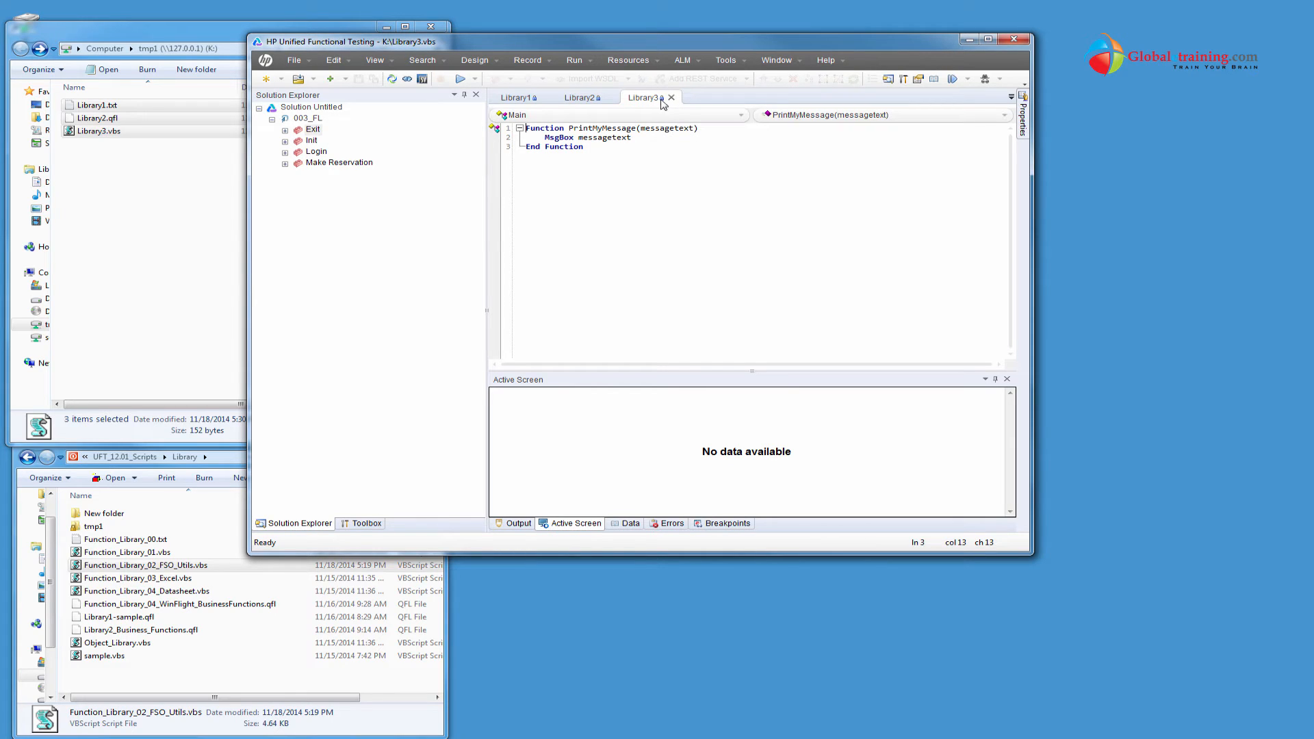
Associate Library3 with 003_FL from its document tab and check its Function Libraries group
{"action": "right_click", "coordinate": [645, 97]}
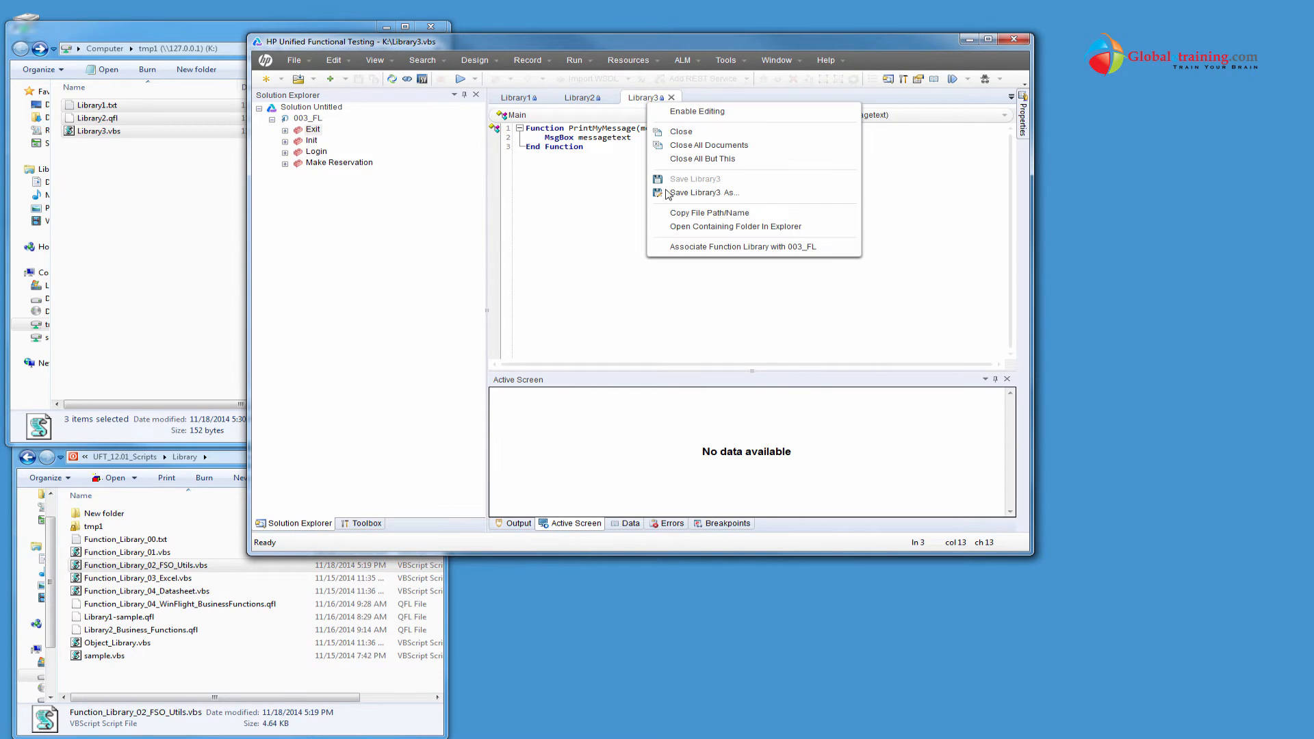
{"action": "mouse_move", "coordinate": [742, 246]}
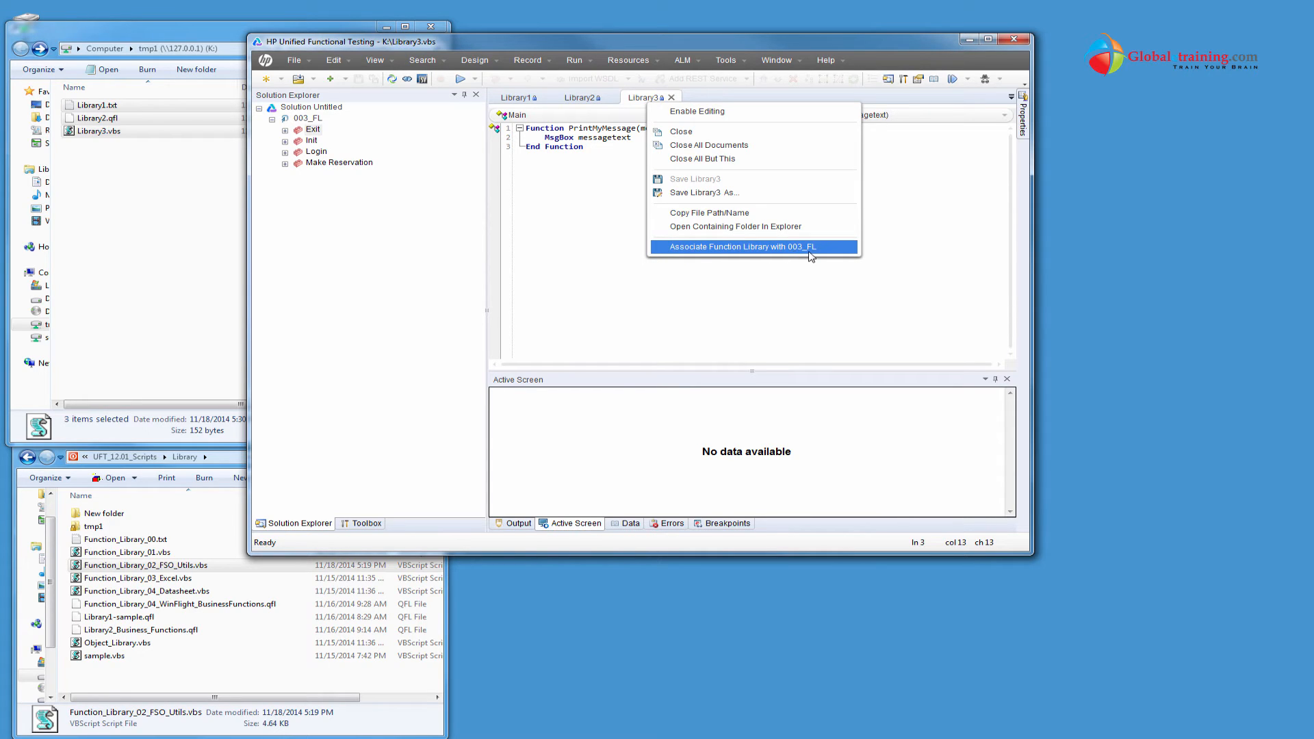
{"action": "left_click", "coordinate": [741, 246]}
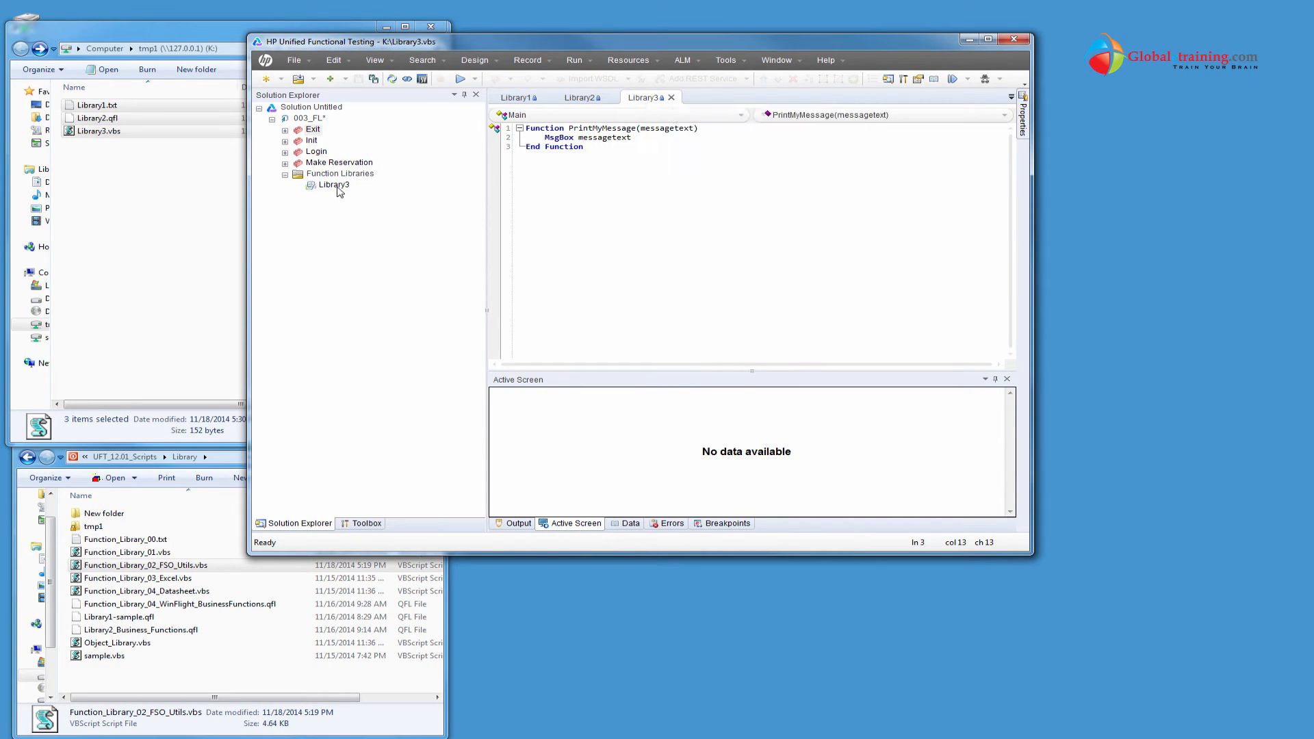
{"action": "left_click", "coordinate": [340, 173]}
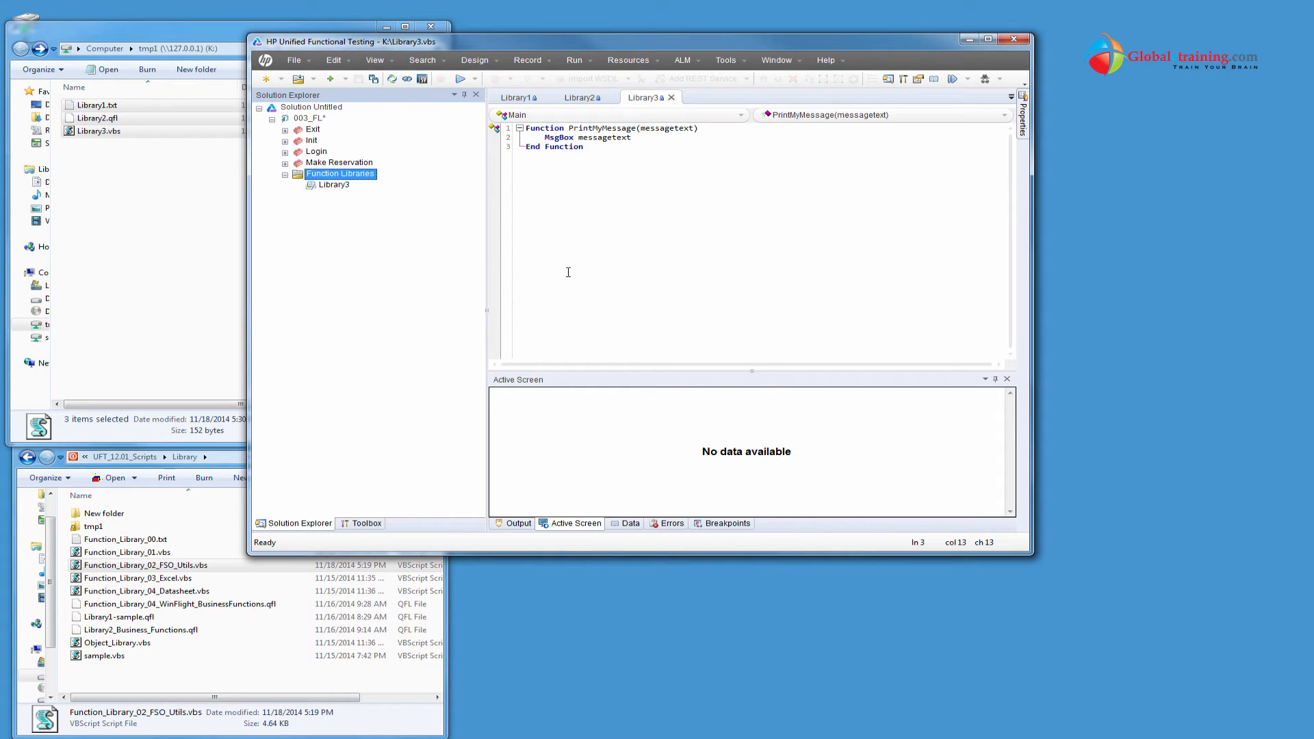
{"action": "mouse_move", "coordinate": [317, 139]}
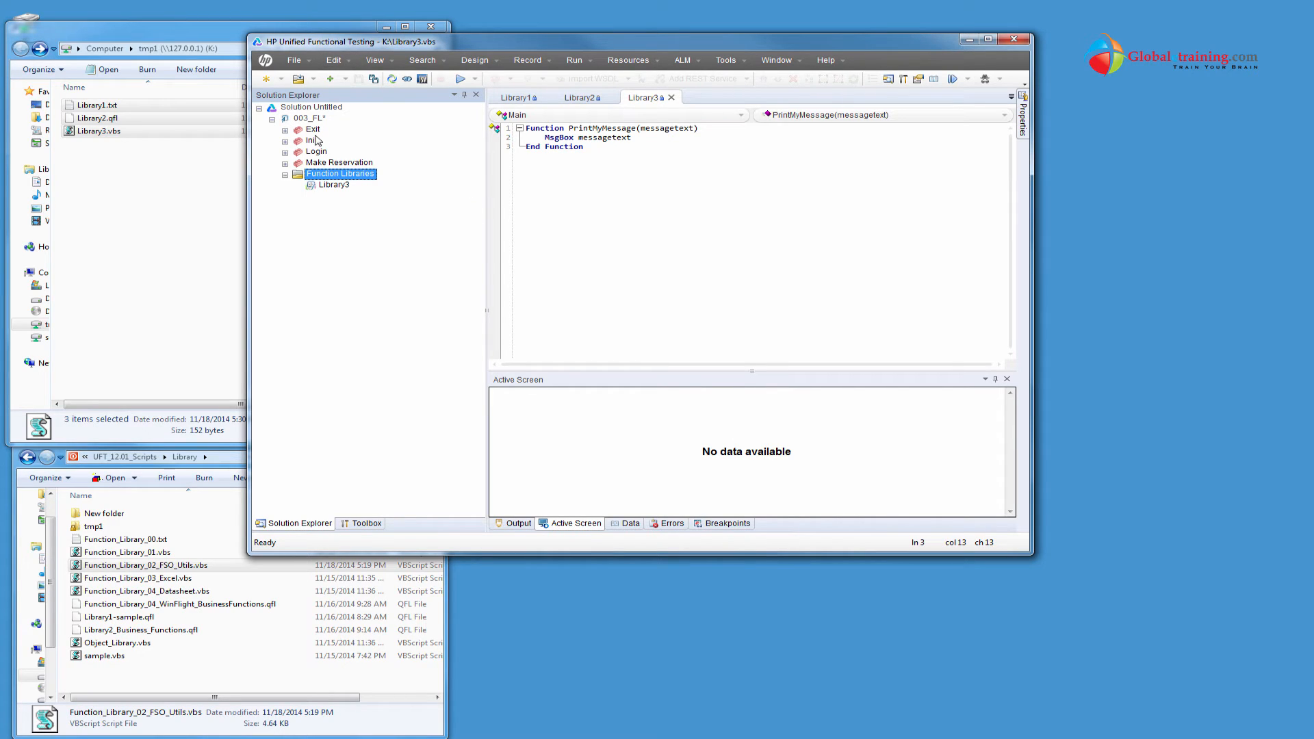
Pick library function PrintMyMessage in Step Generator for Exit, then cancel without inserting
{"action": "double_click", "coordinate": [313, 129]}
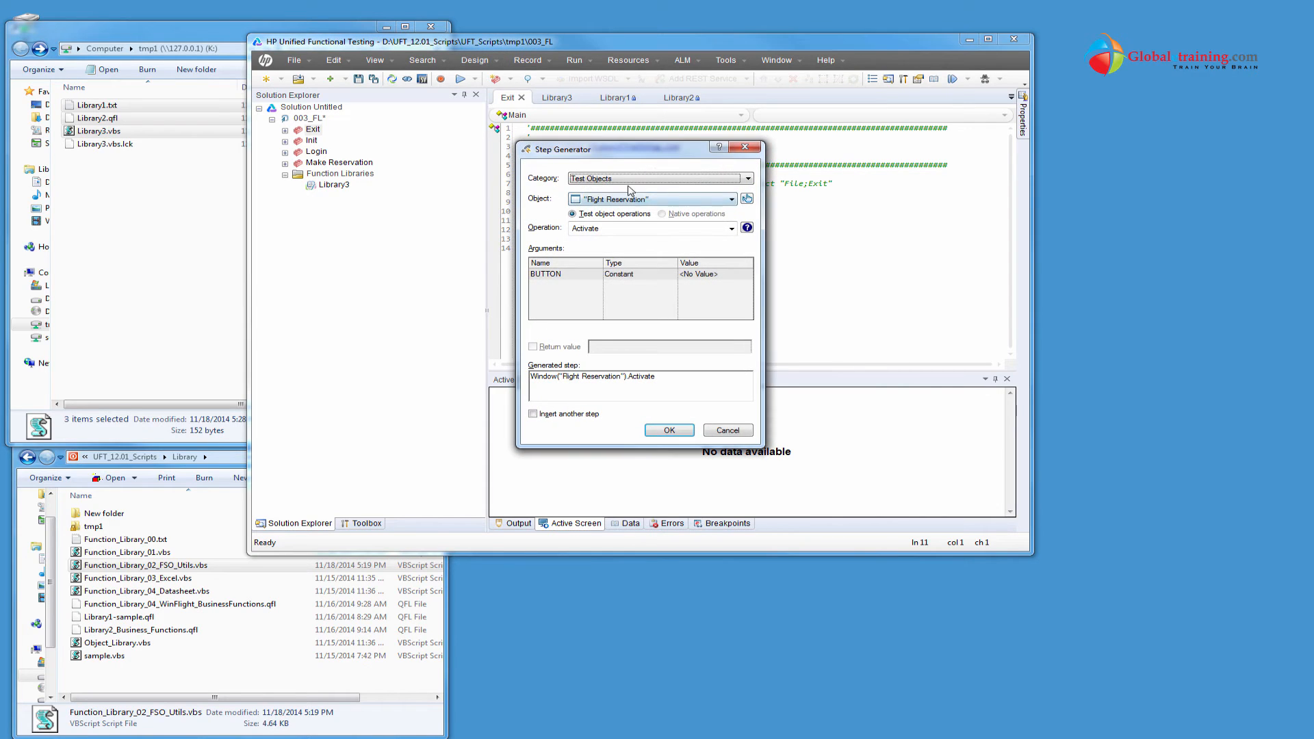
{"action": "left_click", "coordinate": [744, 178]}
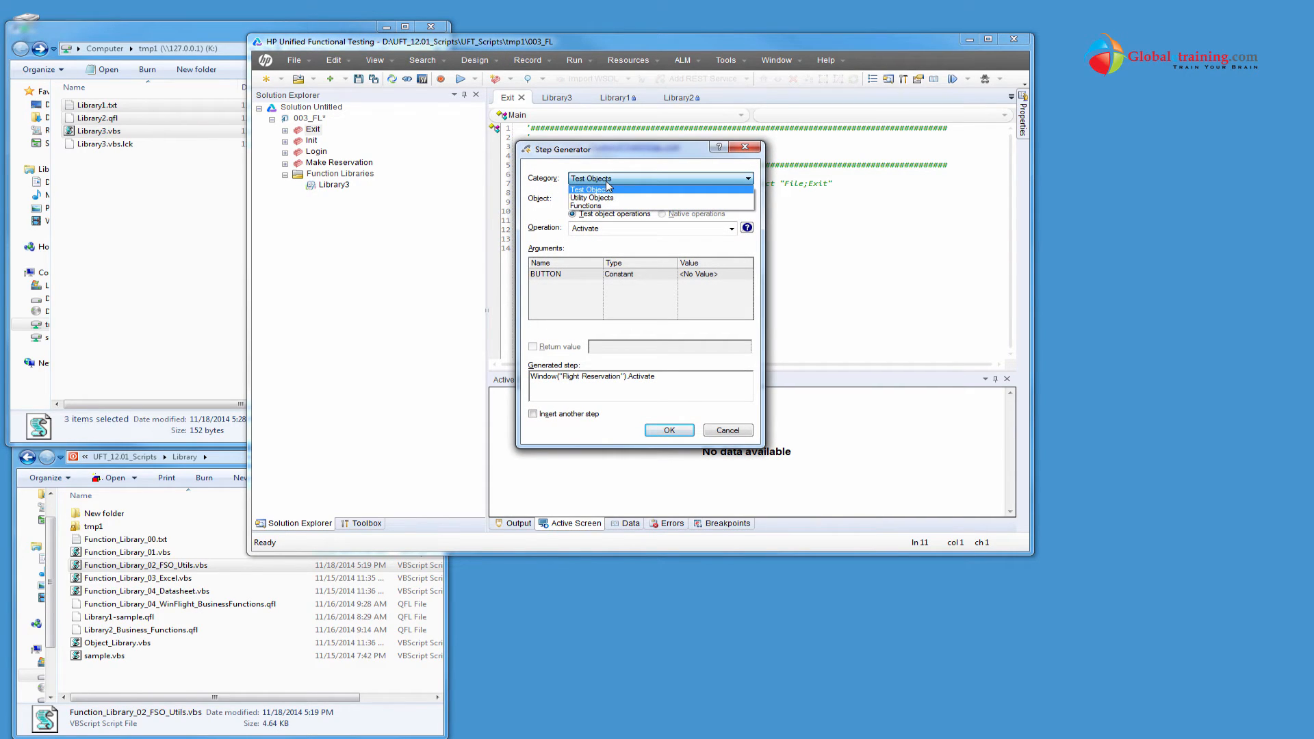
{"action": "left_click", "coordinate": [585, 205]}
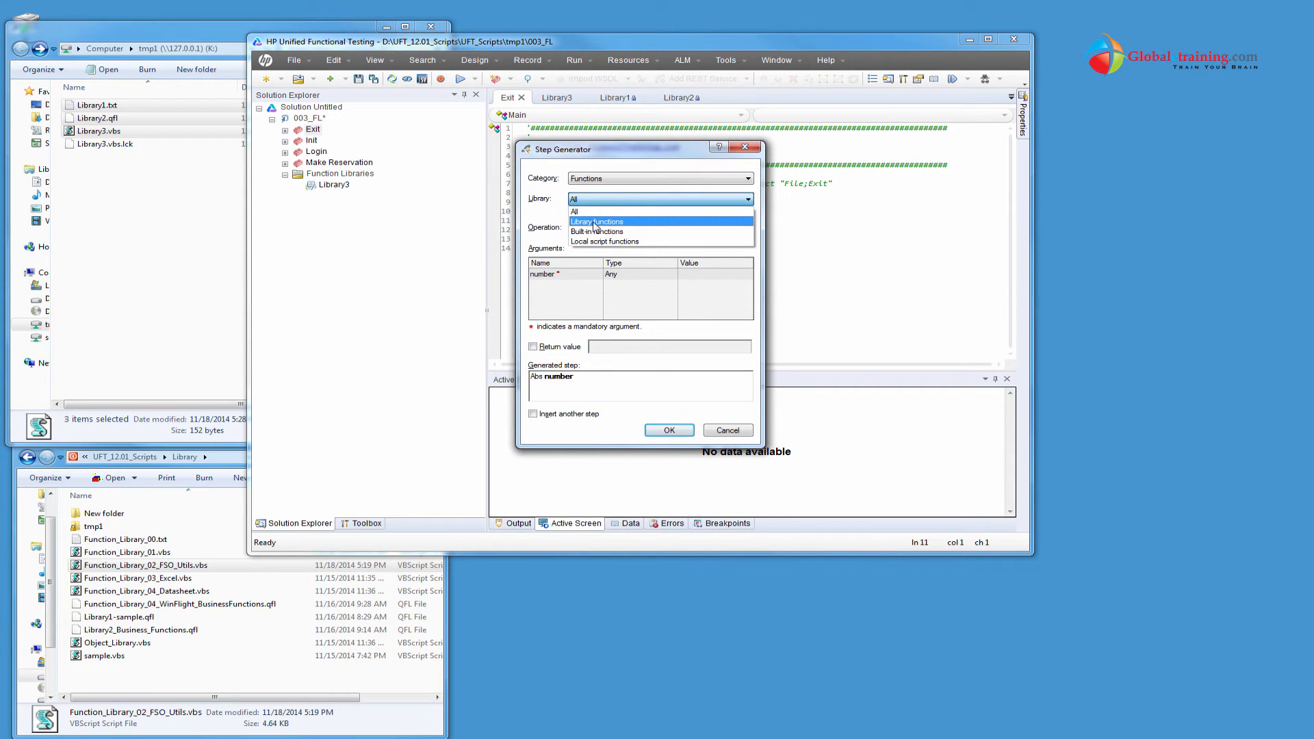
{"action": "left_click", "coordinate": [597, 221]}
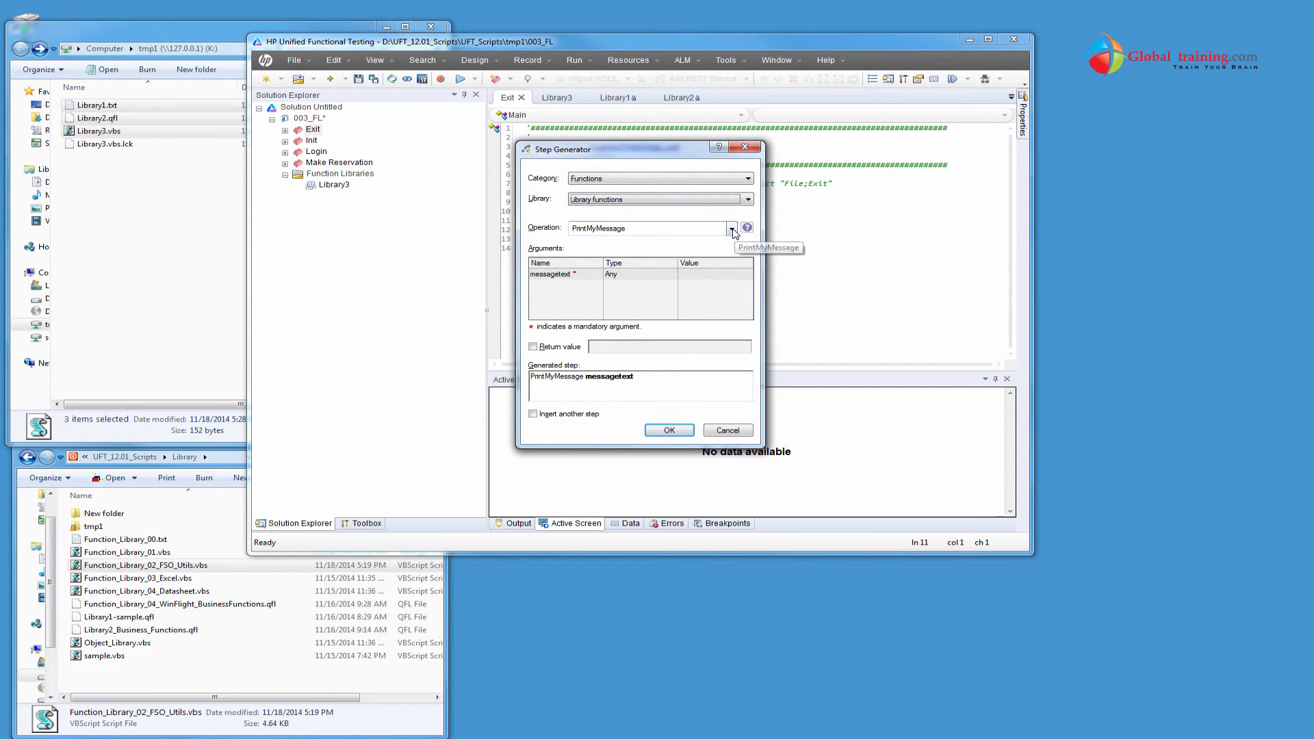
{"action": "left_click", "coordinate": [732, 228]}
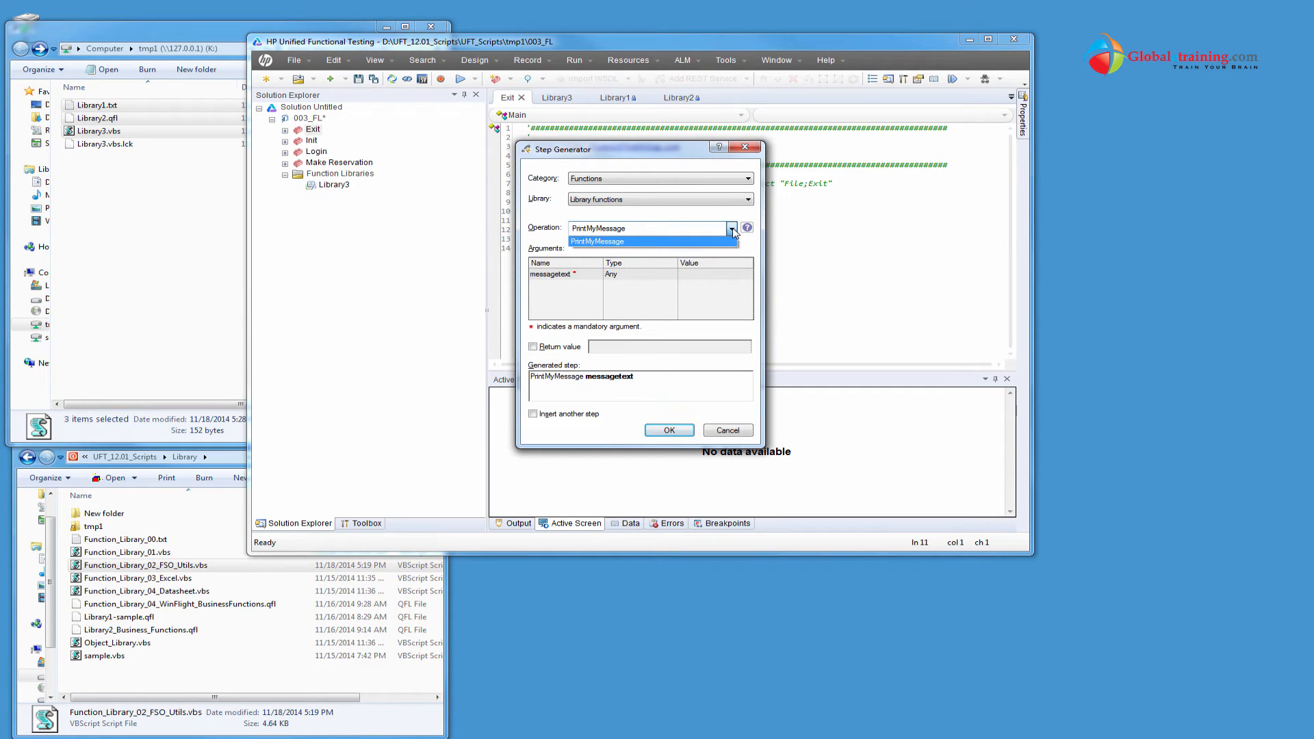
{"action": "left_click", "coordinate": [597, 242]}
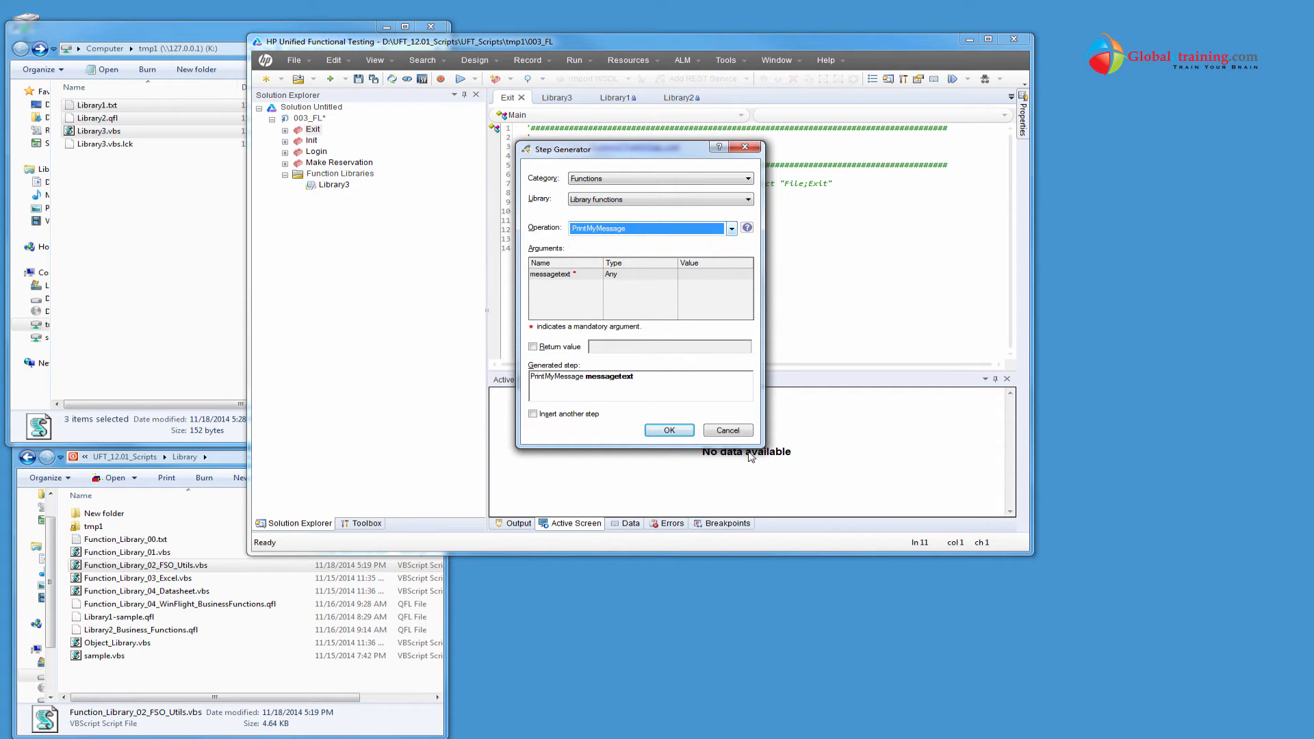
{"action": "left_click", "coordinate": [725, 430]}
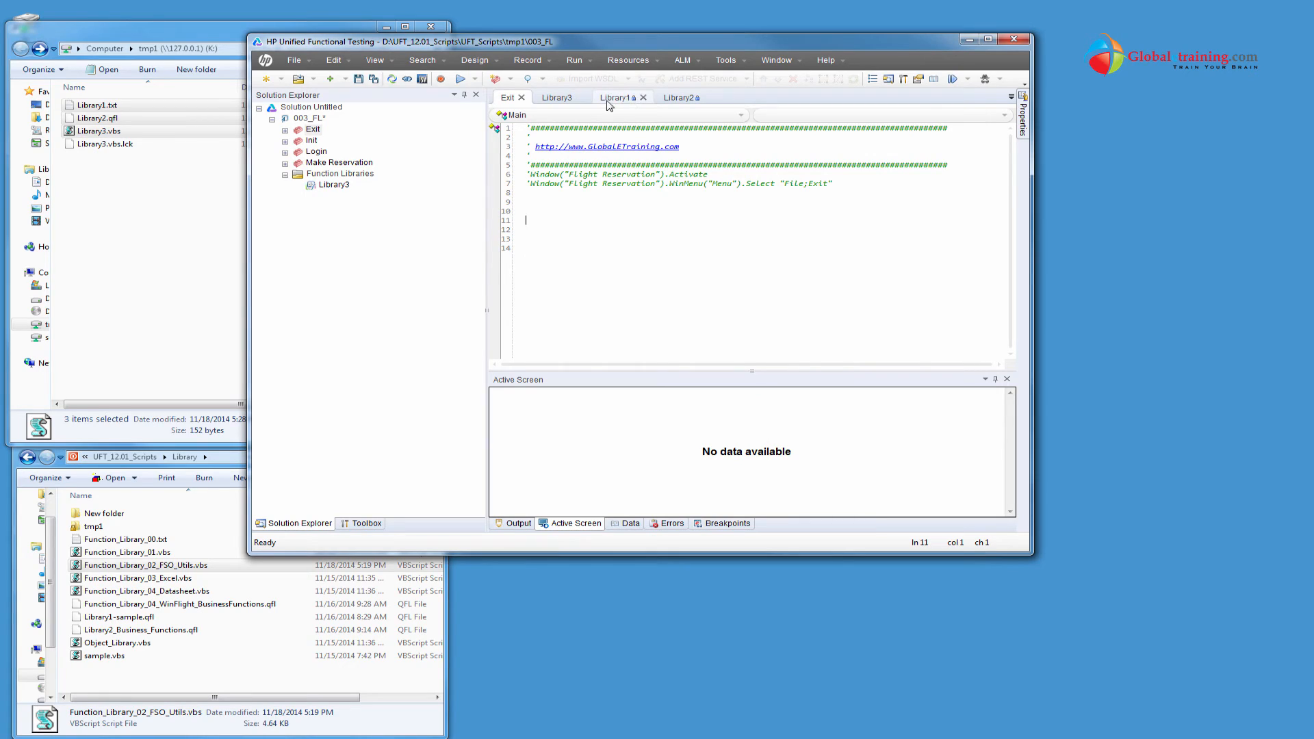
Add a duplicate PrintMyMessage function in Library3 renamed PrintMyMessage222
{"action": "left_click", "coordinate": [556, 97]}
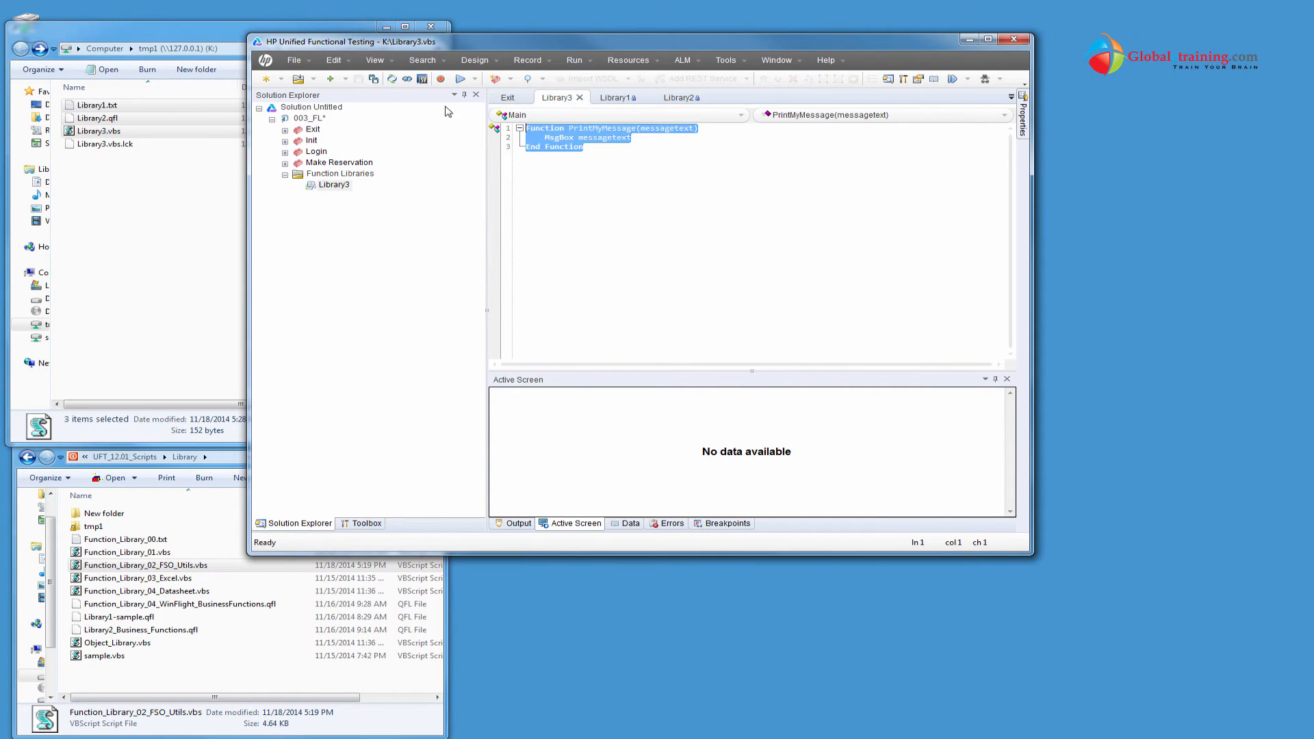
{"action": "left_click", "coordinate": [585, 147]}
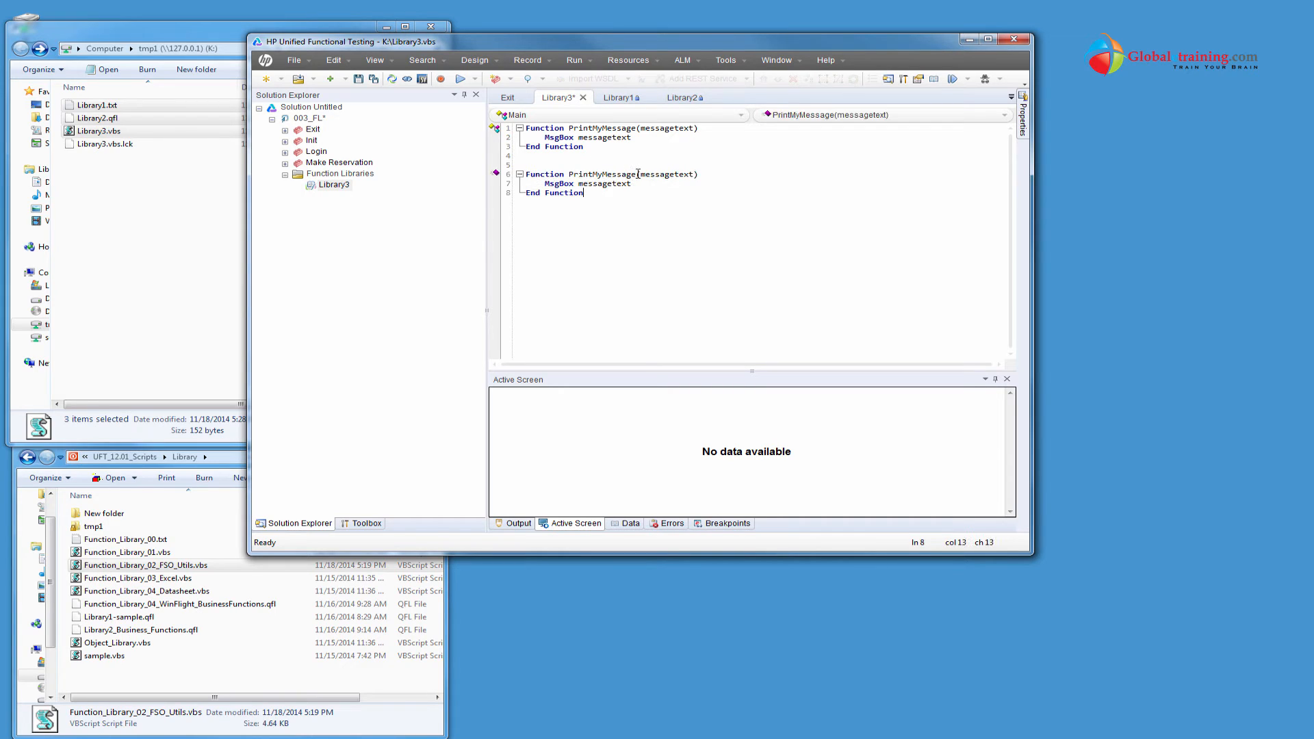
{"action": "type", "text": "222"}
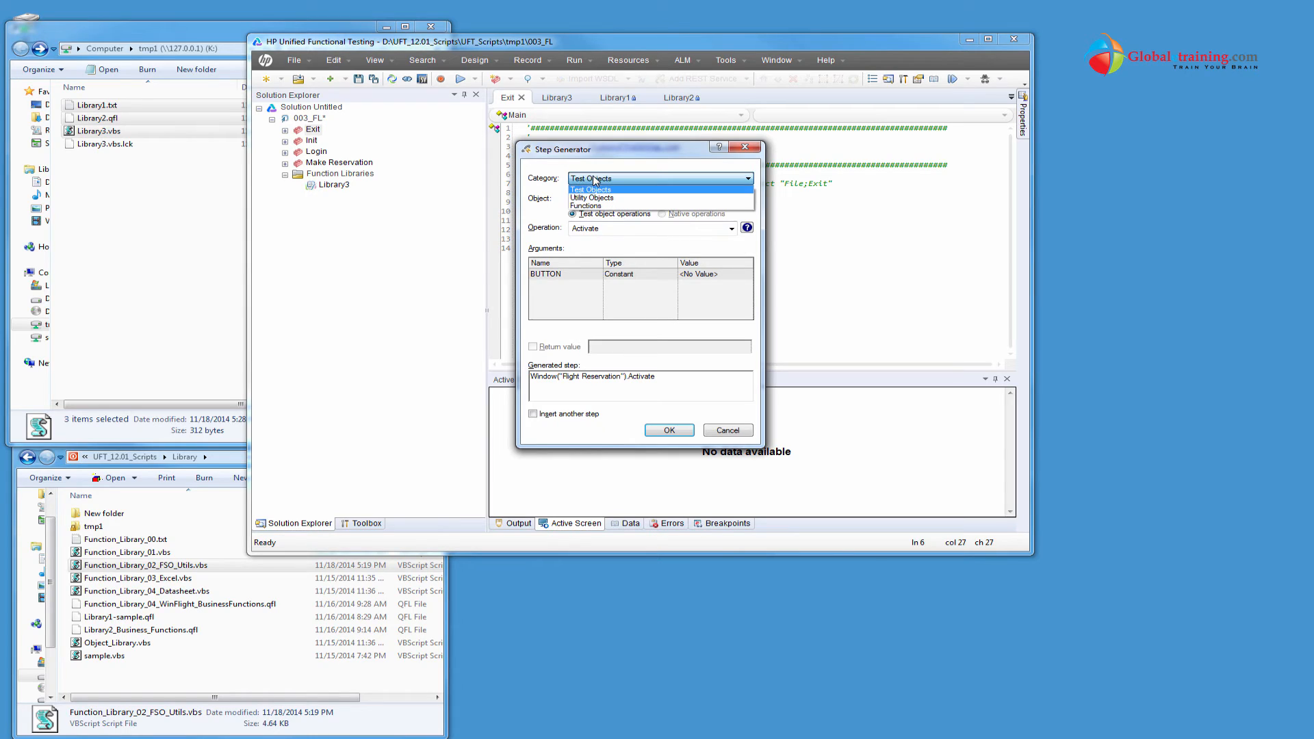
Use Step Generator (Functions, Library functions) to add PrintMyMessage "Hello World!" to Exit
{"action": "left_click", "coordinate": [585, 206]}
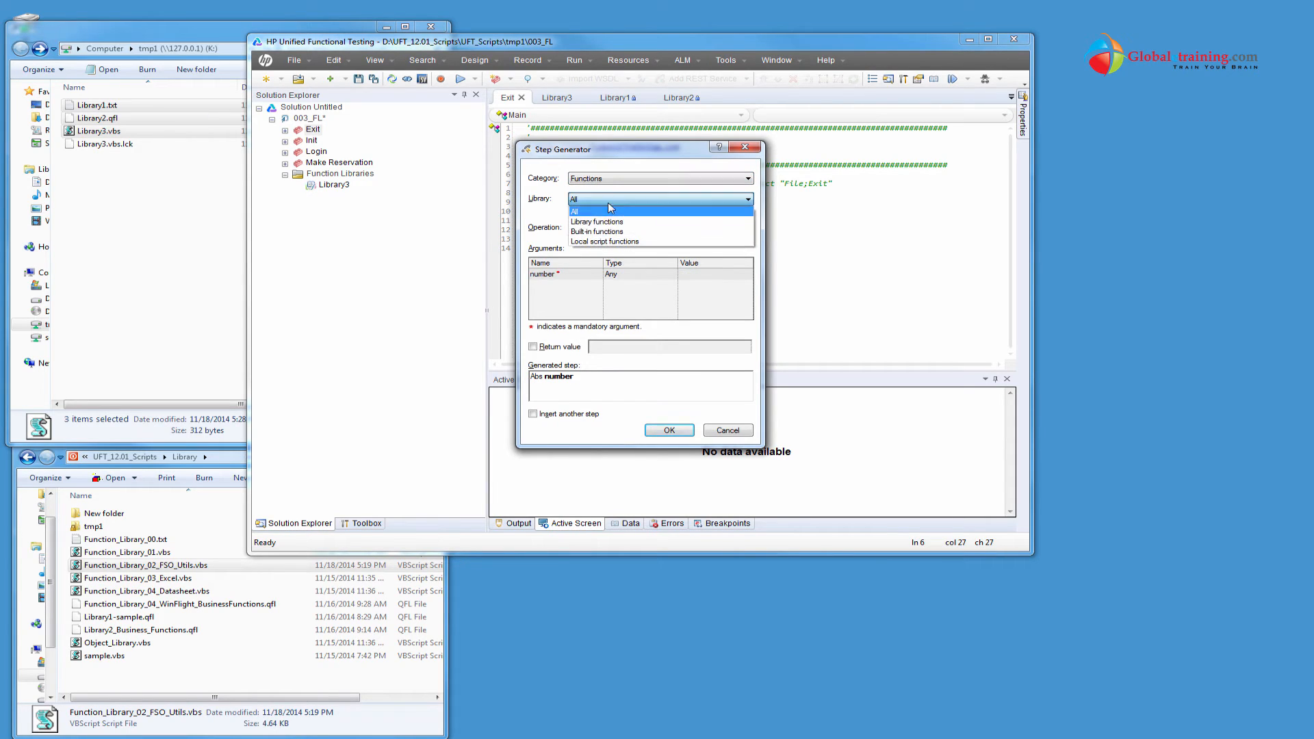
{"action": "left_click", "coordinate": [596, 222]}
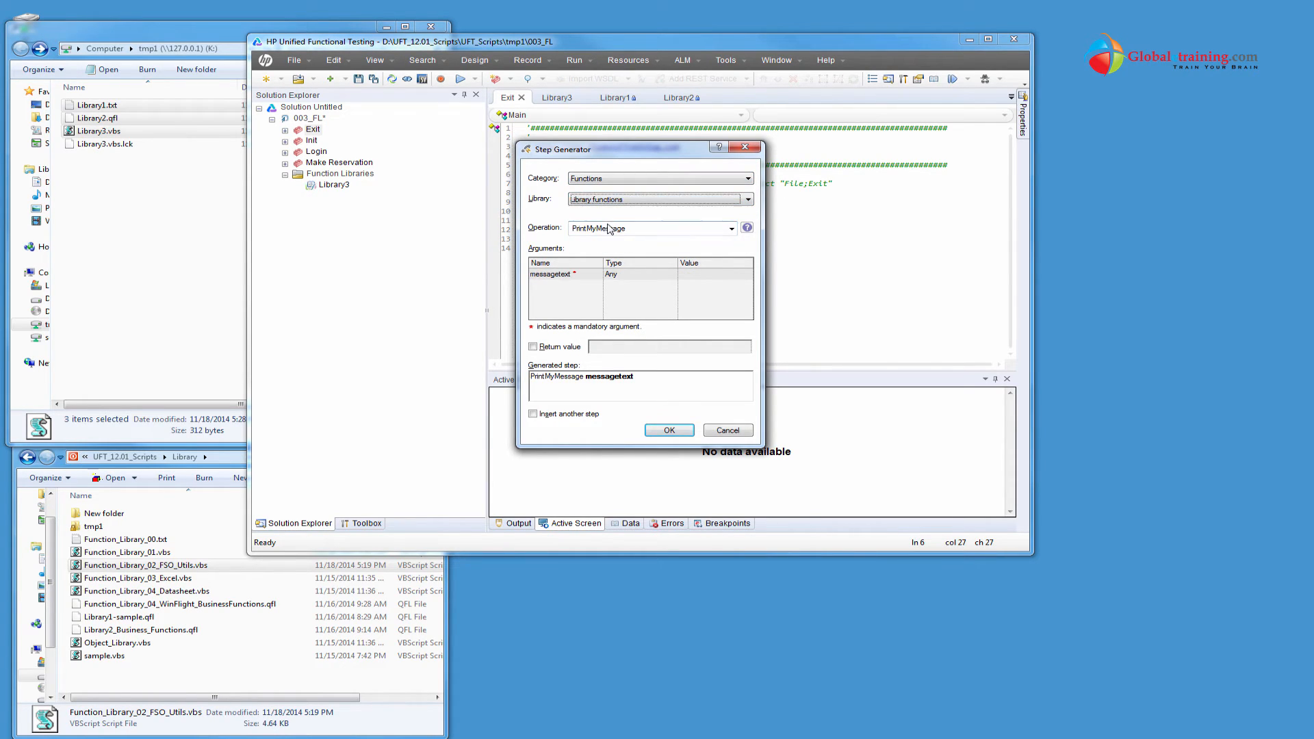
{"action": "left_click", "coordinate": [730, 228]}
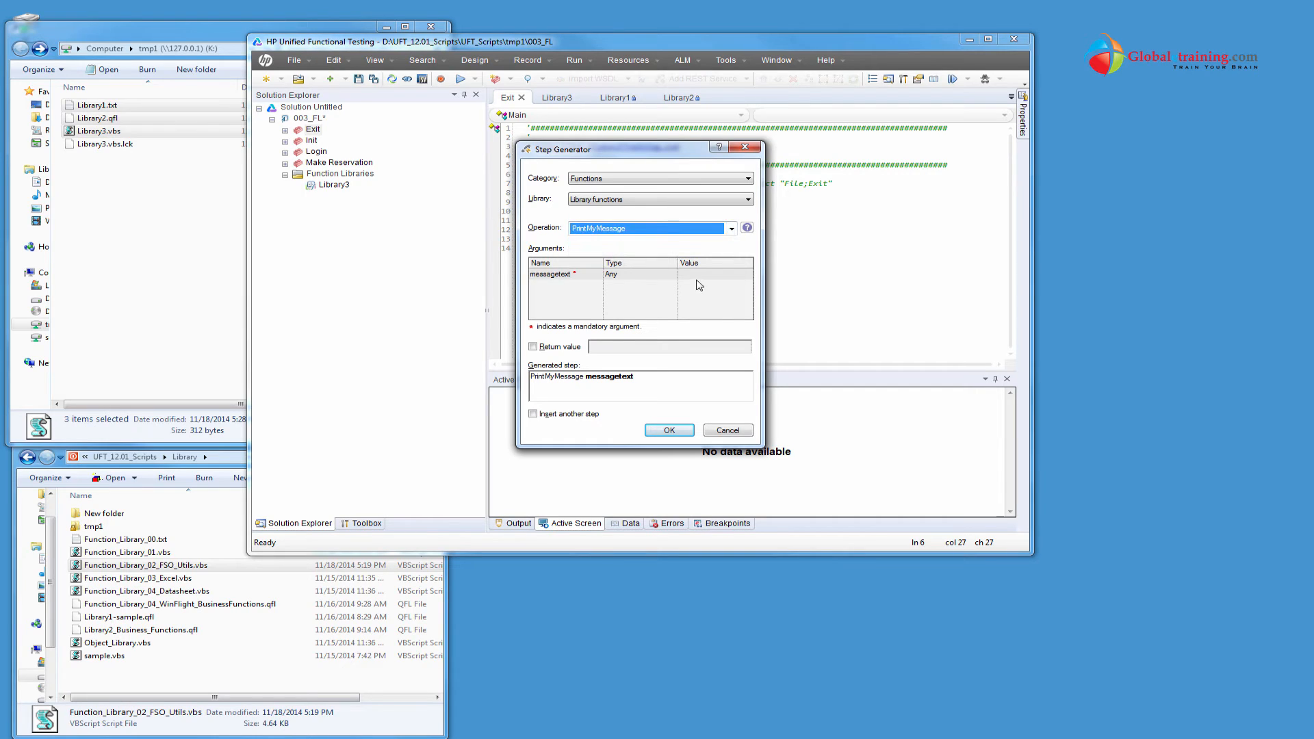
{"action": "type", "text": "He"}
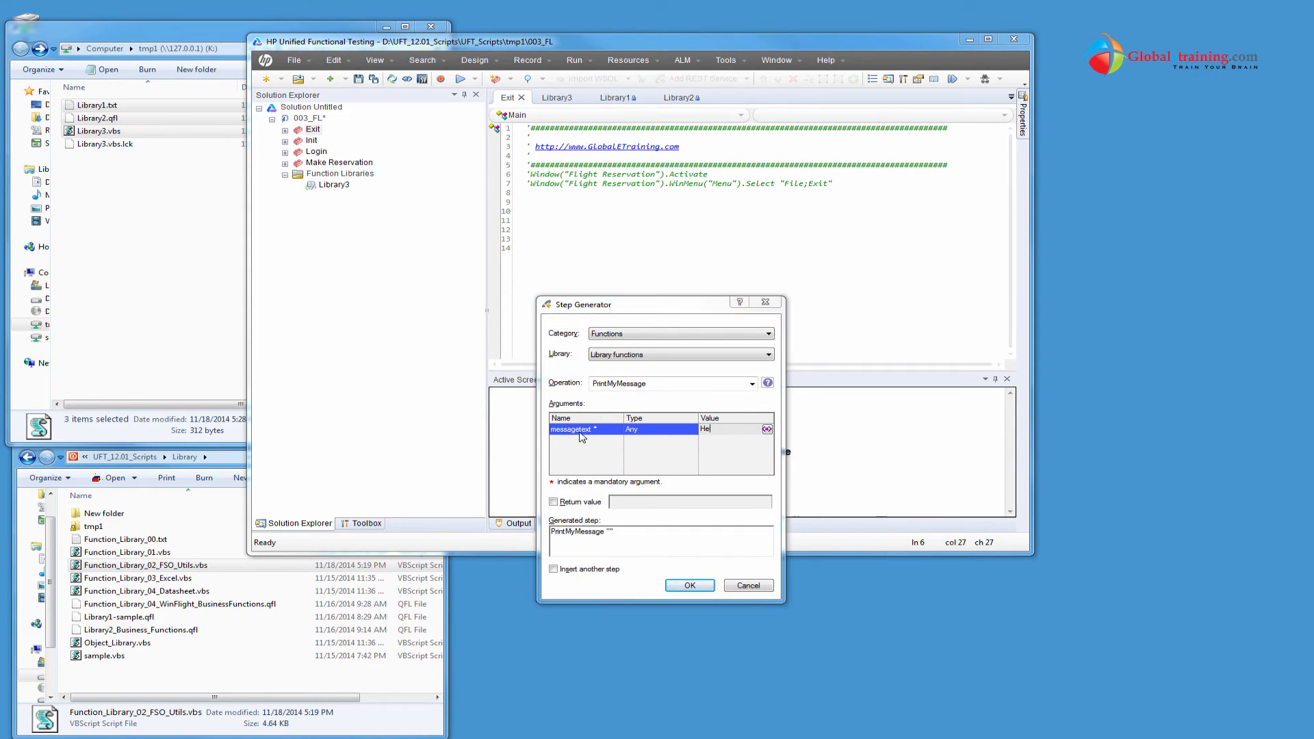
{"action": "left_click_drag", "start_coordinate": [632, 303], "coordinate": [564, 164]}
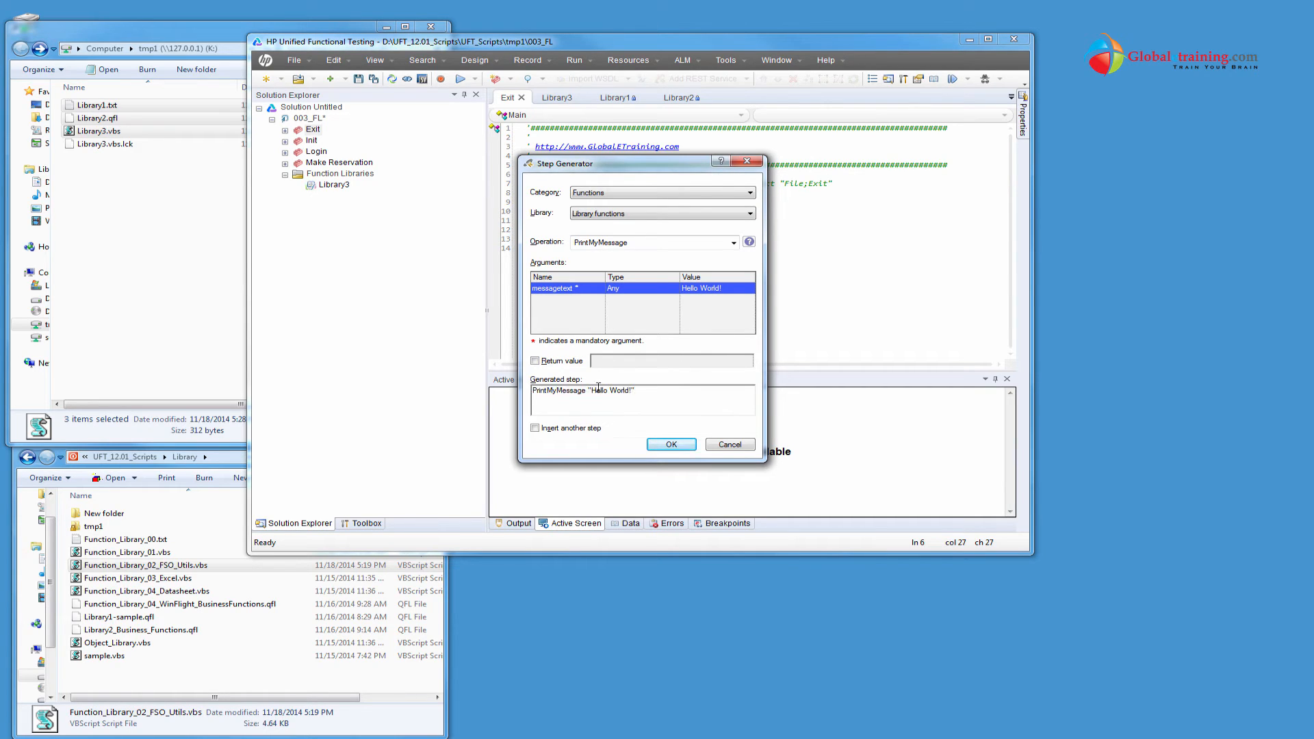
{"action": "left_click", "coordinate": [671, 444]}
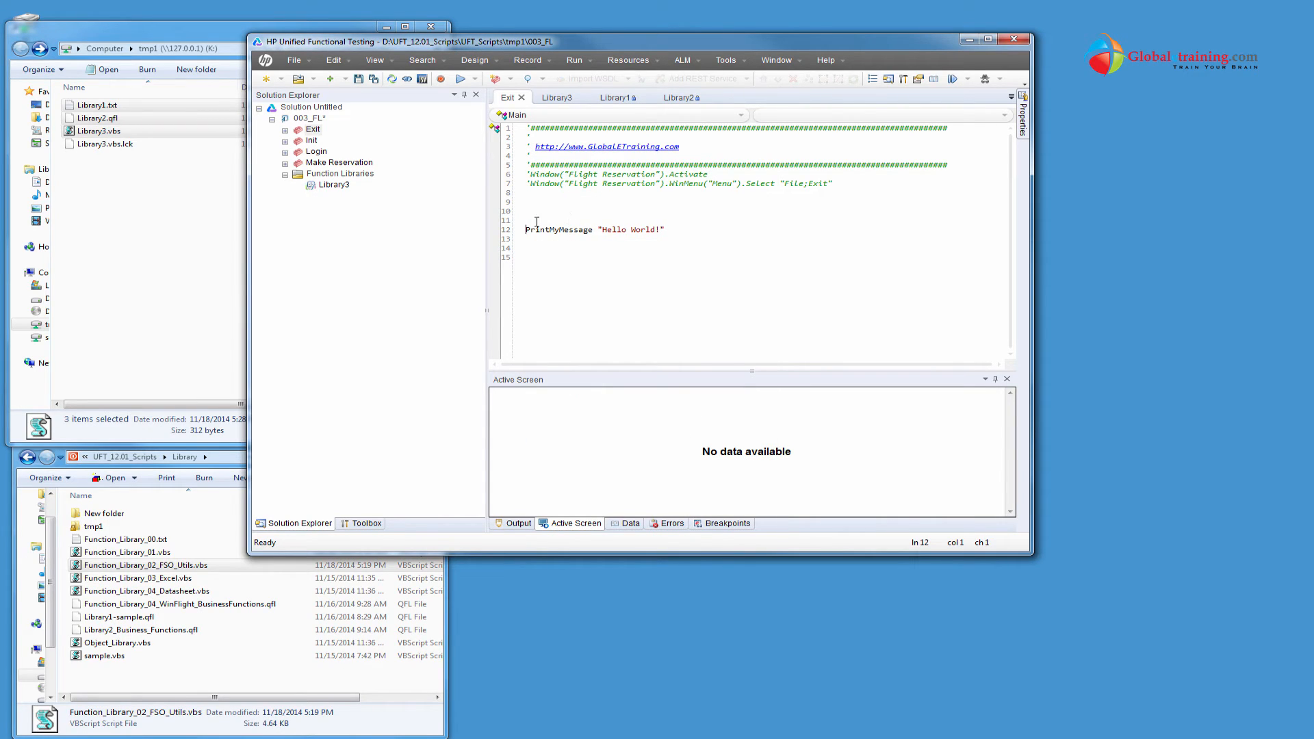
Run the test and dismiss the resulting "Hello World!" message box
{"action": "right_click", "coordinate": [534, 221]}
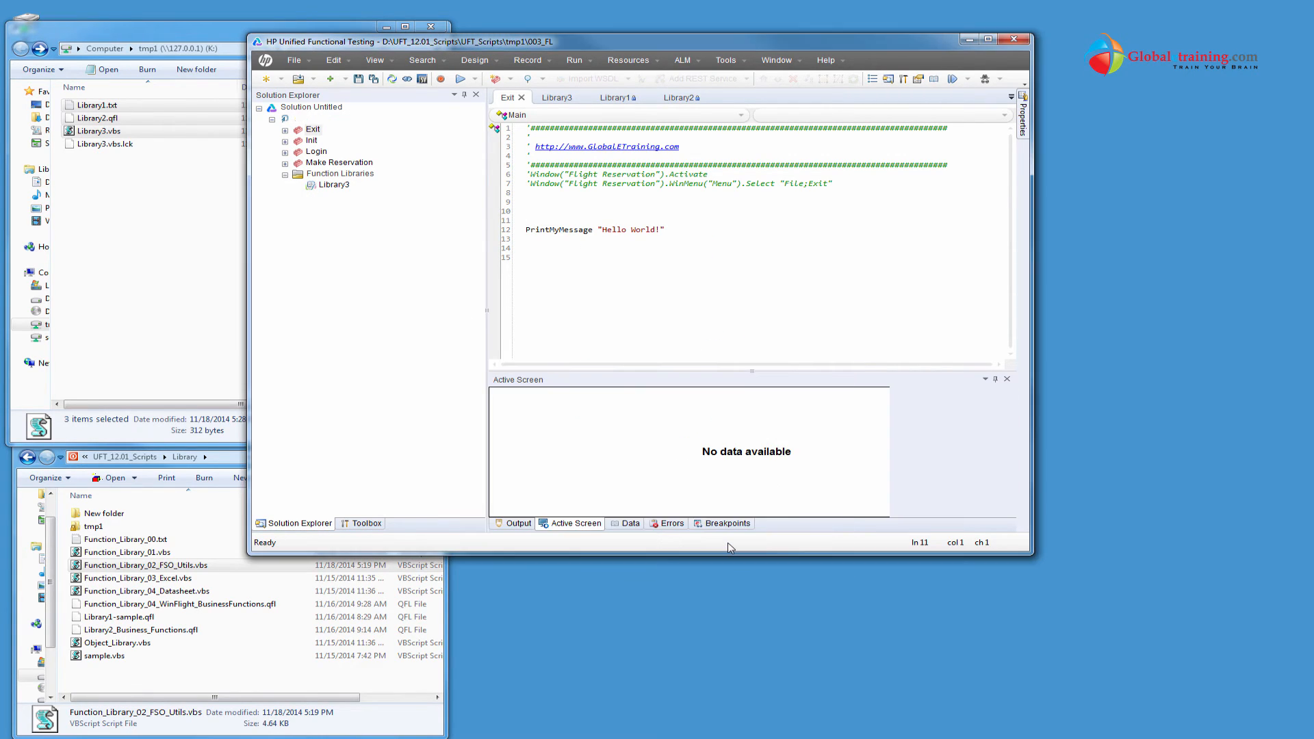
{"action": "left_click", "coordinate": [460, 78]}
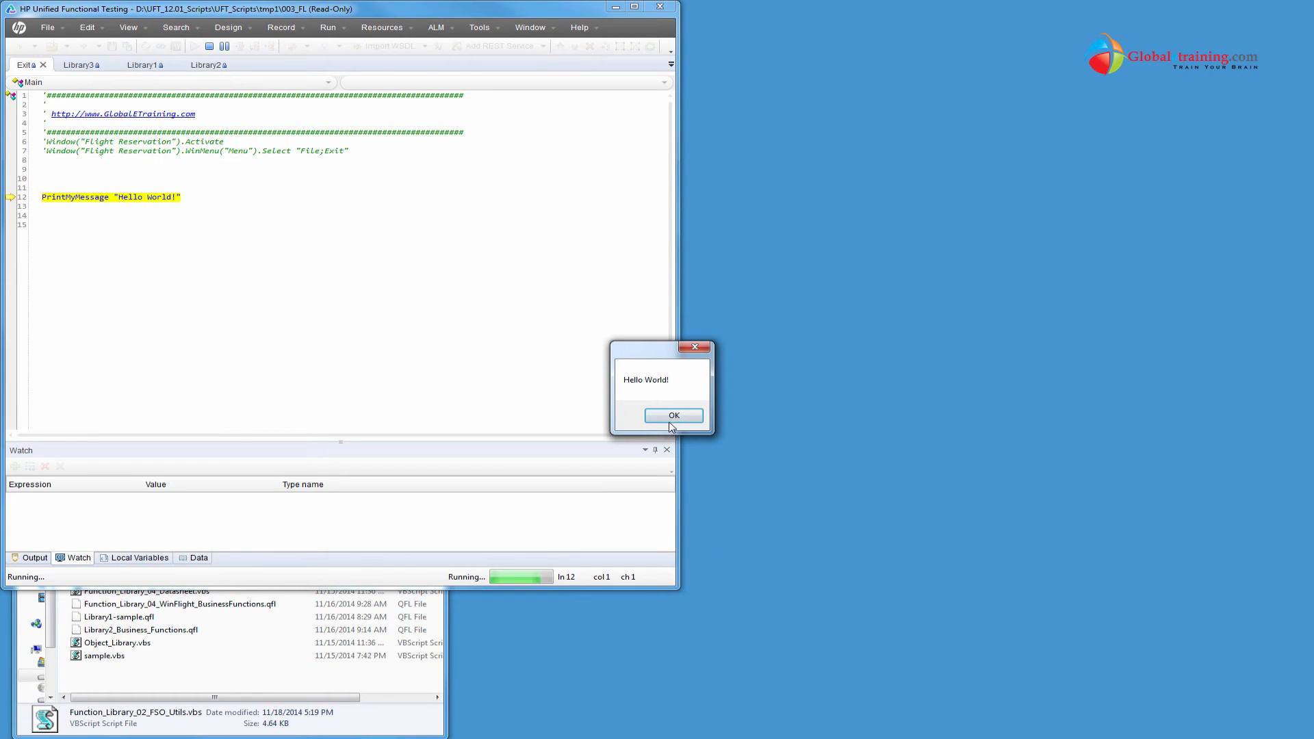
{"action": "left_click", "coordinate": [673, 415]}
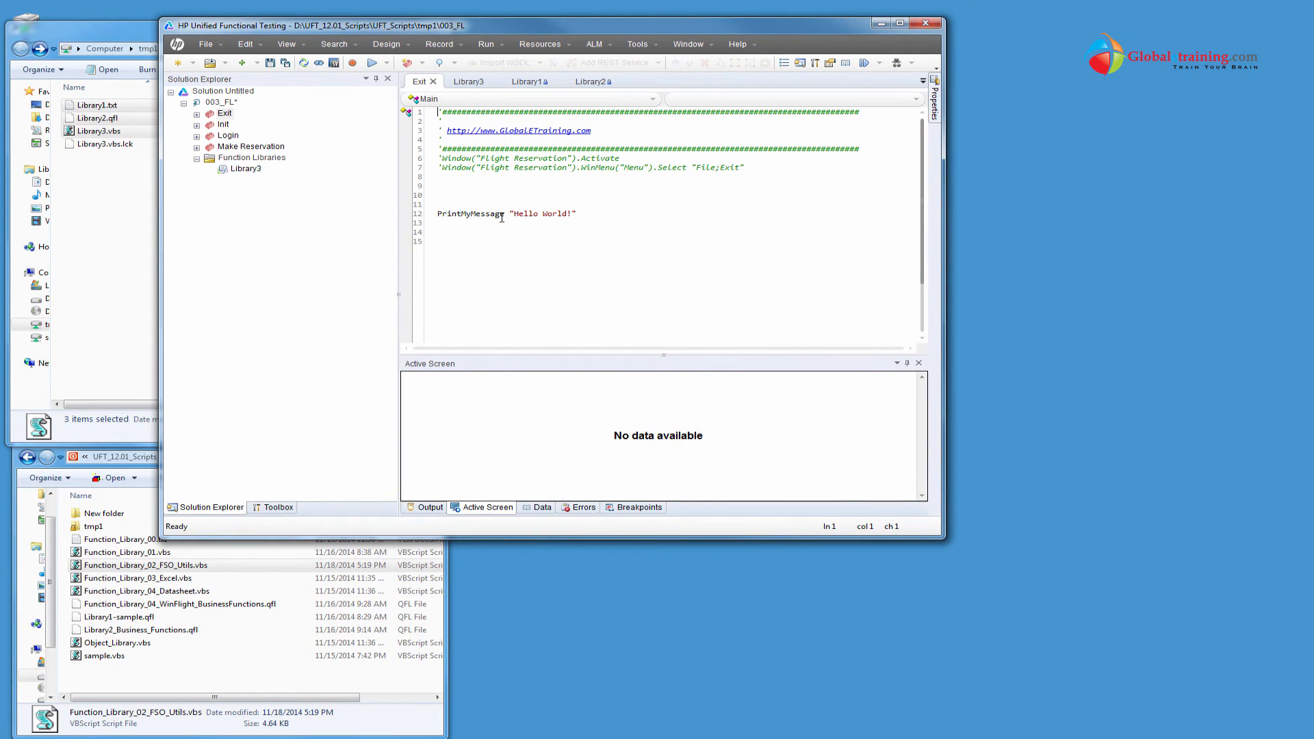
Jump from the Exit action's PrintMyMessage call to its definition in Library3.vbs
{"action": "double_click", "coordinate": [542, 213]}
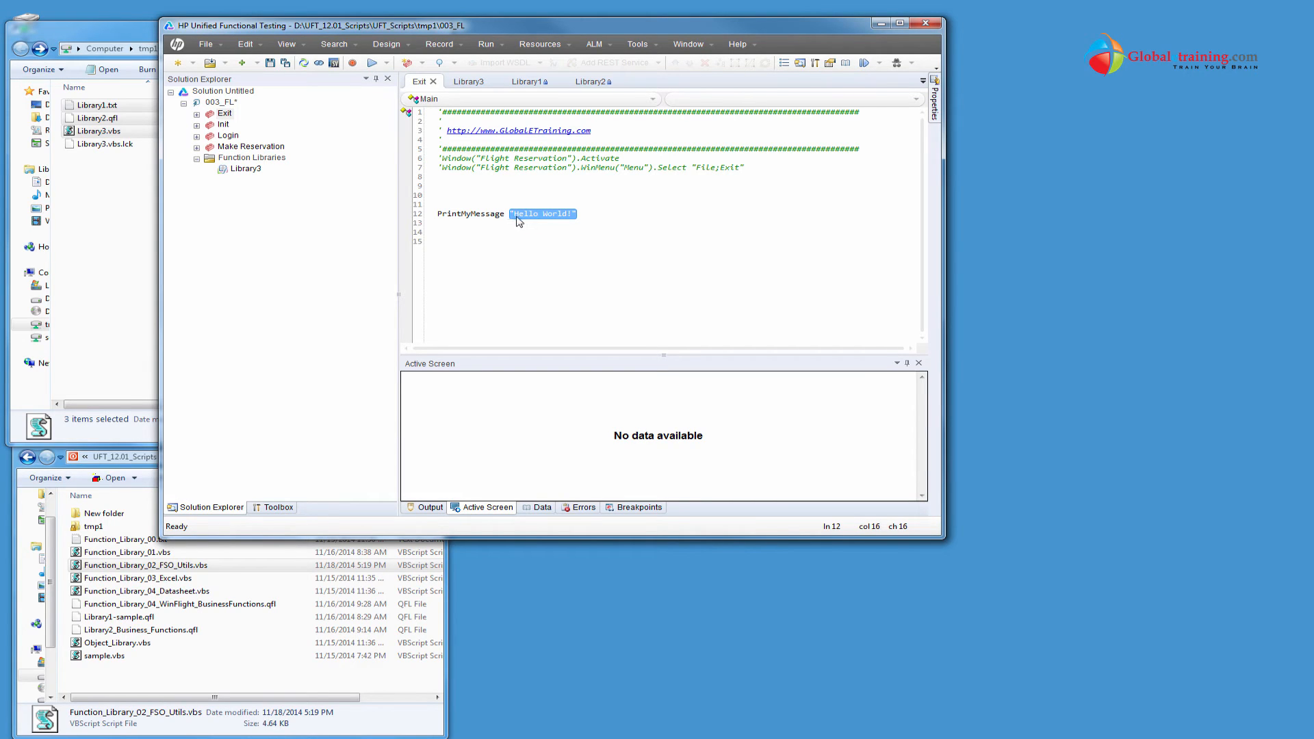
{"action": "right_click", "coordinate": [479, 213]}
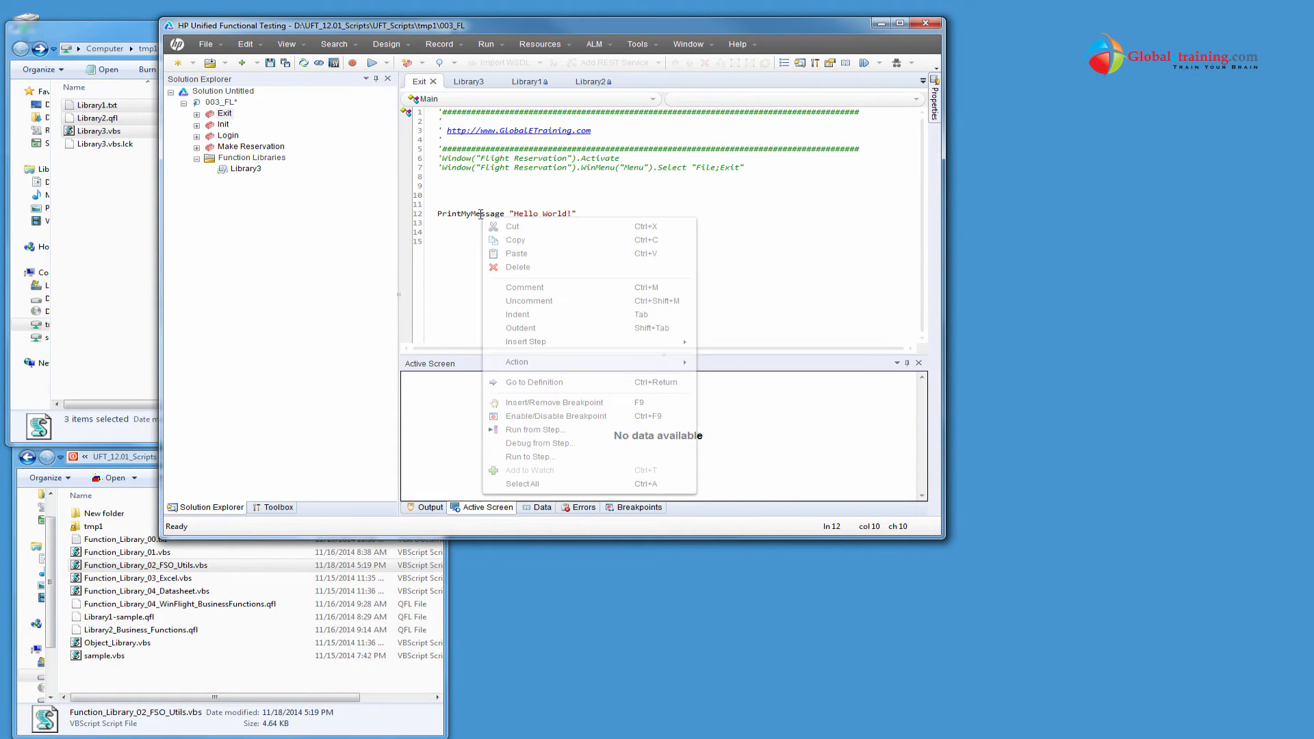
{"action": "mouse_move", "coordinate": [534, 382]}
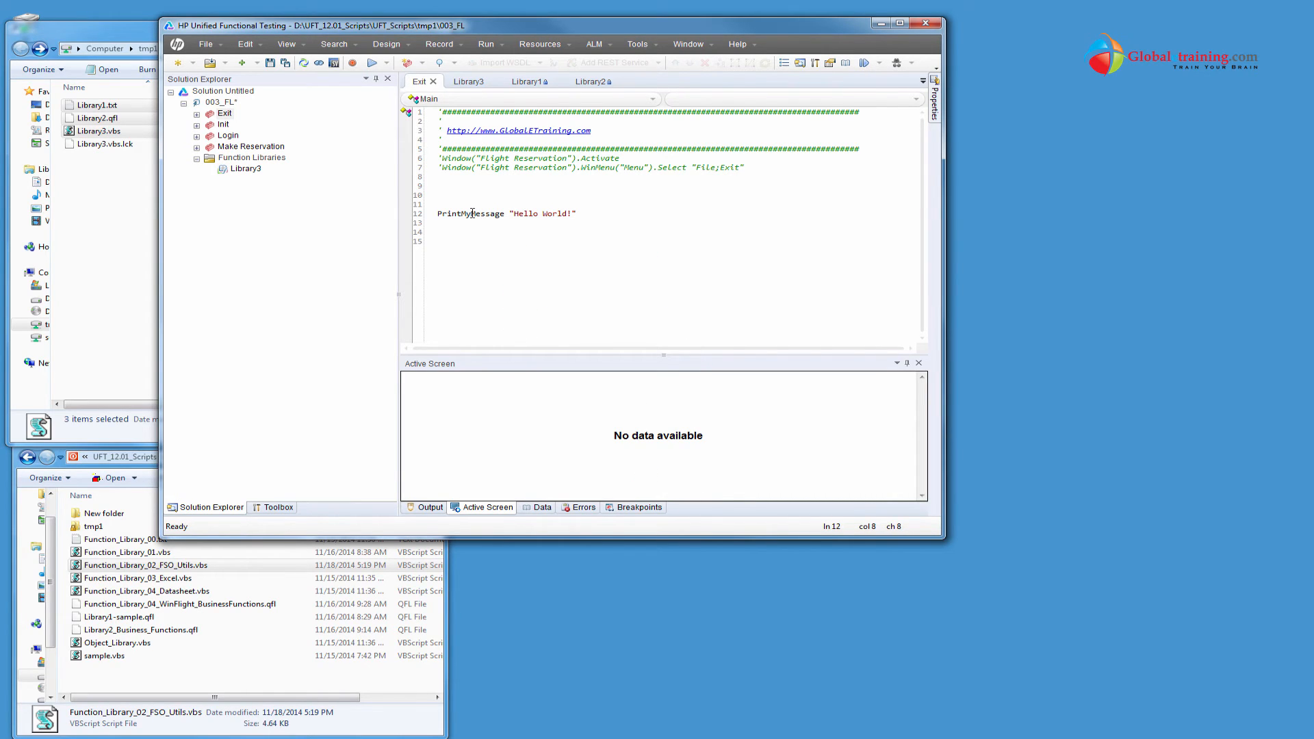
{"action": "left_click", "coordinate": [468, 81]}
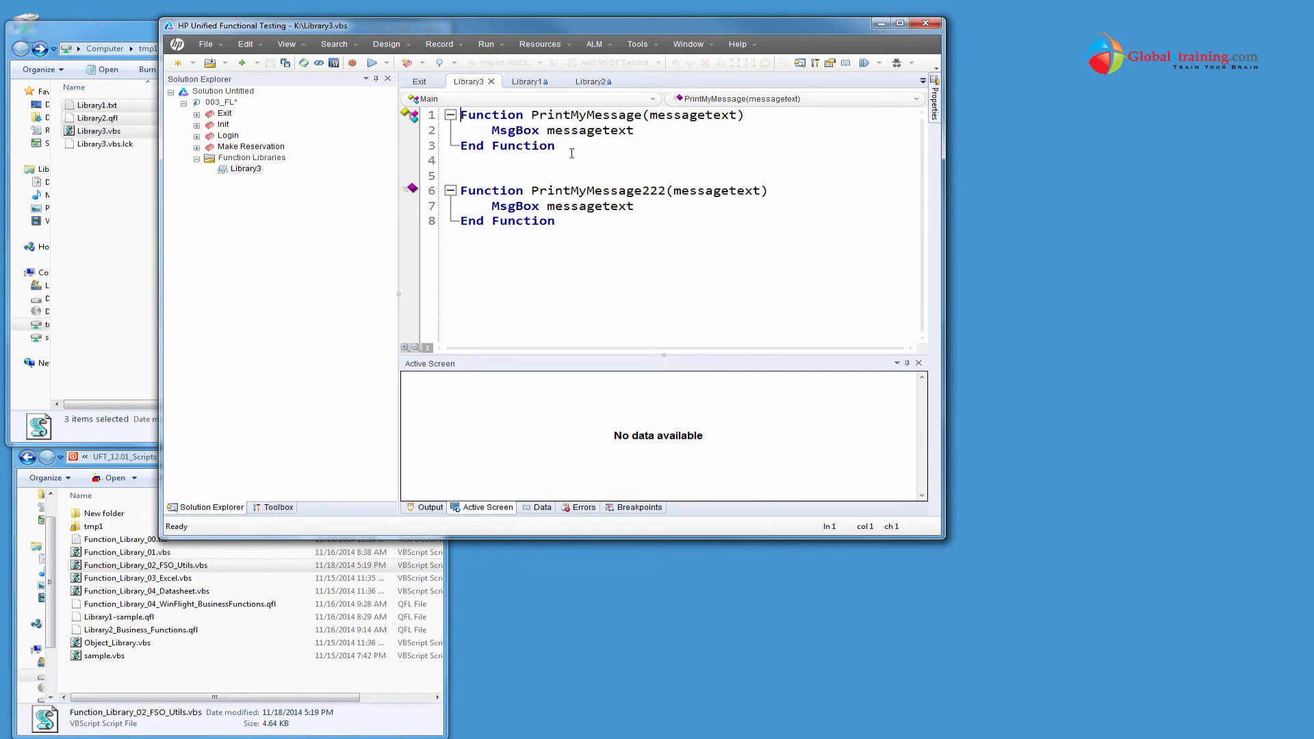
{"action": "mouse_move", "coordinate": [208, 224]}
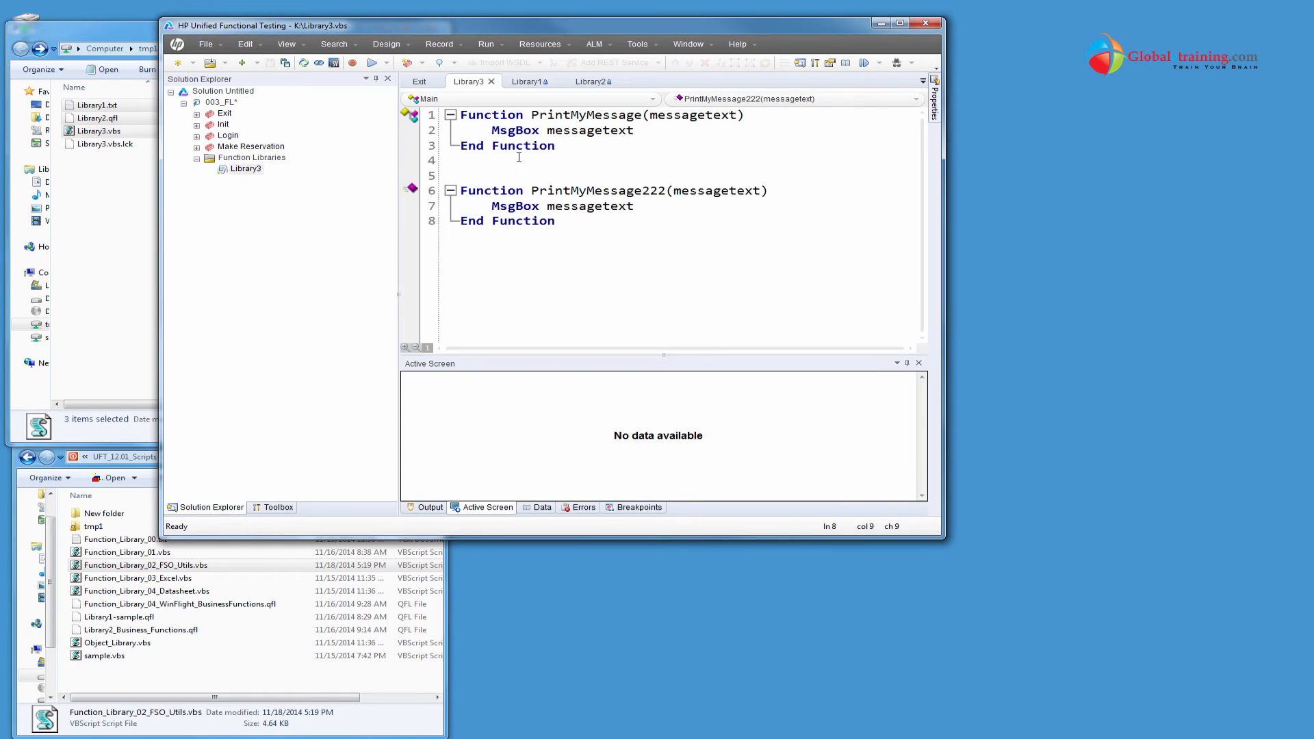
{"action": "mouse_move", "coordinate": [438, 158]}
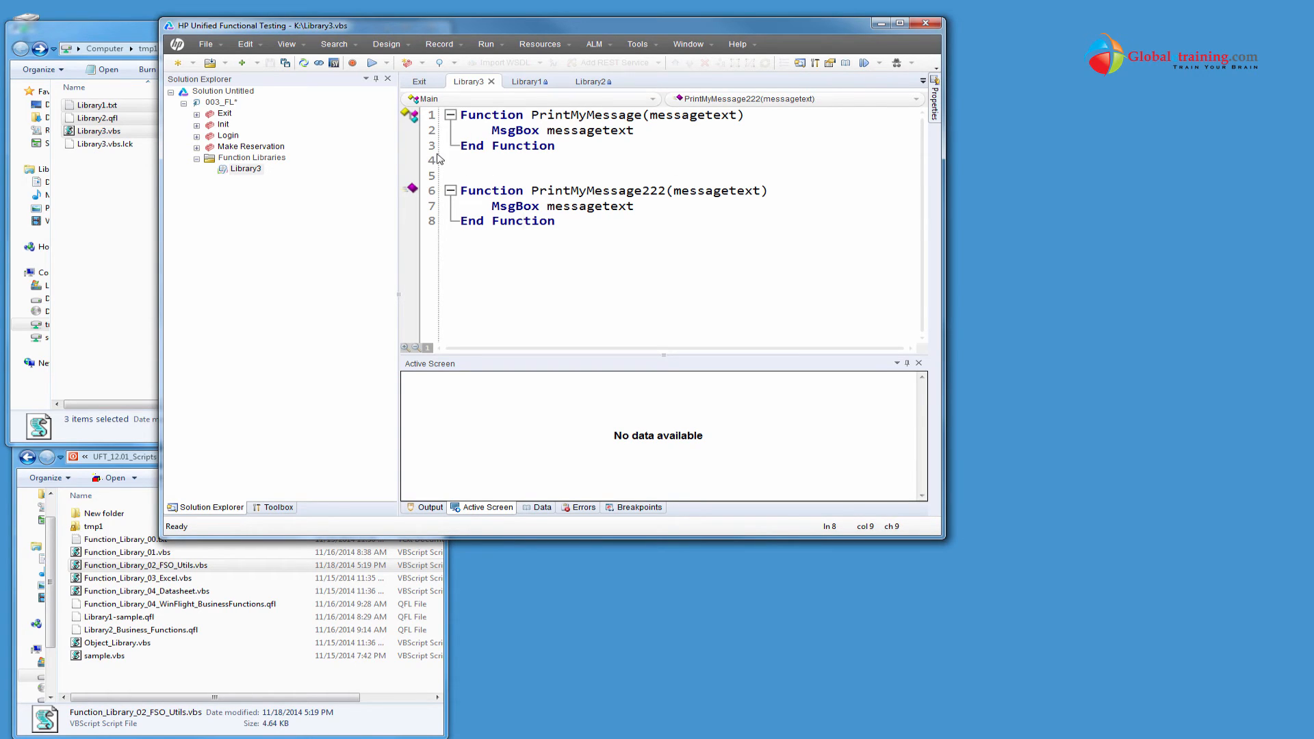
Navigate to PrintMyMessage222 via the function list, then select all Library3 code
{"action": "left_click", "coordinate": [524, 220]}
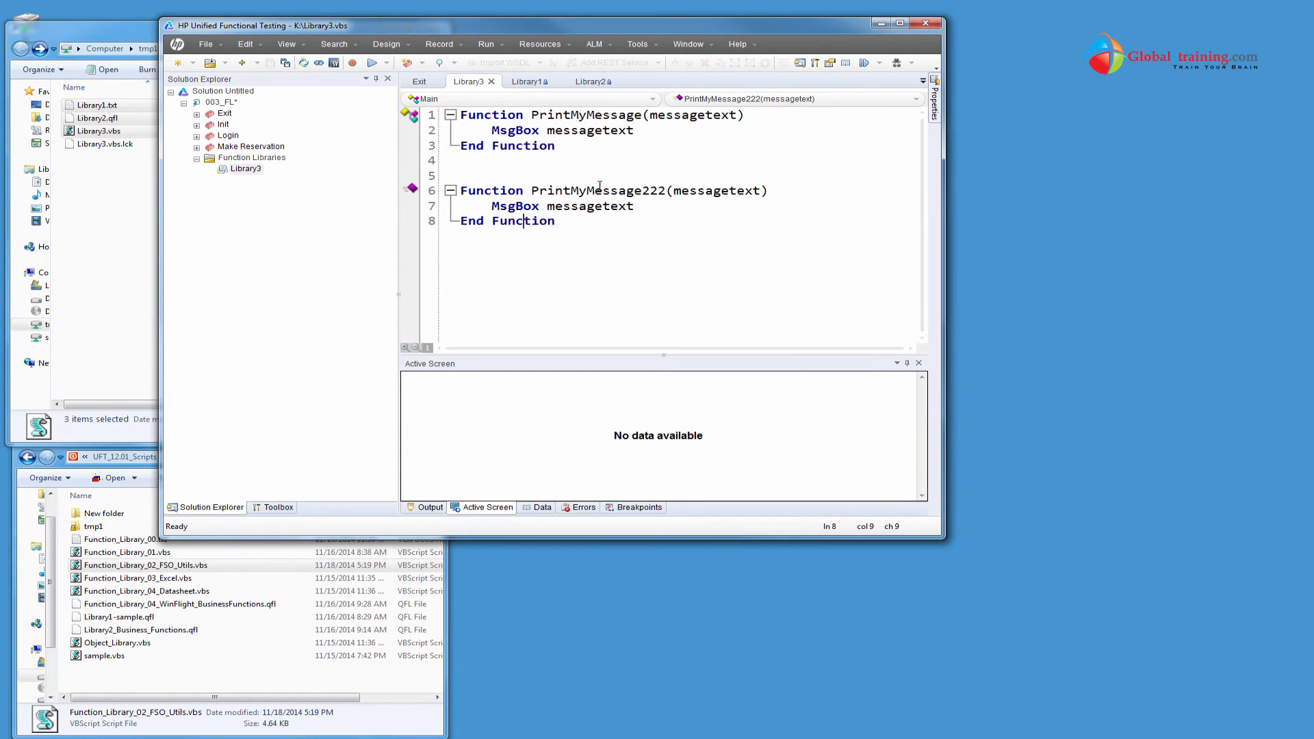
{"action": "left_click", "coordinate": [915, 97]}
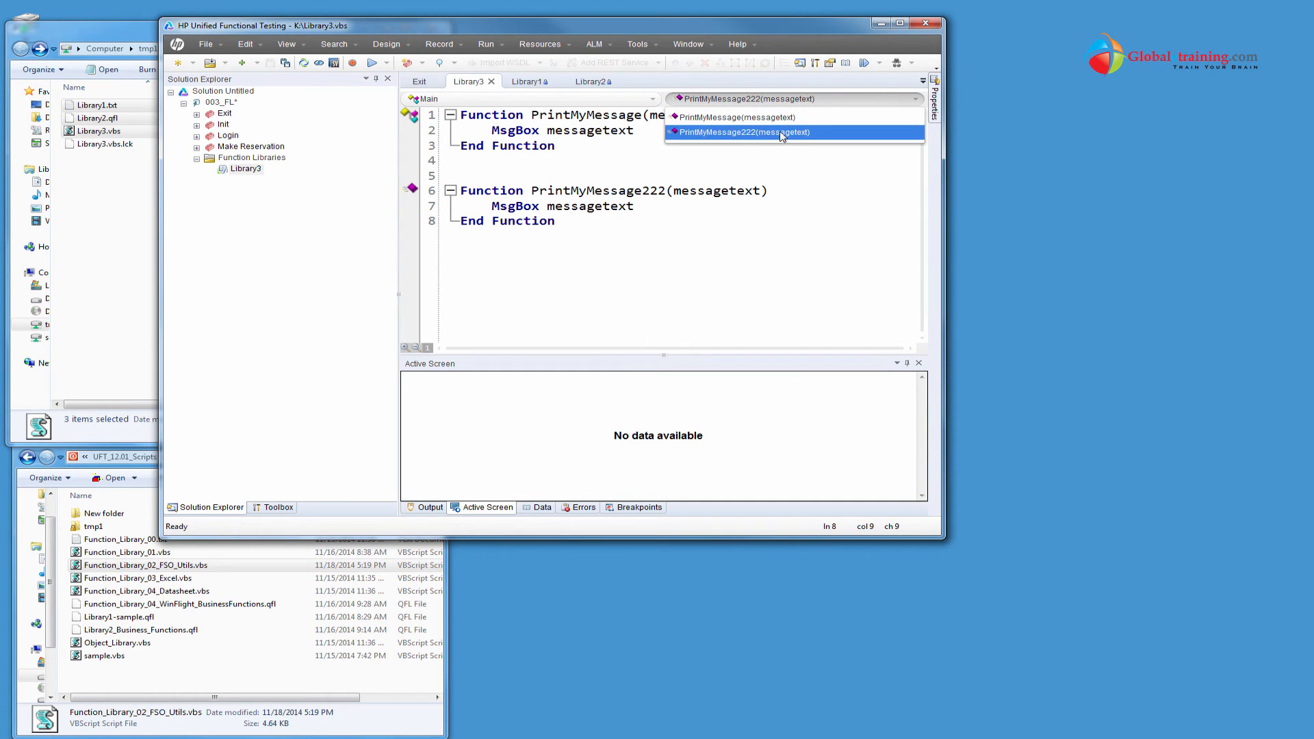
{"action": "left_click", "coordinate": [744, 131]}
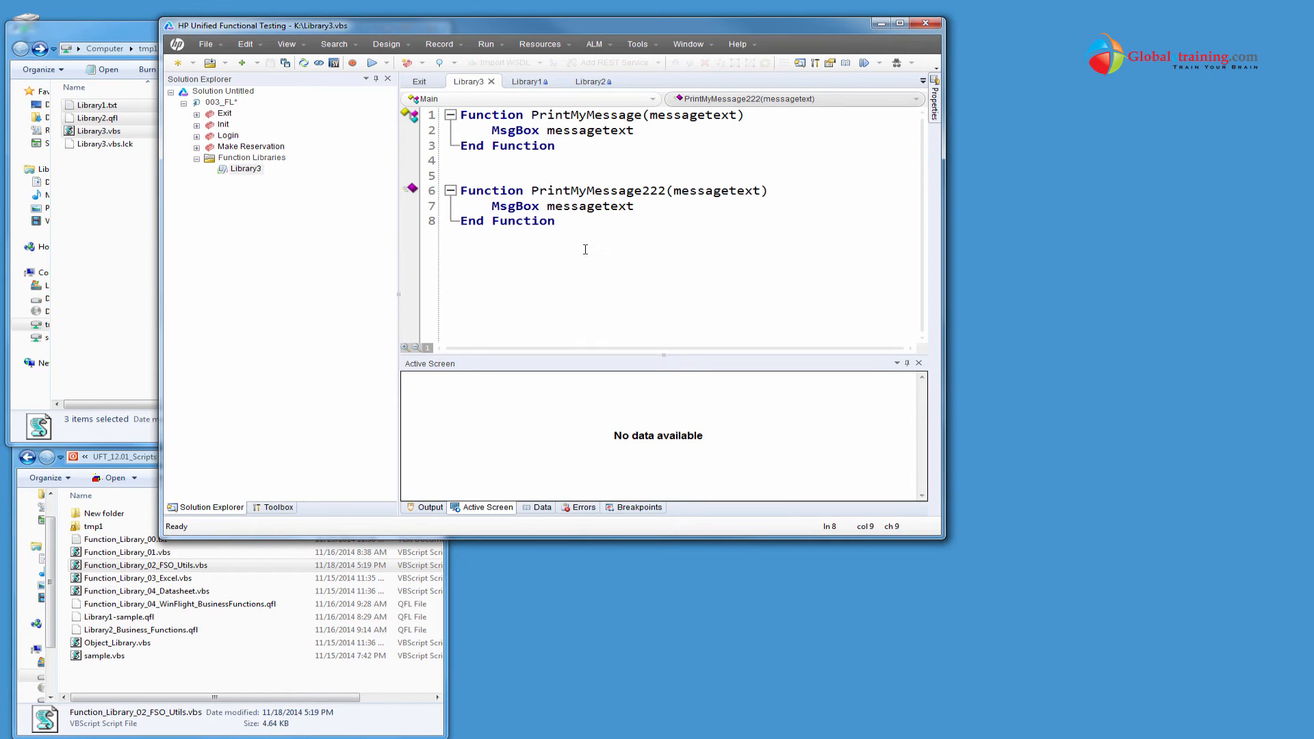
{"action": "left_click", "coordinate": [914, 98]}
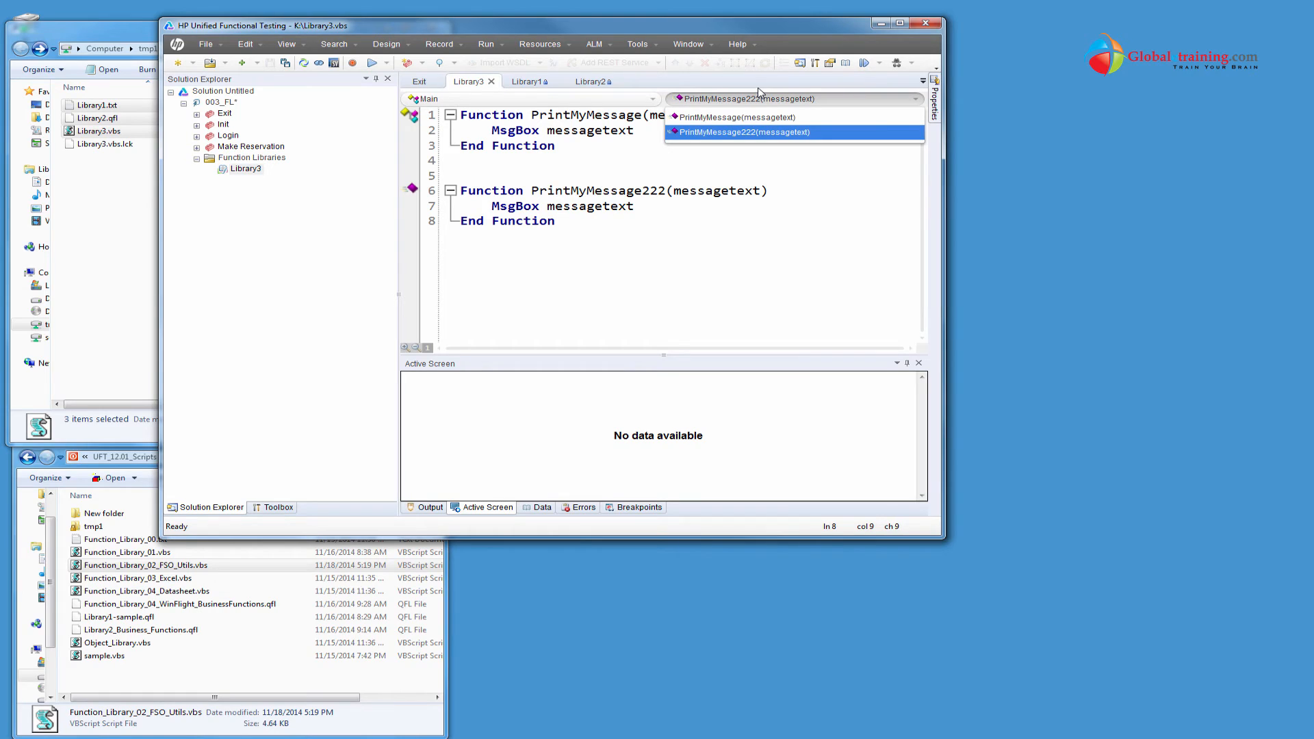
{"action": "mouse_move", "coordinate": [769, 137]}
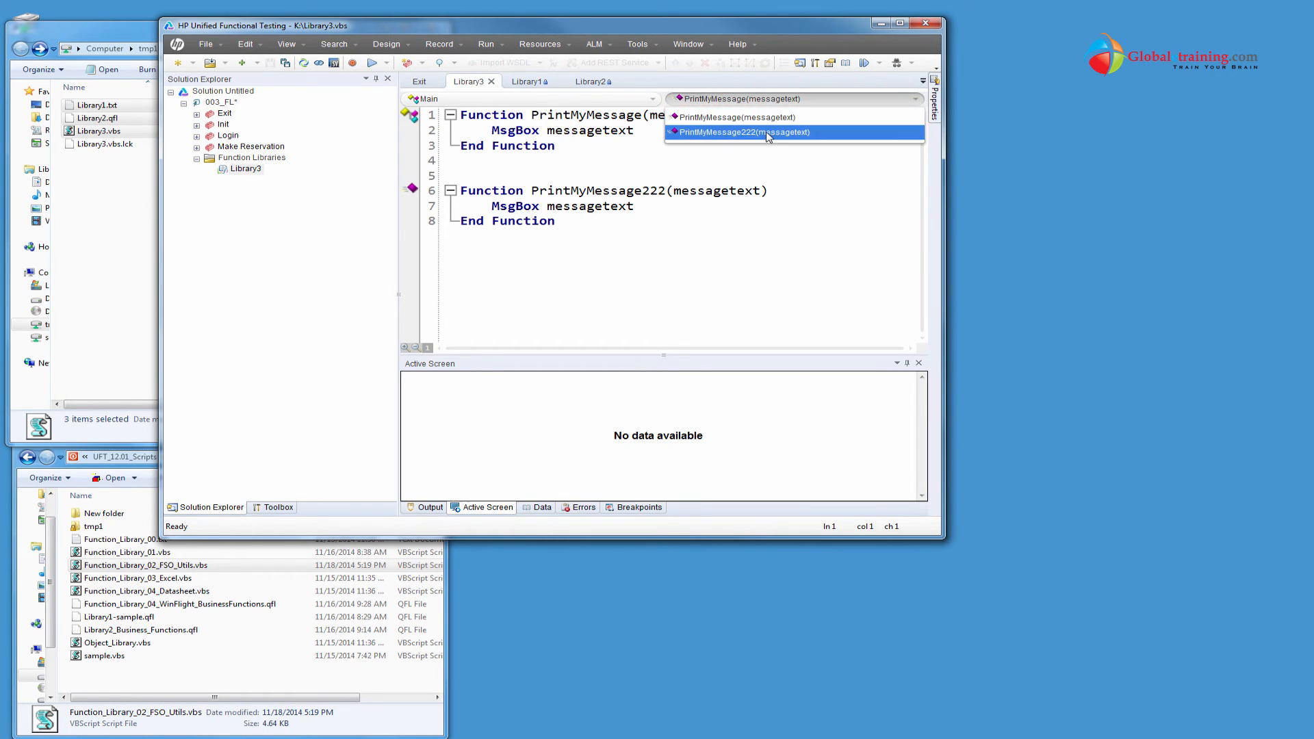
{"action": "left_click", "coordinate": [744, 131]}
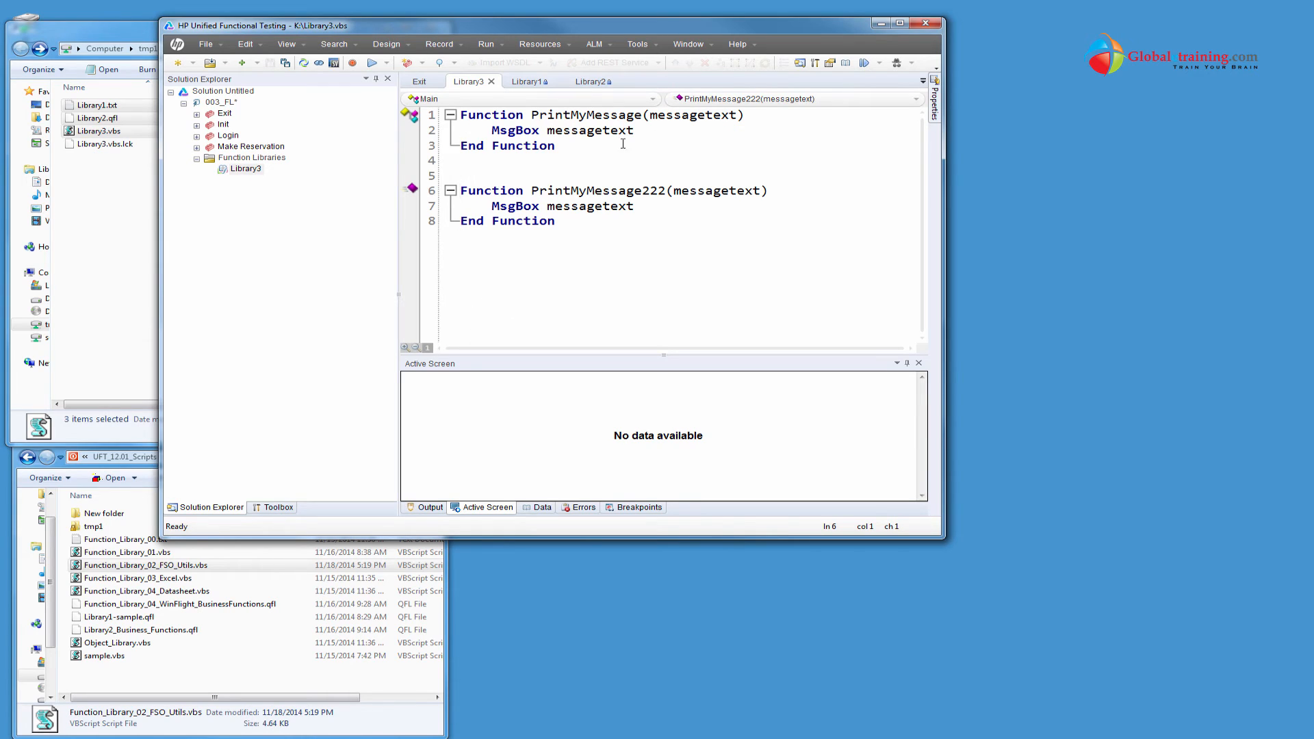
{"action": "mouse_move", "coordinate": [660, 281]}
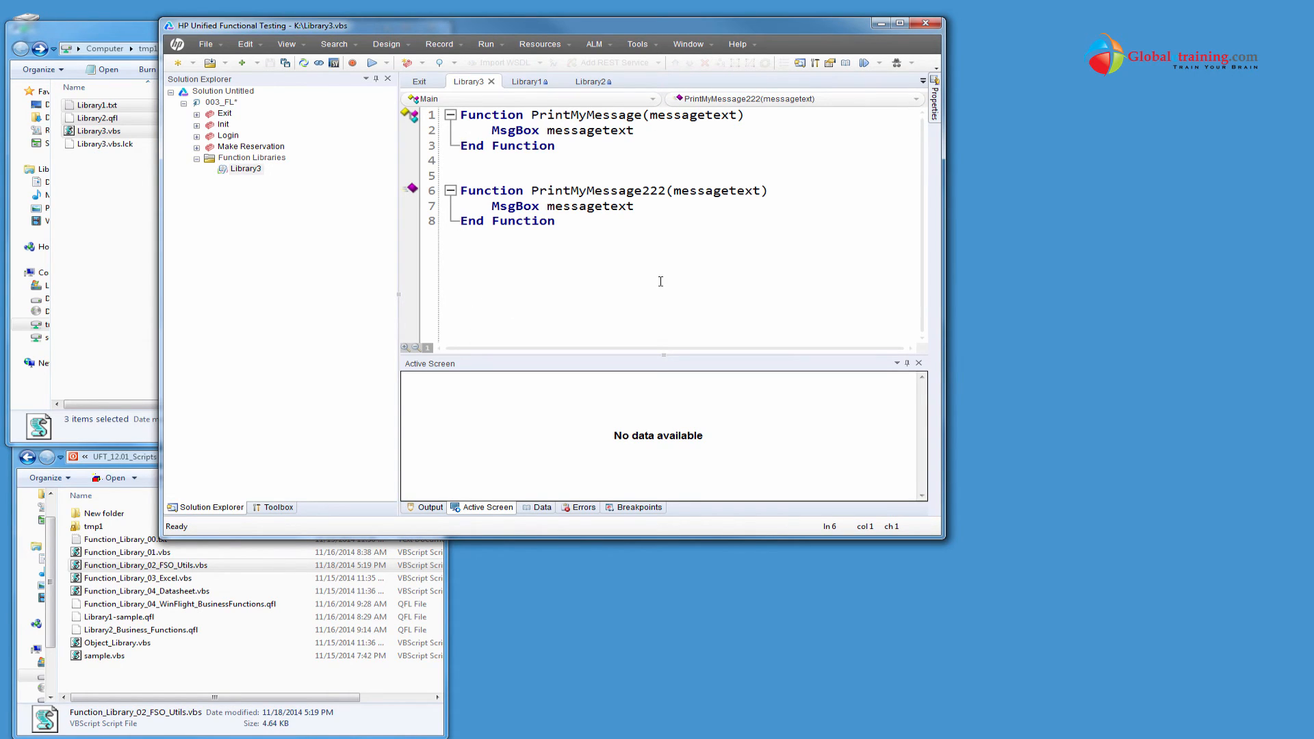
{"action": "key", "text": "ctrl+a"}
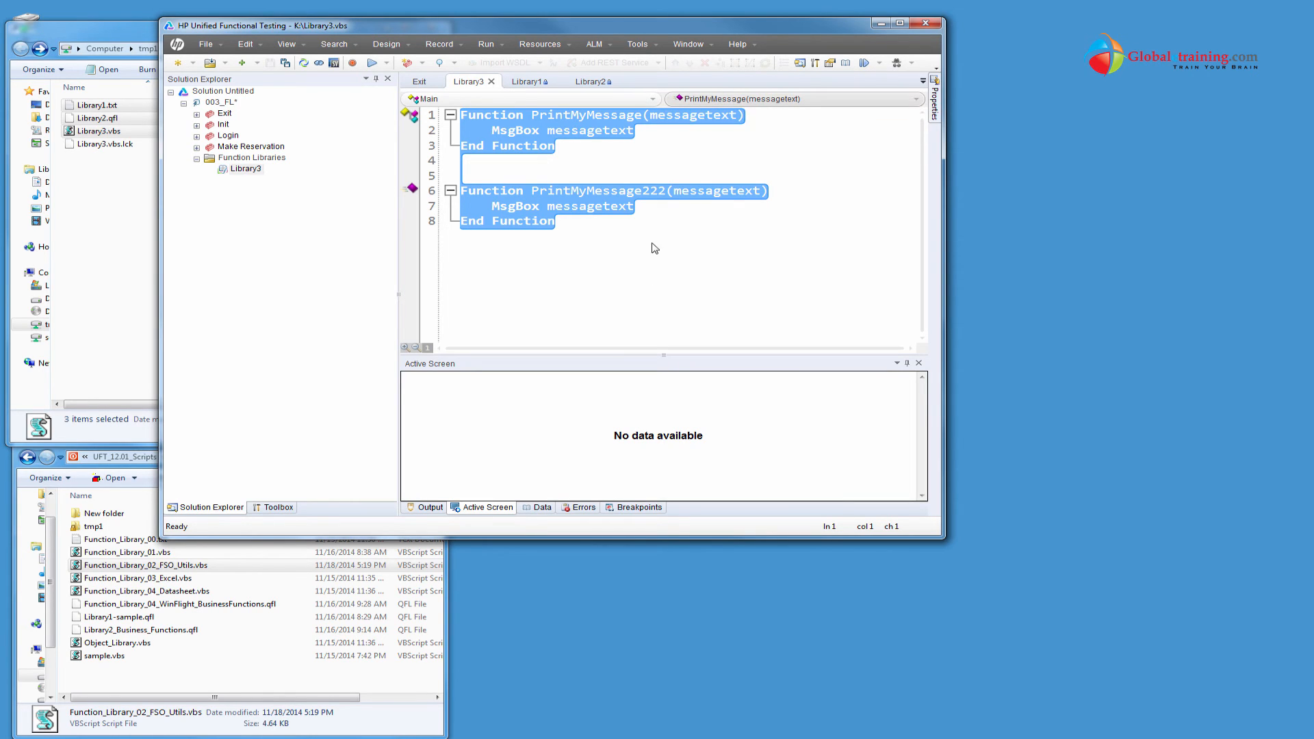
{"action": "mouse_move", "coordinate": [406, 173]}
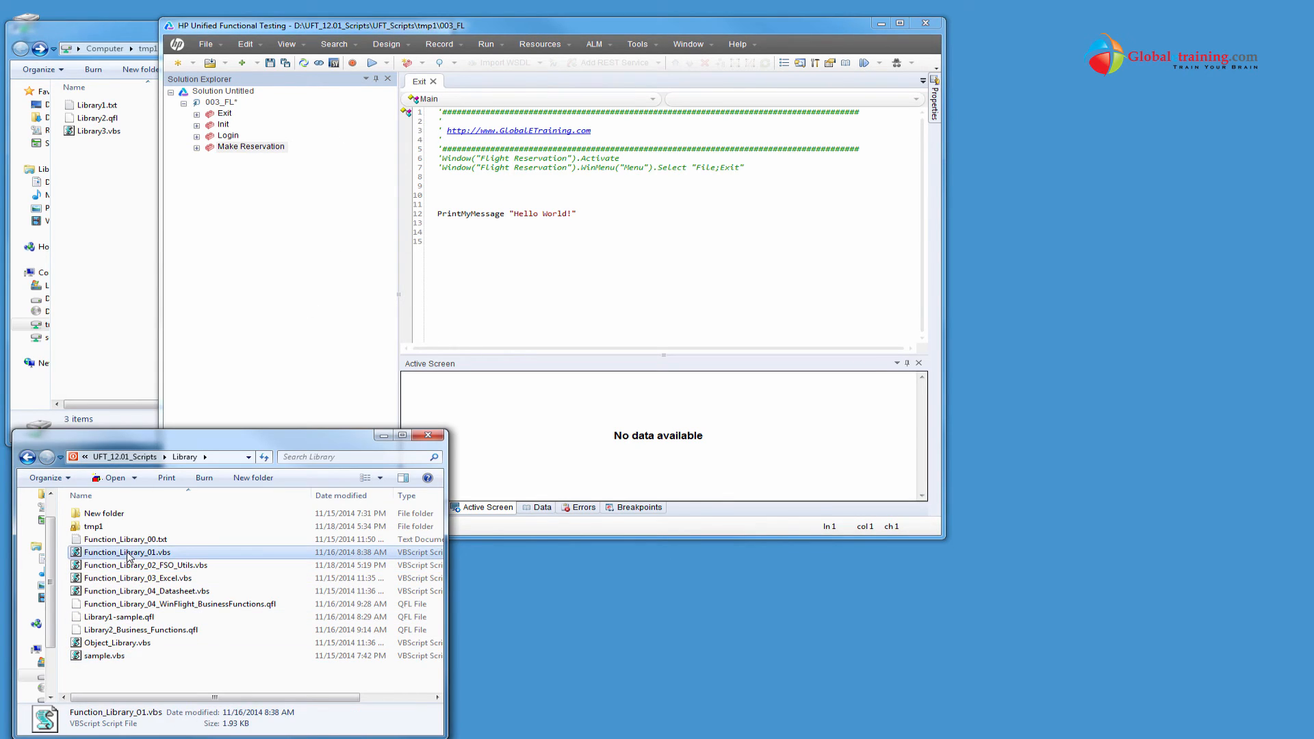
Open Function_Library_01.vbs from Windows Explorer into a UFT editor tab
{"action": "double_click", "coordinate": [127, 552]}
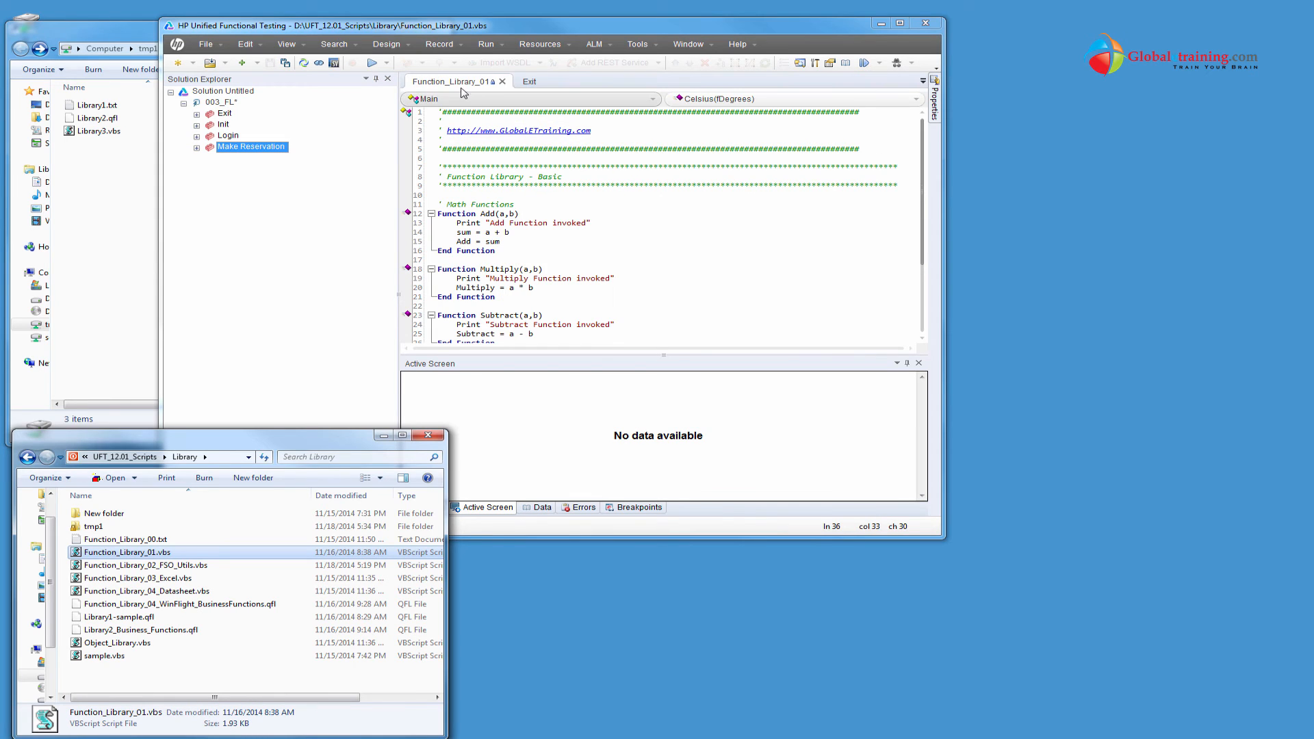
{"action": "left_click", "coordinate": [206, 44]}
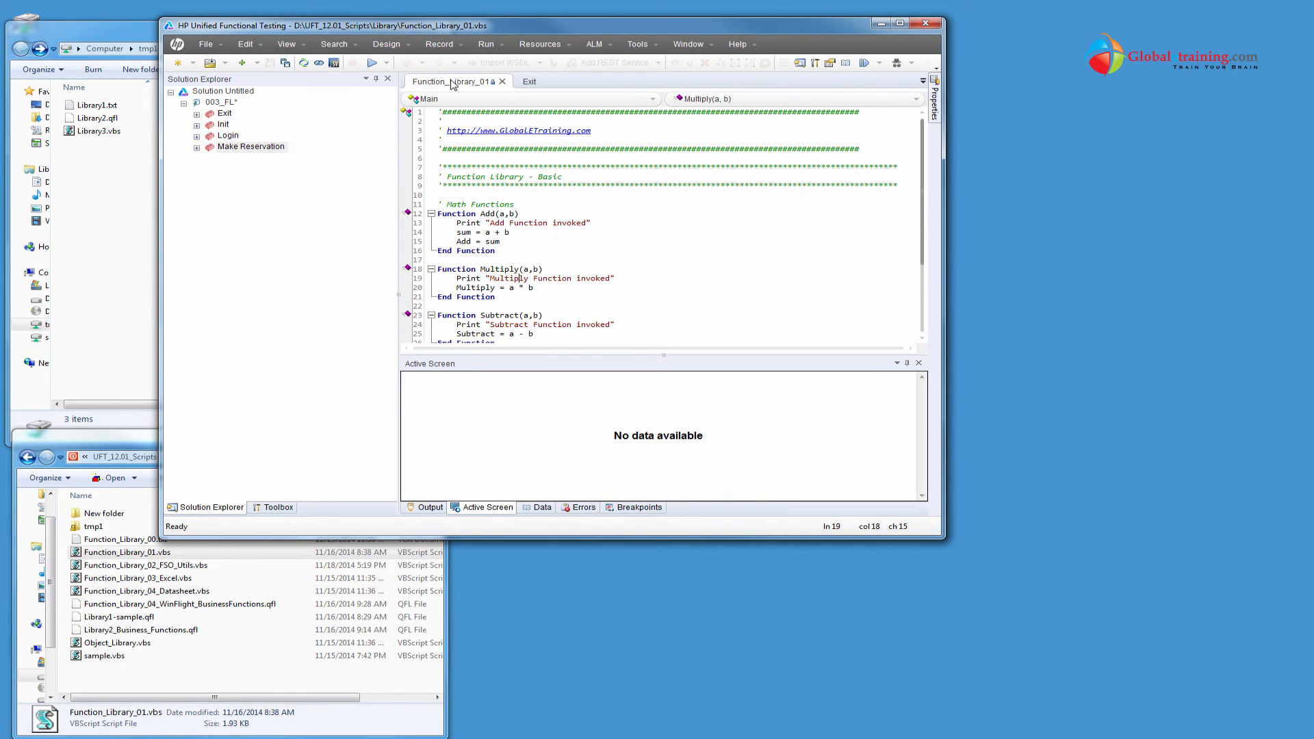
Associate Function_Library_01 with 003_FL and list its Add, Celsius, Divide, Multiply, Subtract functions
{"action": "right_click", "coordinate": [452, 81]}
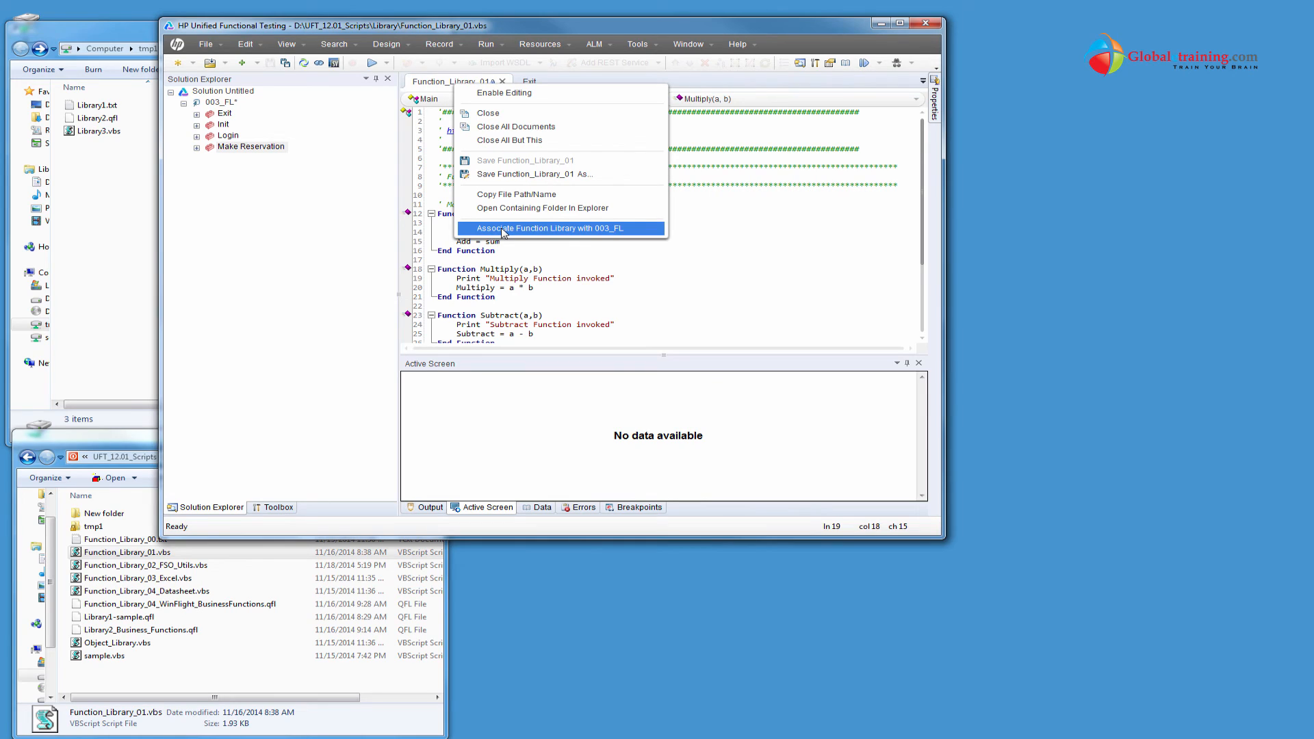
{"action": "left_click", "coordinate": [549, 228]}
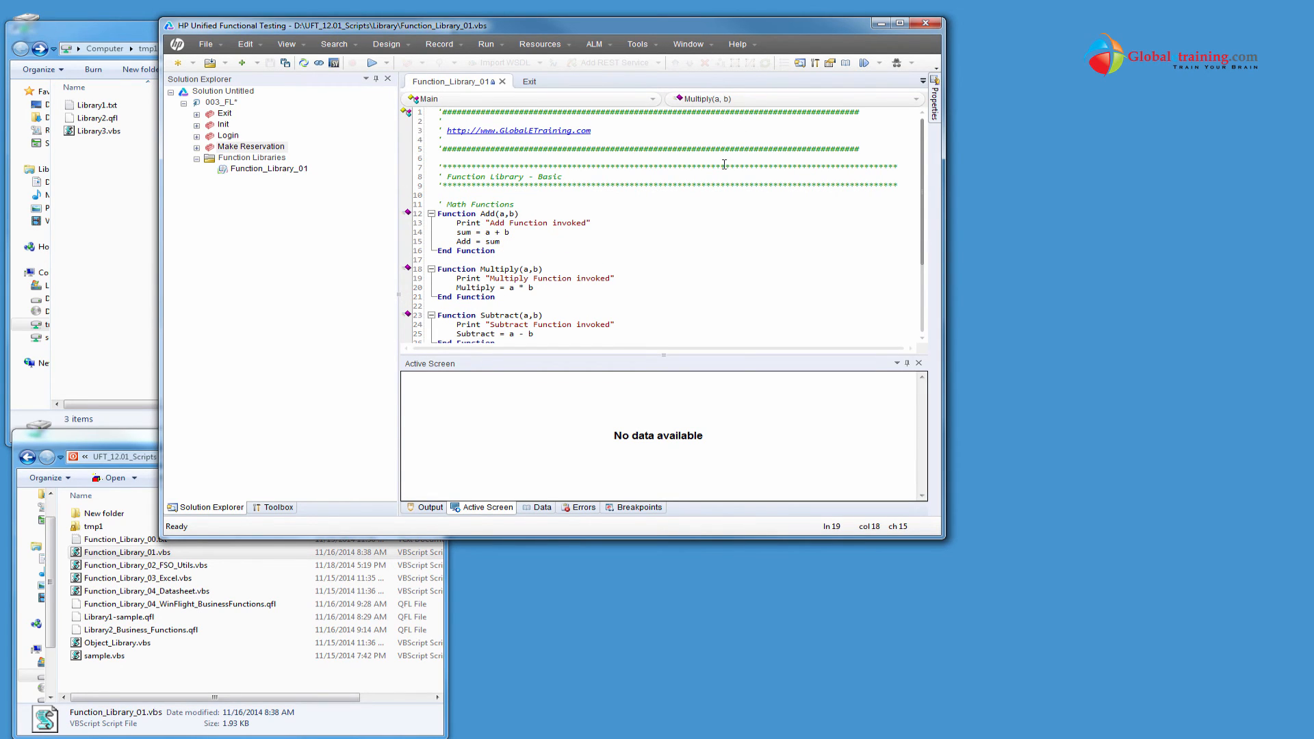
{"action": "left_click", "coordinate": [914, 98]}
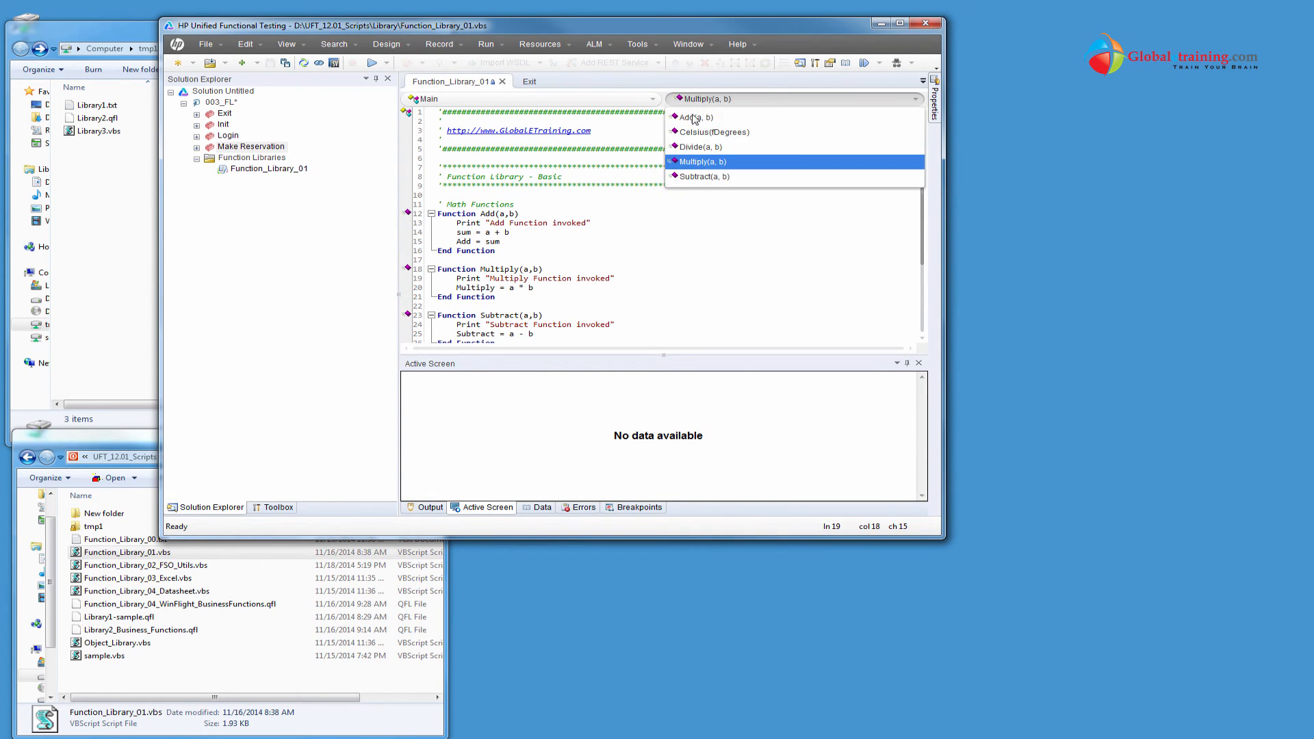
{"action": "mouse_move", "coordinate": [693, 179]}
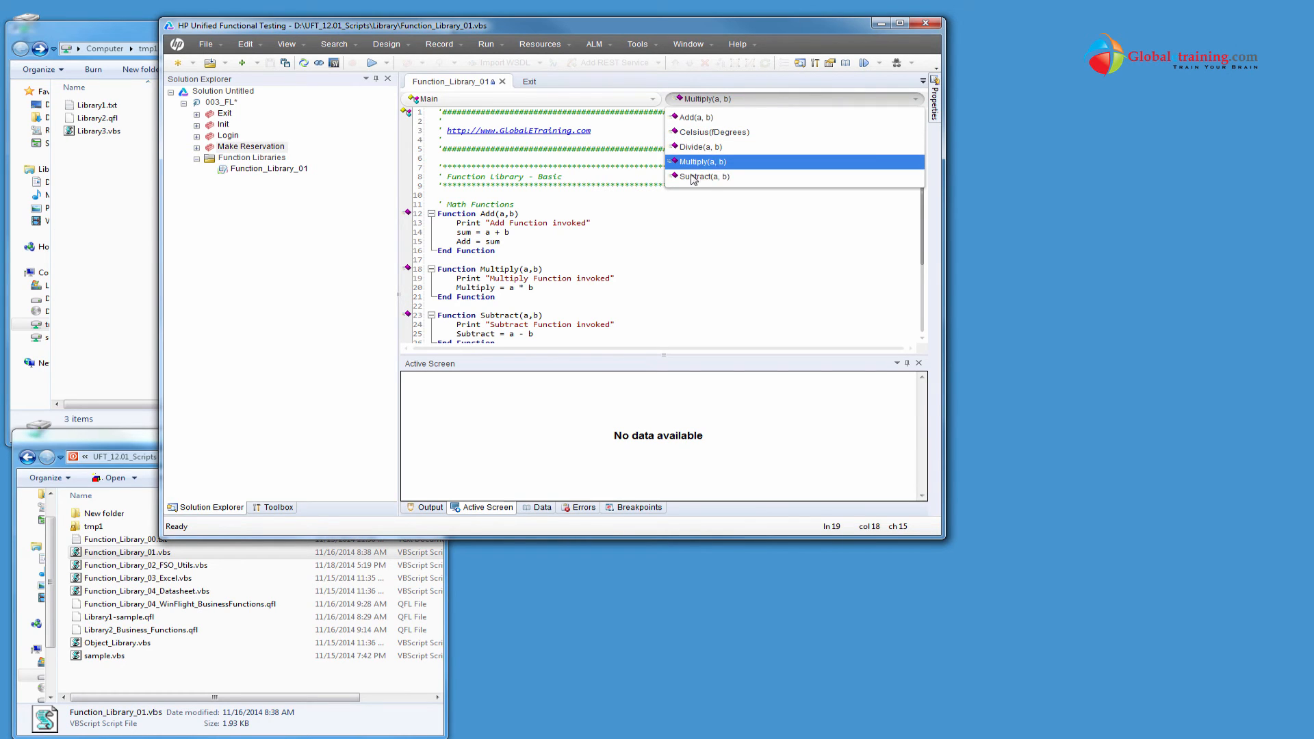
{"action": "mouse_move", "coordinate": [705, 176]}
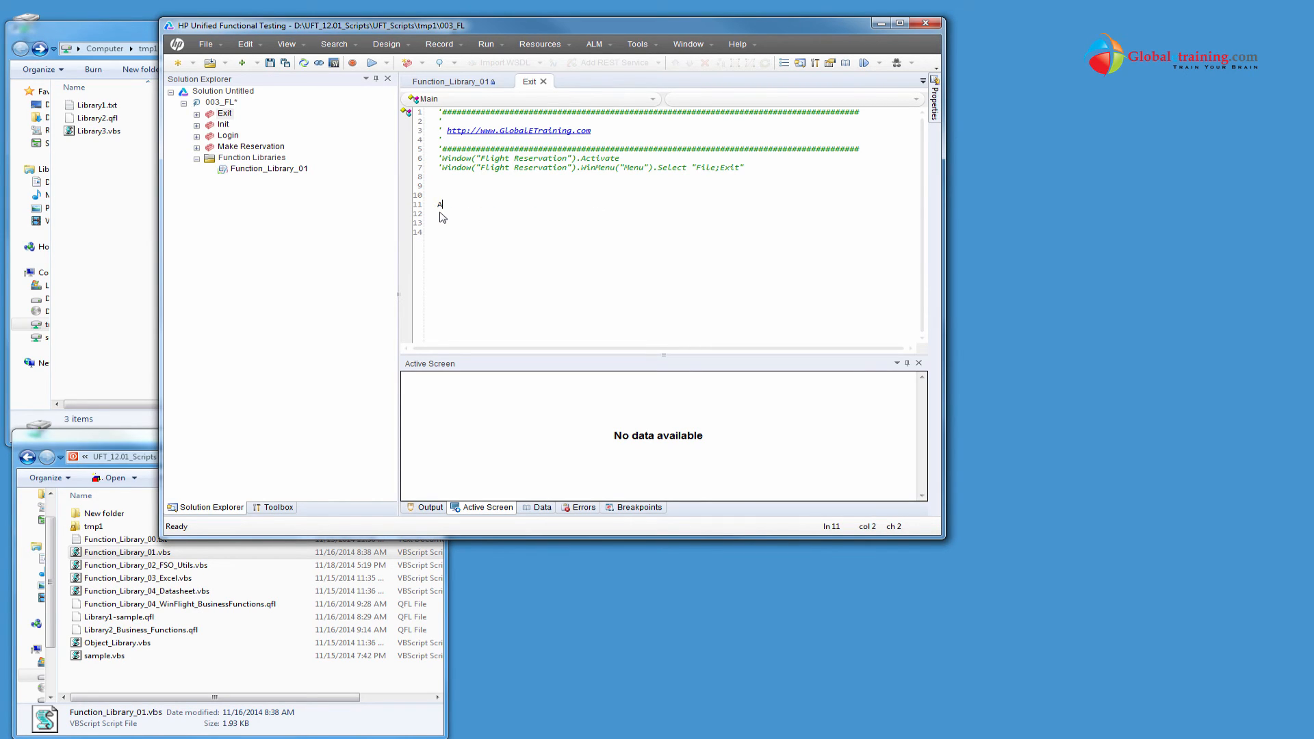
Write sum = Add(10,20), print sum and MsgBox sum in the Exit action
{"action": "type", "text": "dd"}
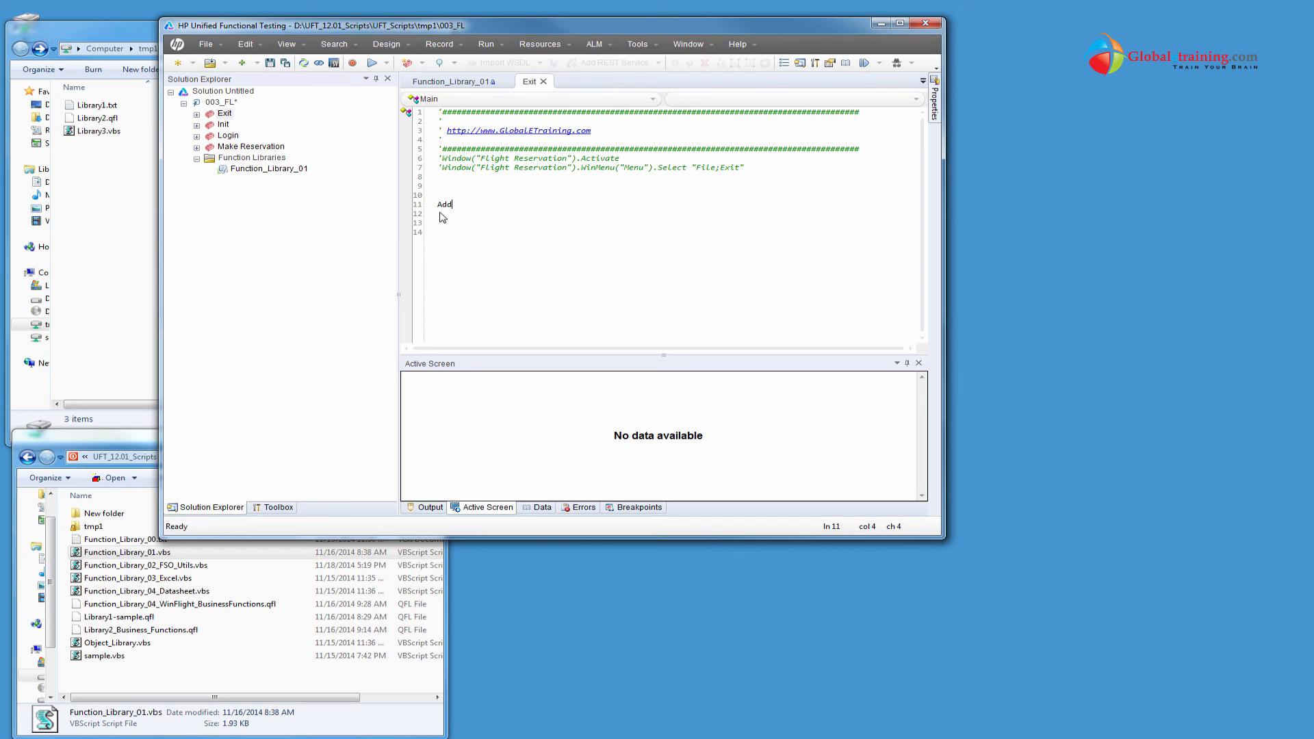
{"action": "type", "text": "("}
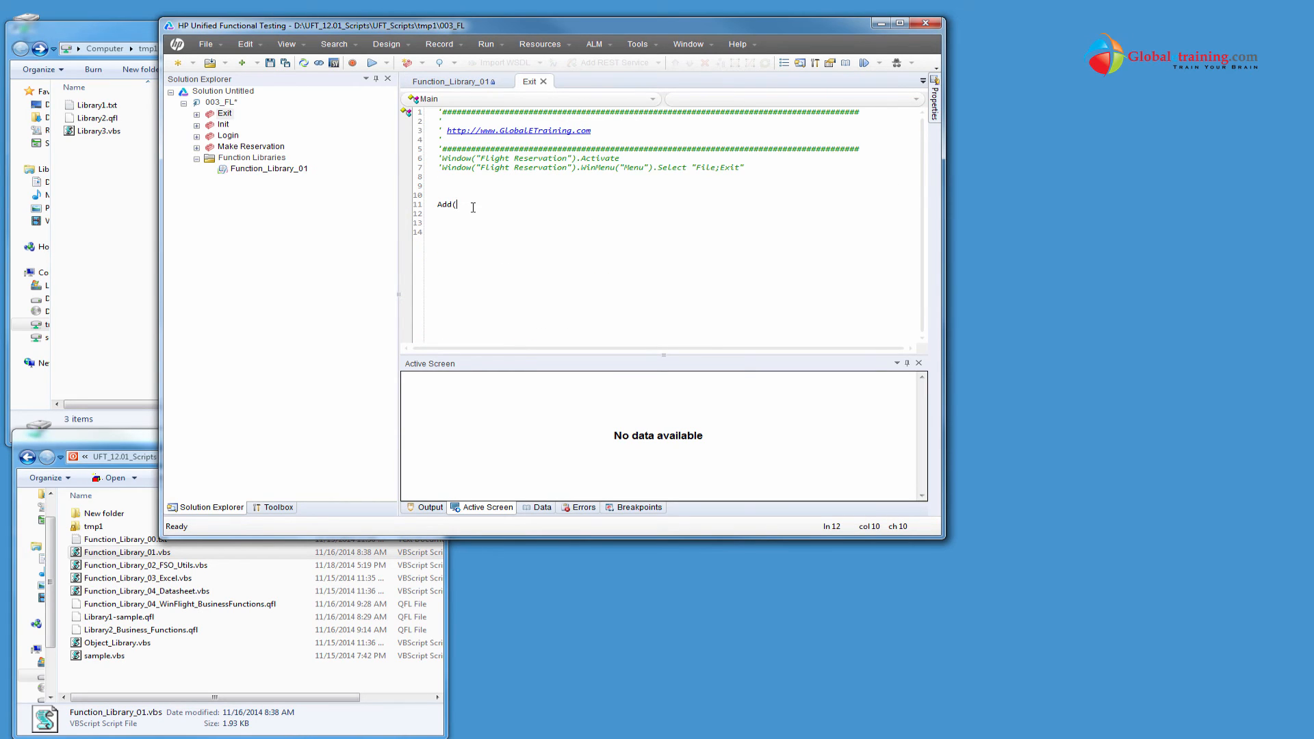
{"action": "type", "text": "10,20"}
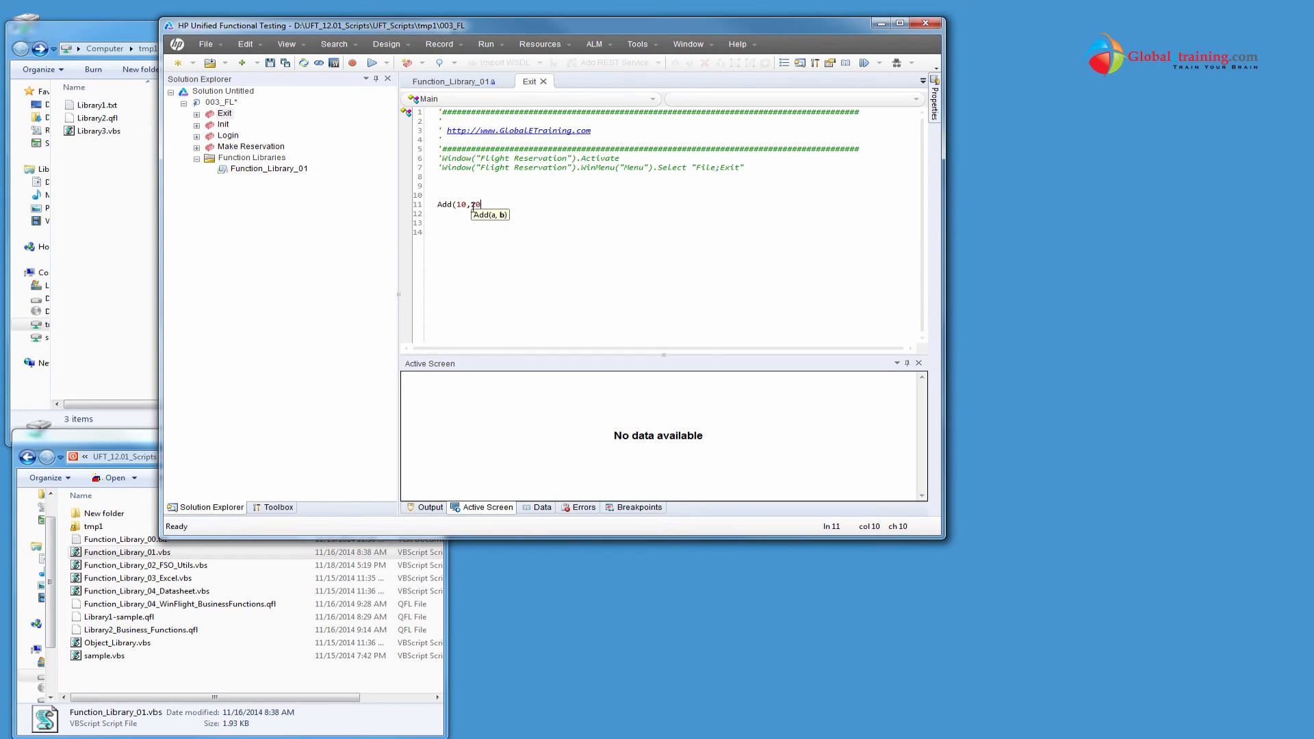
{"action": "type", "text": ")"}
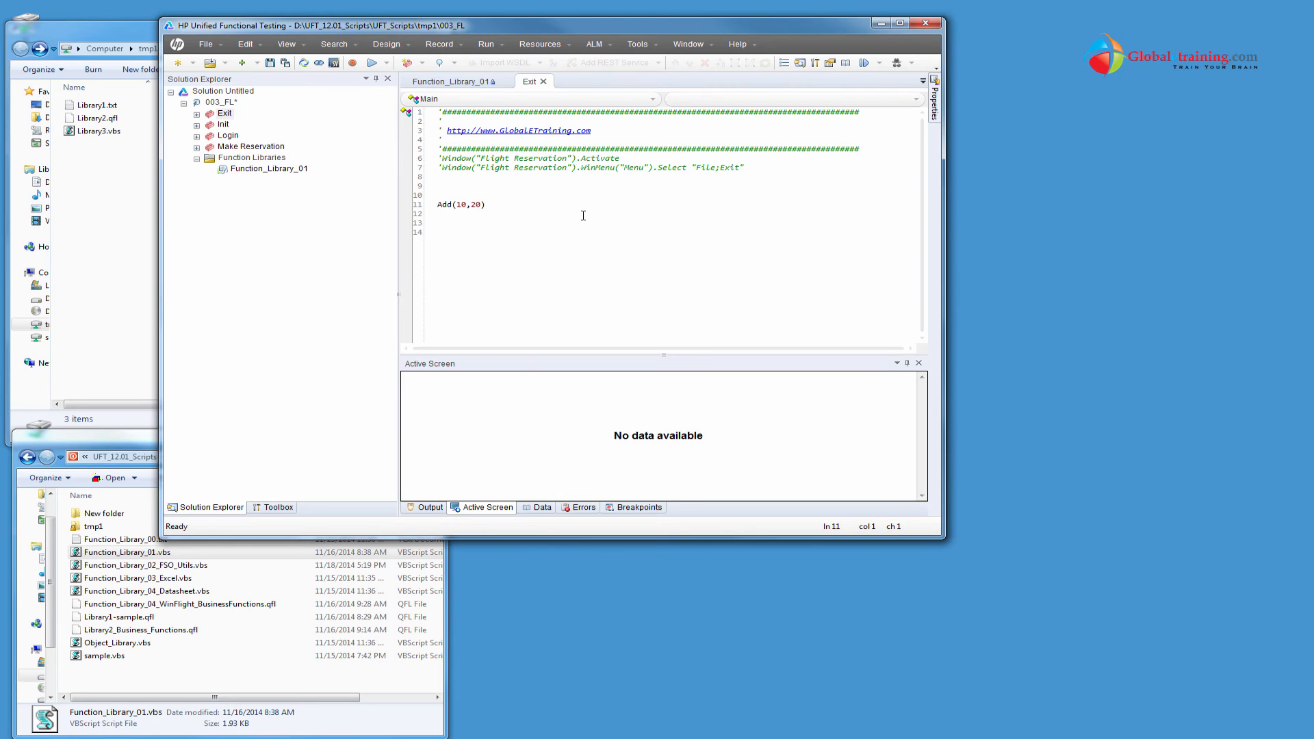
{"action": "type", "text": "sum"}
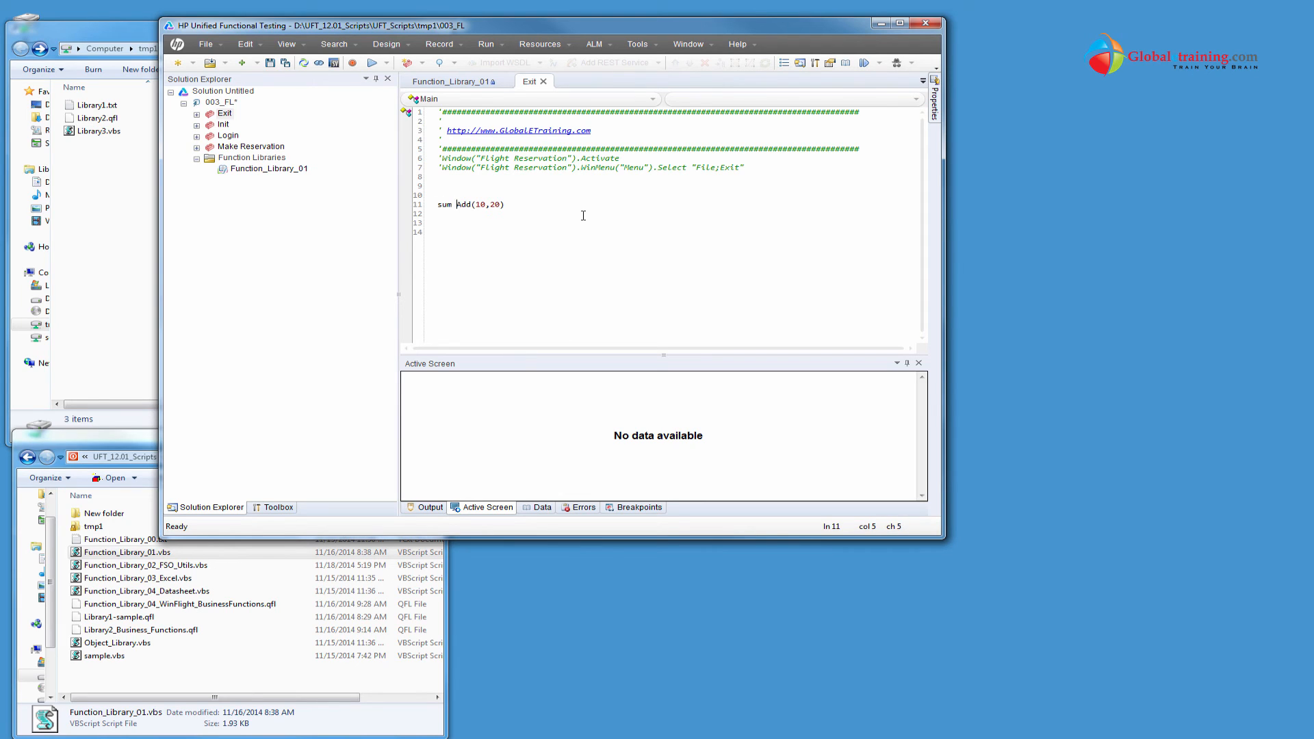
{"action": "type", "text": "="}
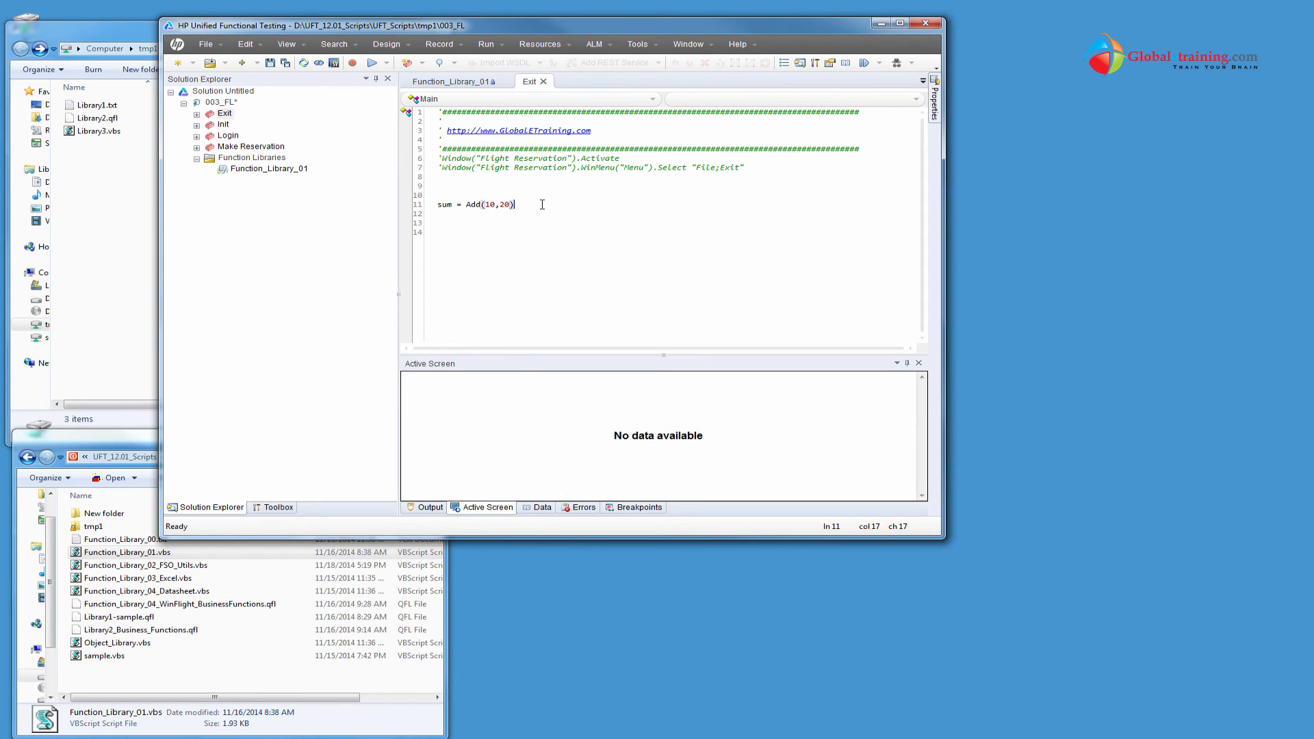
{"action": "type", "text": "print"}
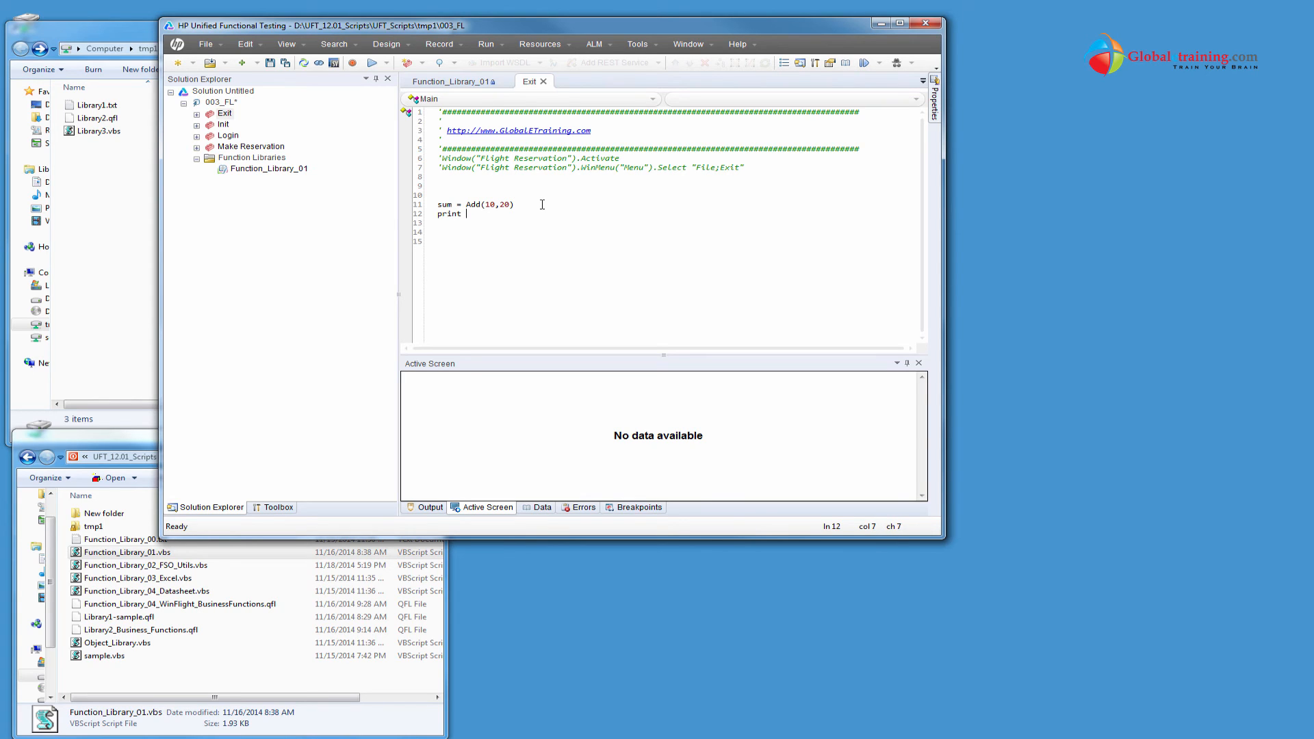
{"action": "type", "text": "sum"}
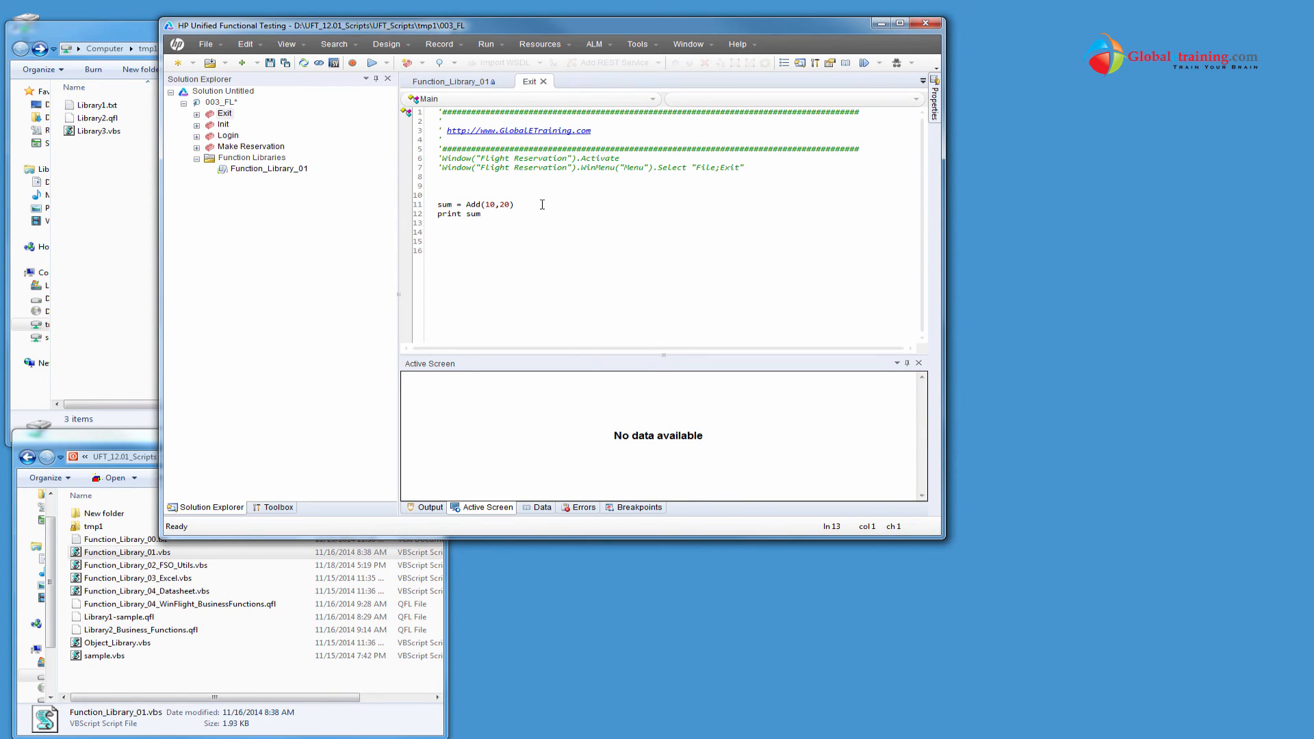
{"action": "type", "text": "msgb"}
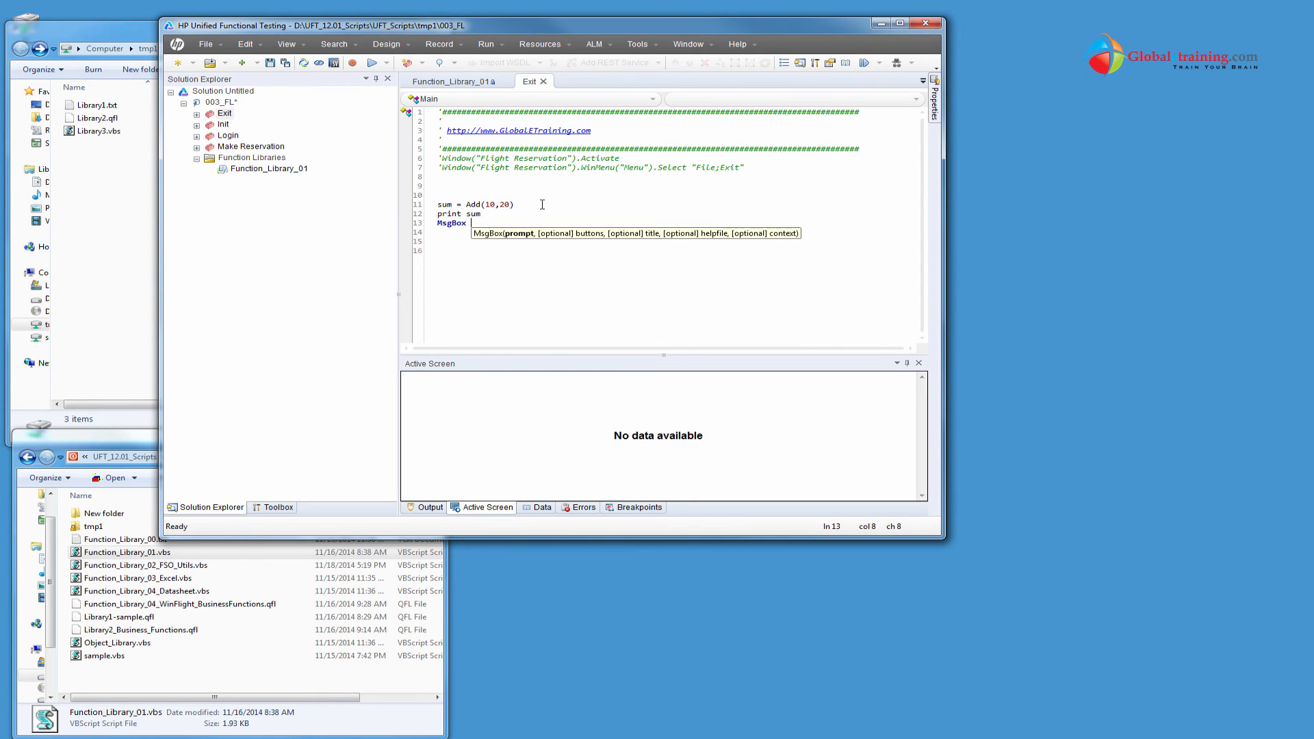
Run the Exit action from the step and dismiss the message box showing 30
{"action": "type", "text": "sum"}
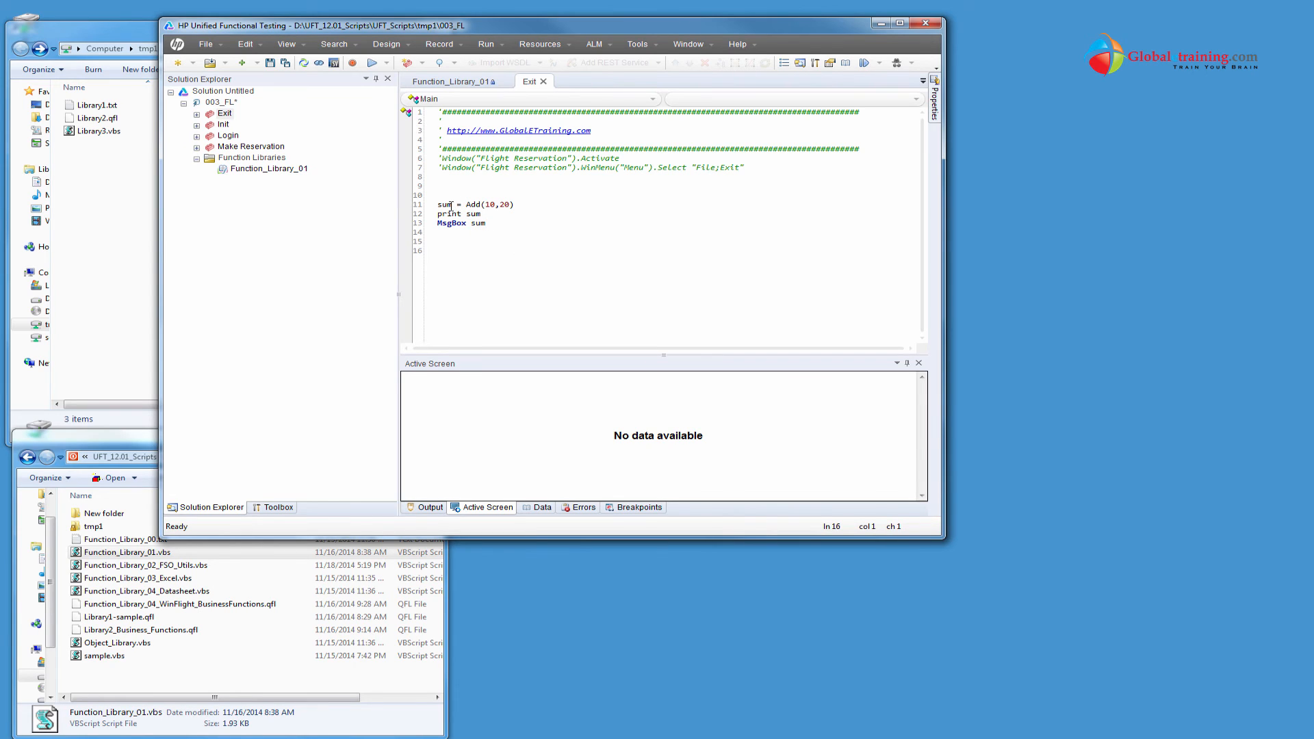
{"action": "double_click", "coordinate": [490, 204]}
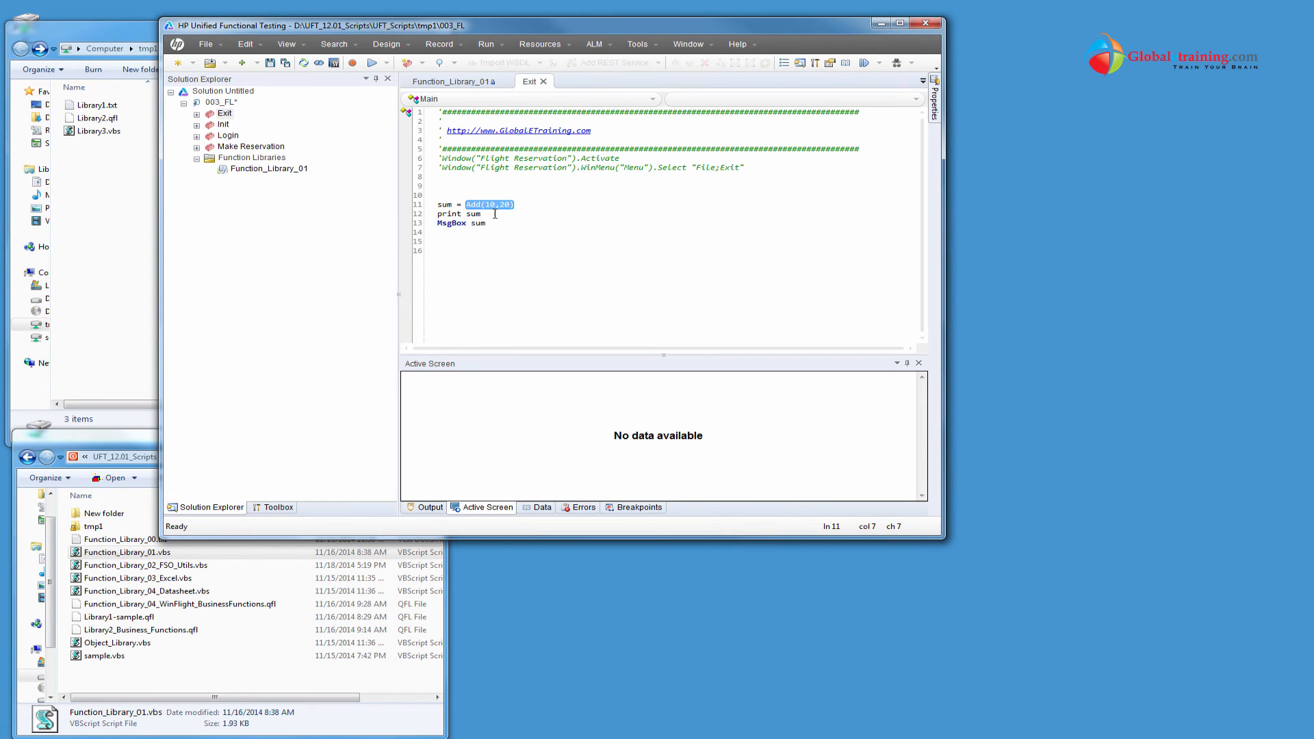
{"action": "mouse_move", "coordinate": [518, 218]}
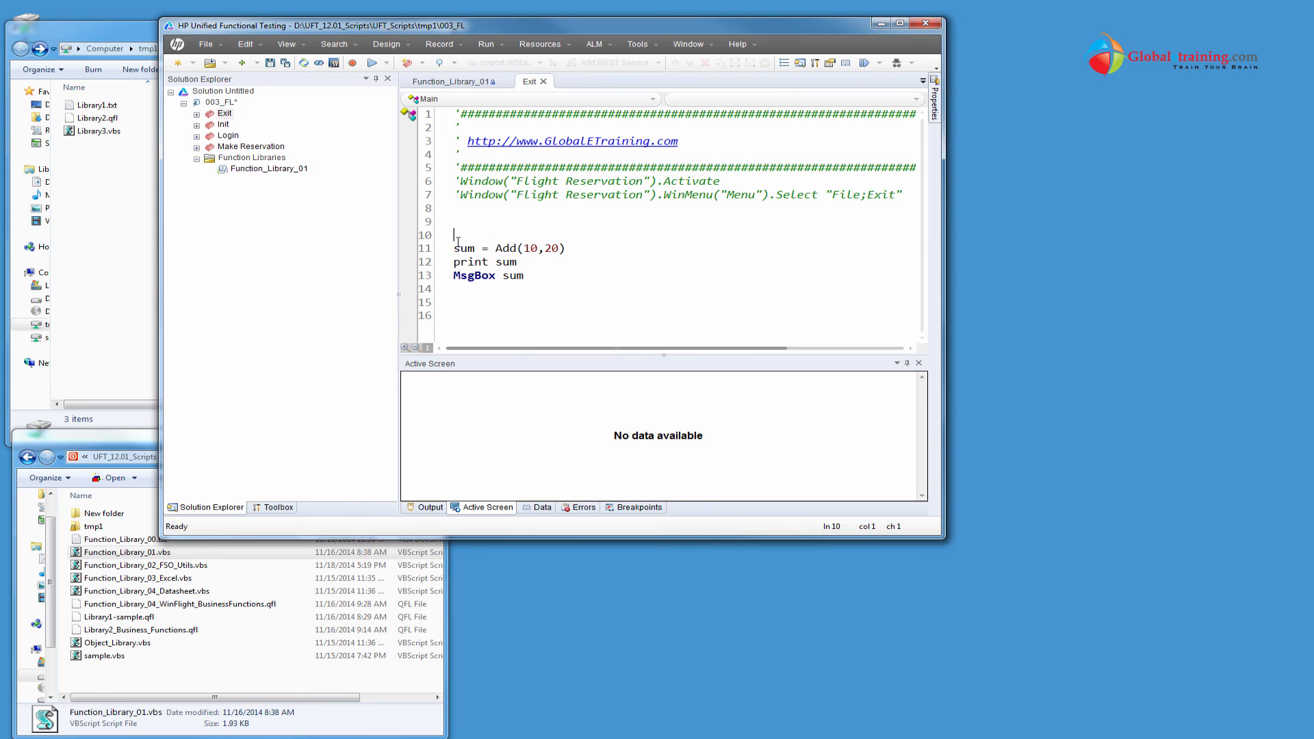
{"action": "right_click", "coordinate": [461, 247]}
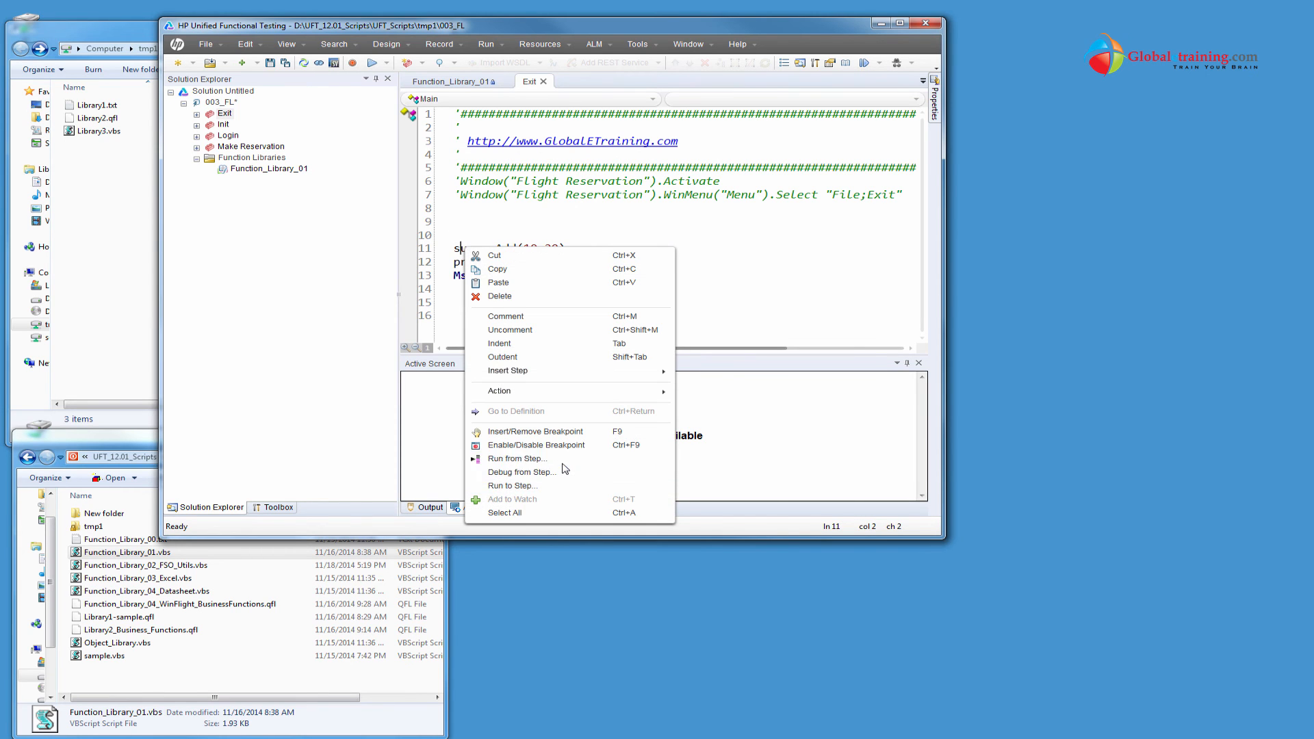
{"action": "left_click", "coordinate": [683, 526]}
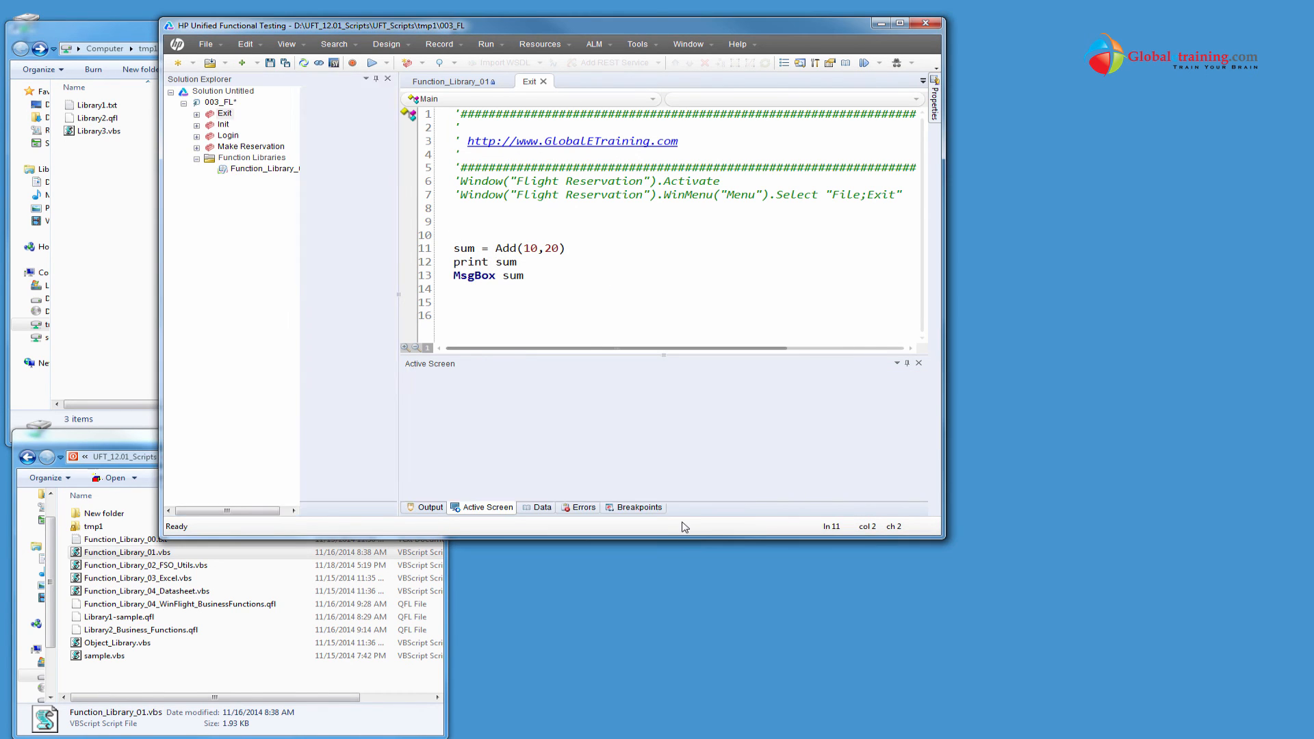
{"action": "left_click", "coordinate": [363, 62]}
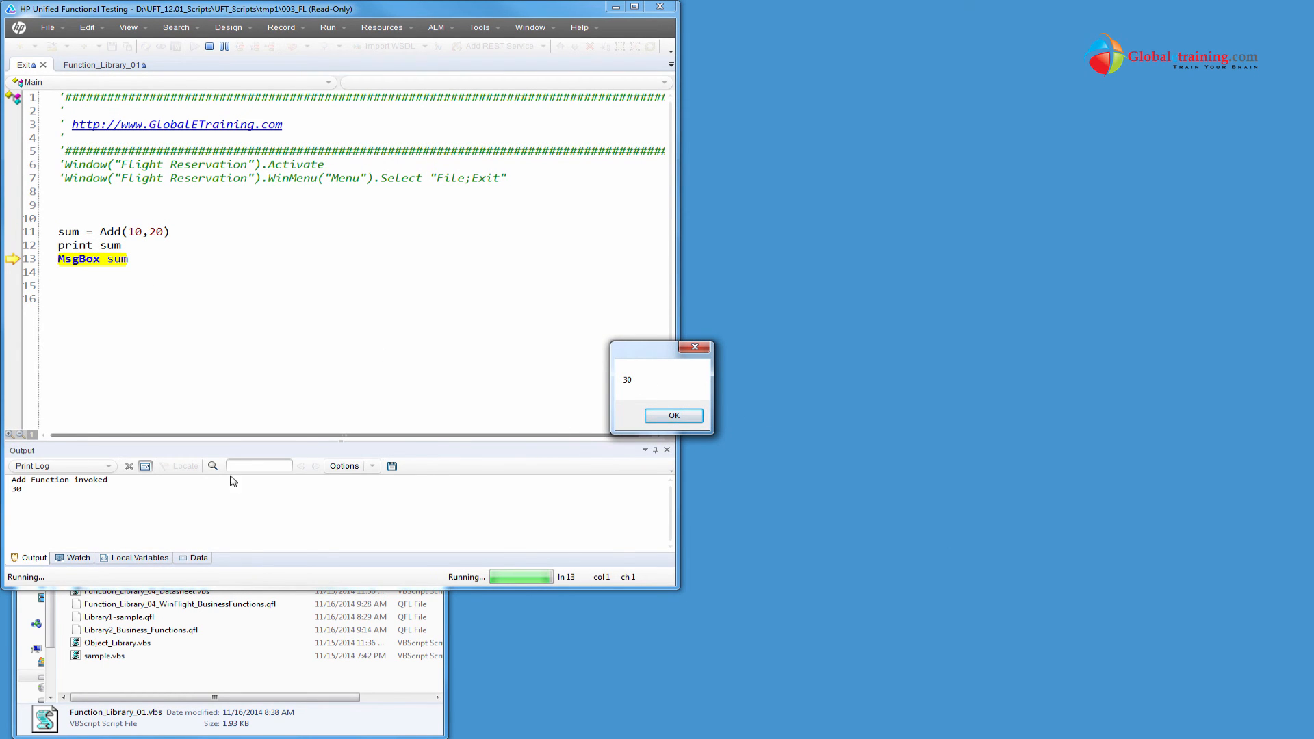
{"action": "mouse_move", "coordinate": [22, 490]}
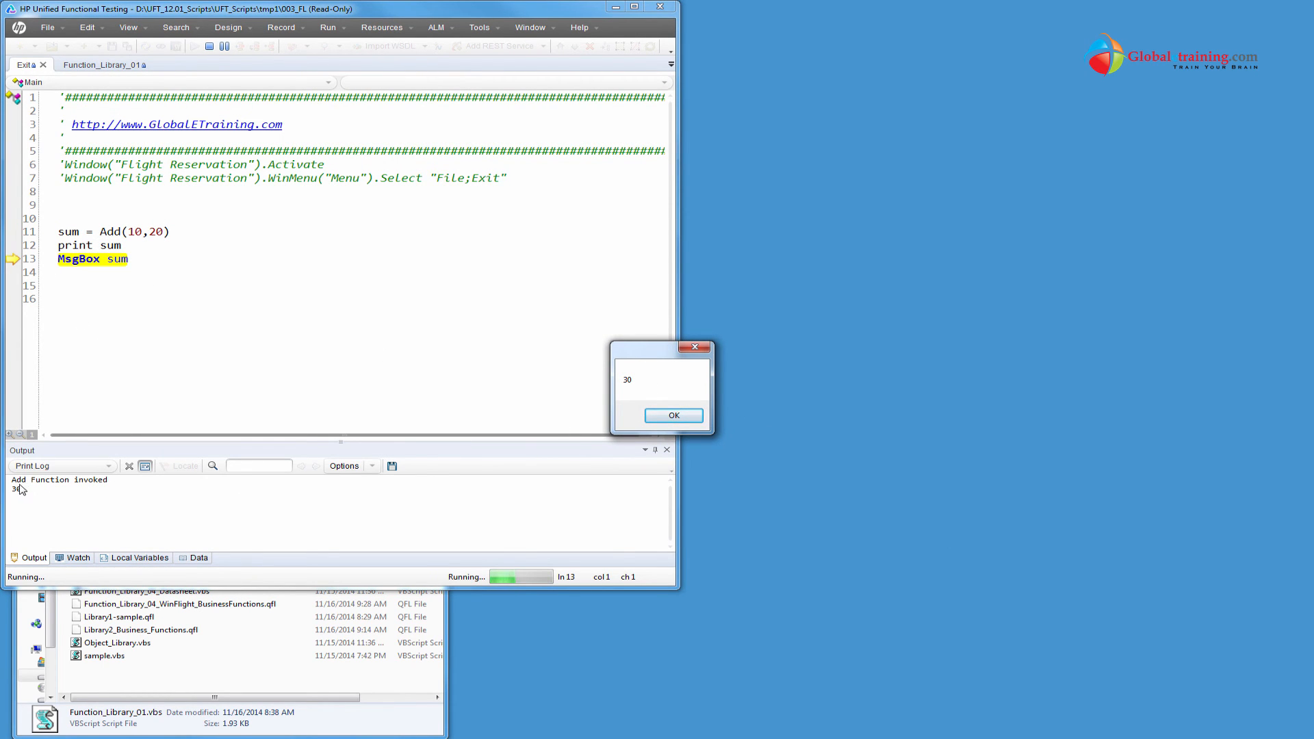
{"action": "left_click", "coordinate": [673, 415]}
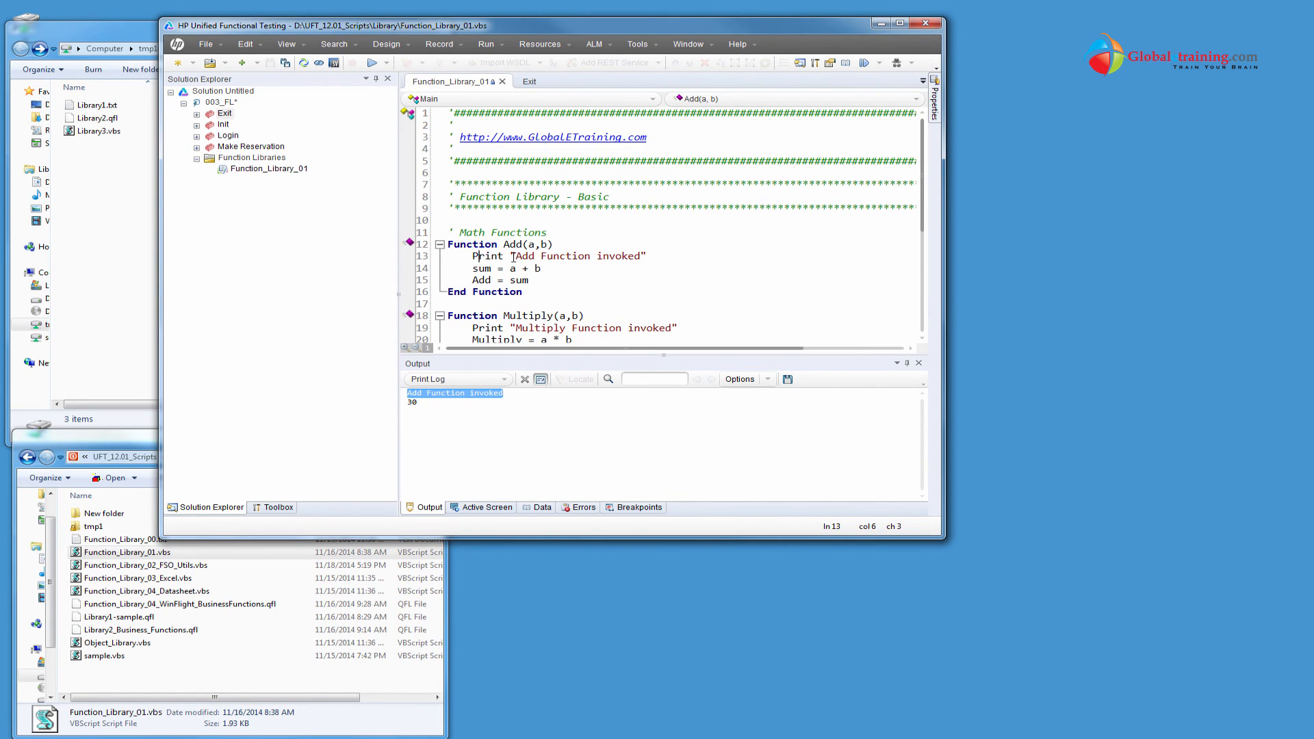
Return to the Exit tab and select the Add(10,20), print and MsgBox lines
{"action": "double_click", "coordinate": [579, 255]}
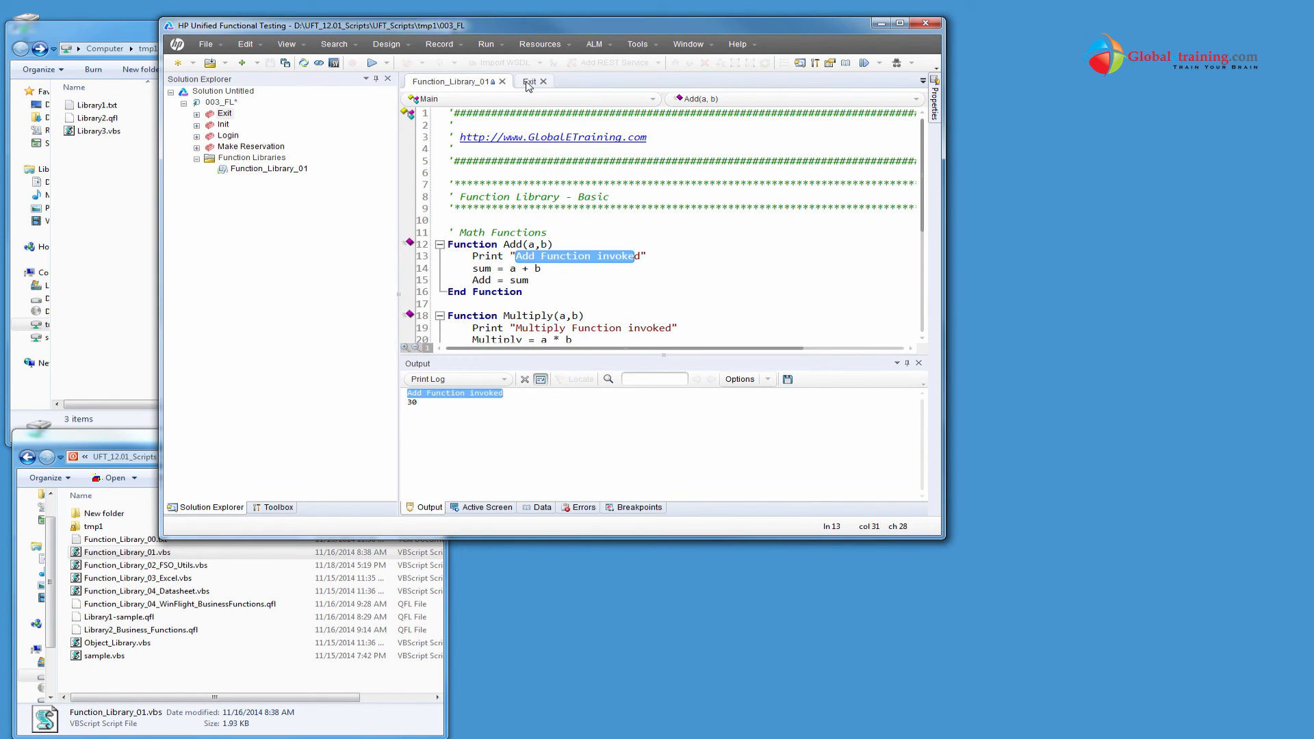
{"action": "left_click", "coordinate": [529, 82]}
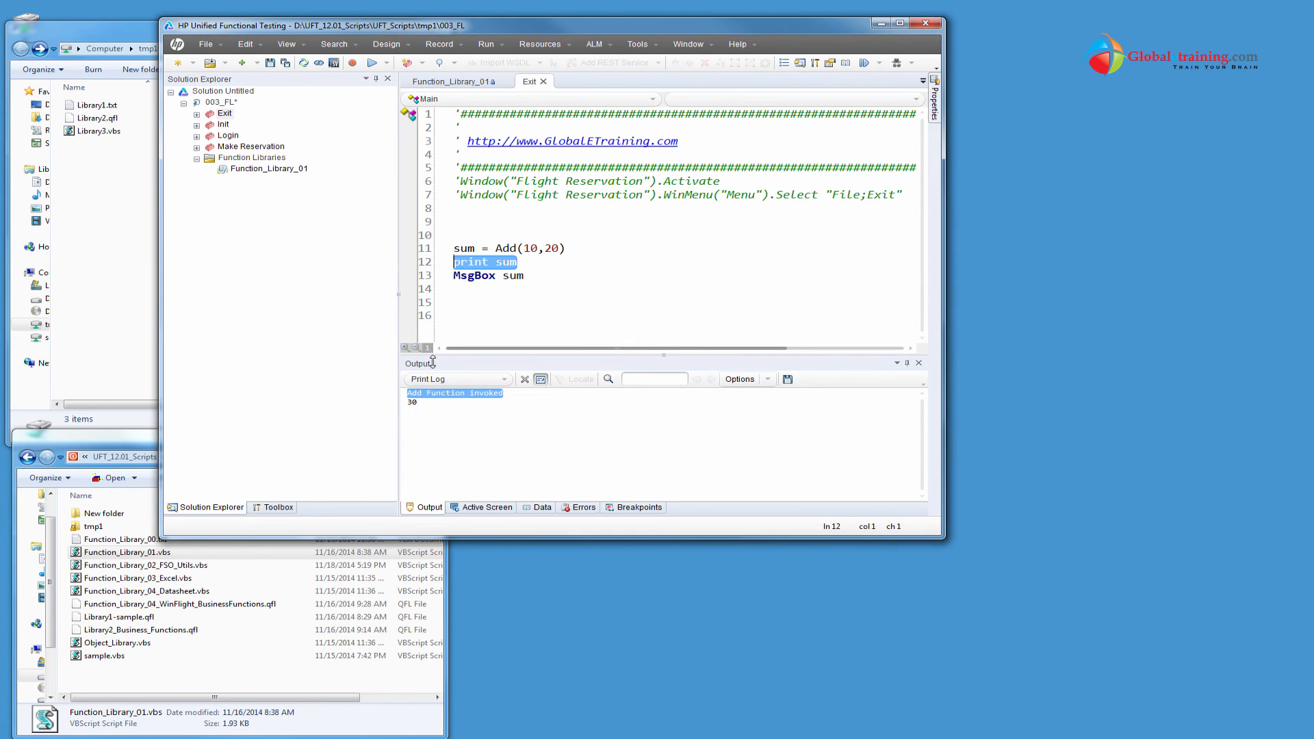
{"action": "mouse_move", "coordinate": [508, 277]}
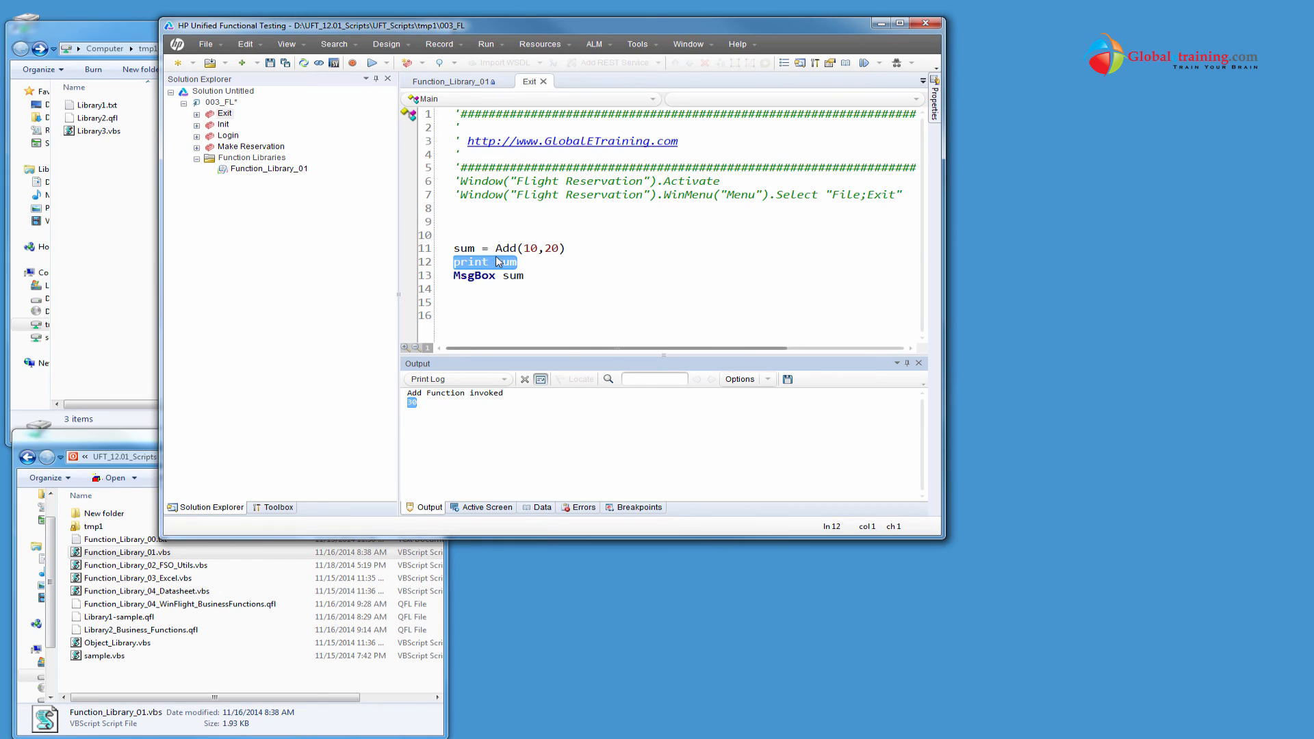
{"action": "left_click", "coordinate": [474, 262]}
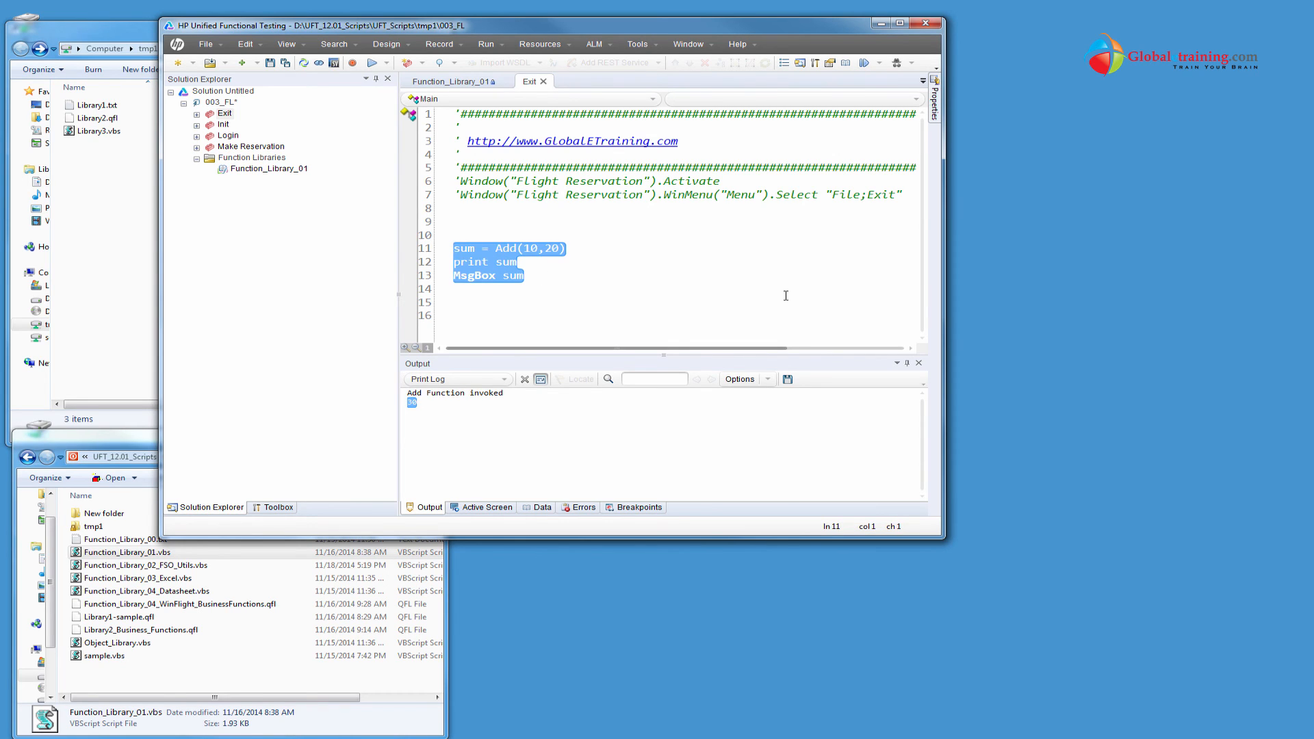
Replace those lines with print Add(10,25), clear the Output log, and rerun for 35
{"action": "type", "text": "print"}
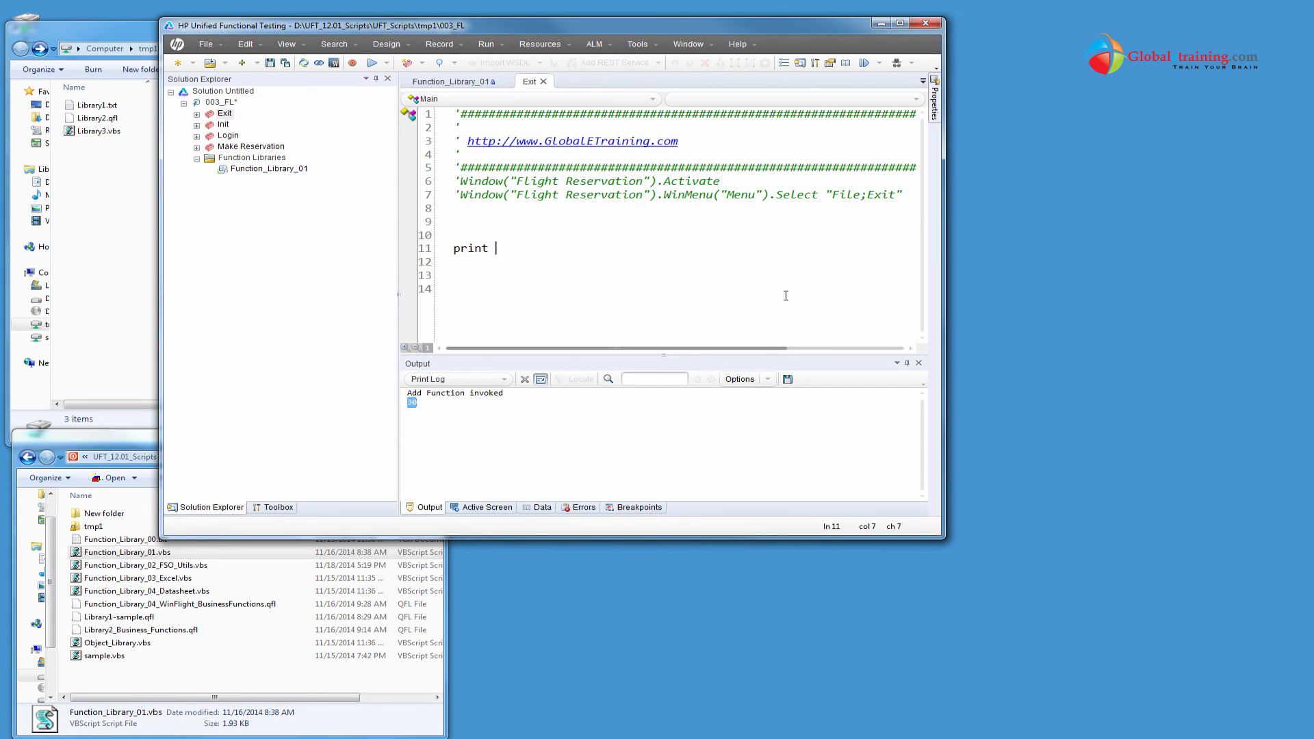
{"action": "type", "text": "Add"}
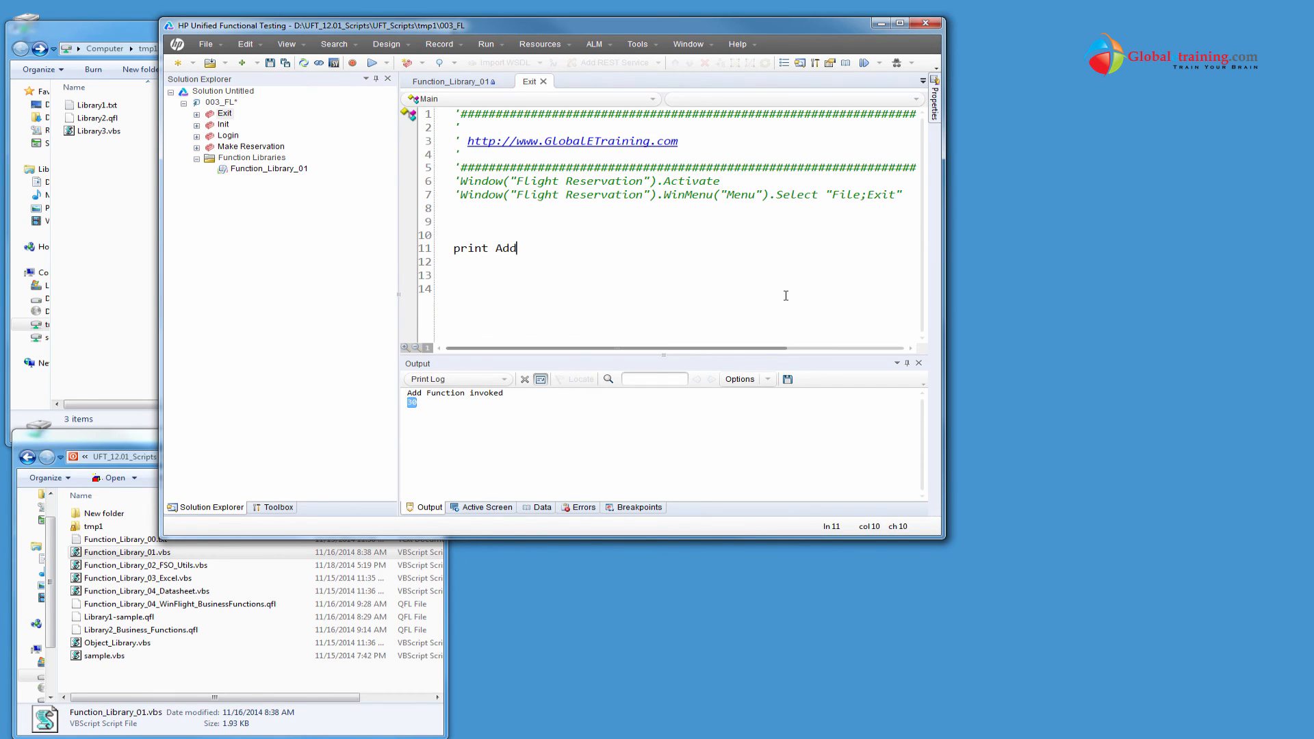
{"action": "type", "text": "(10"}
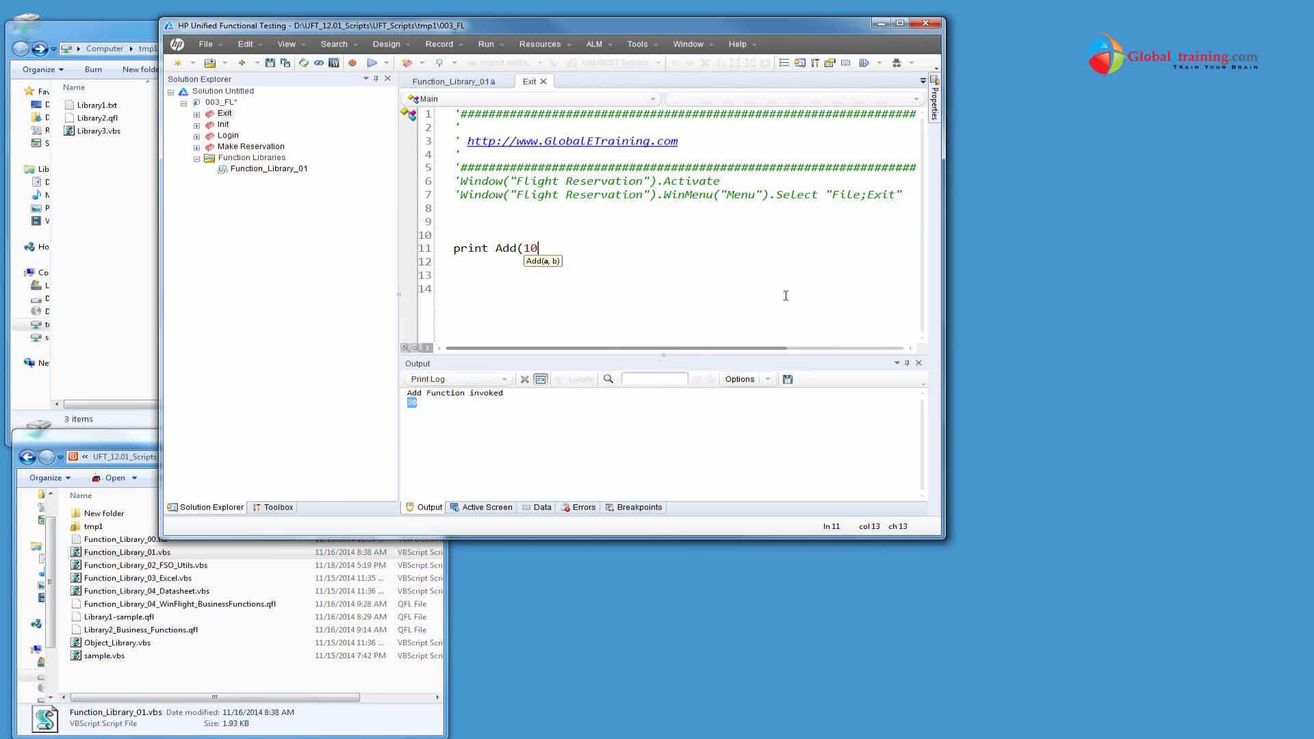
{"action": "type", "text": ",25)"}
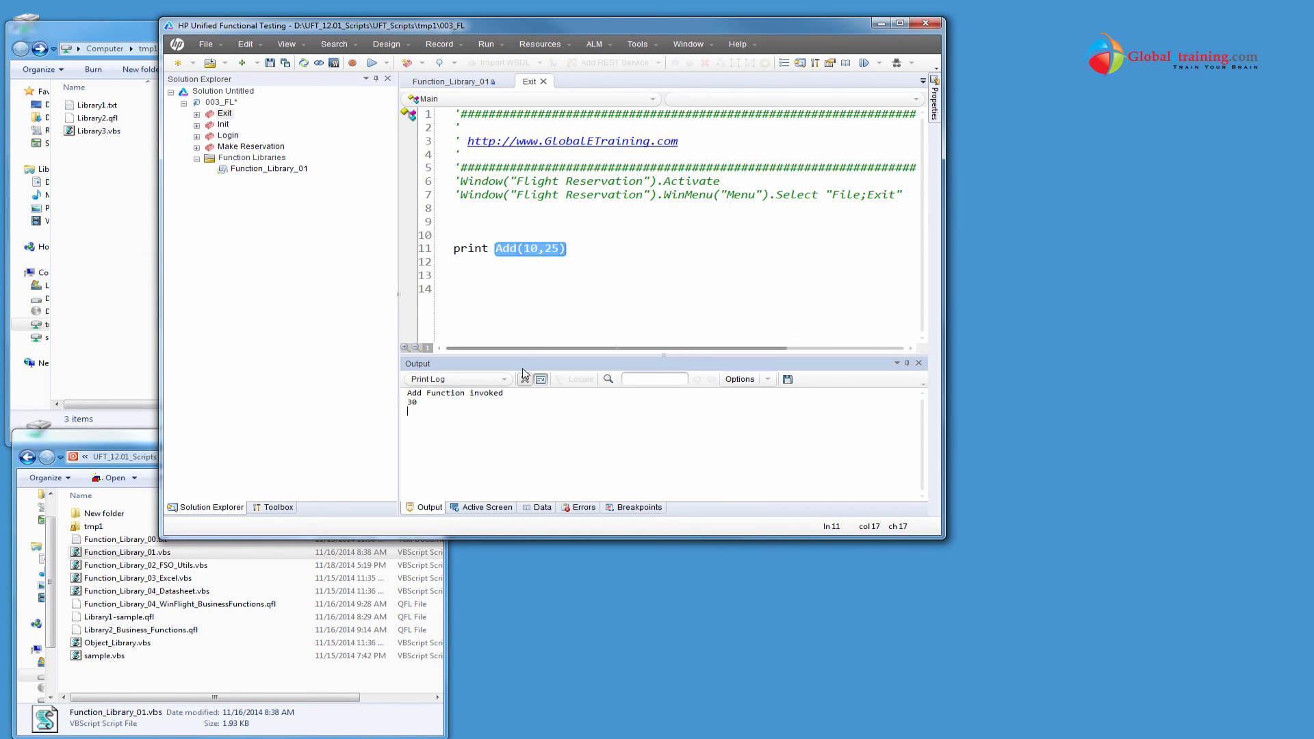
{"action": "left_click", "coordinate": [456, 235]}
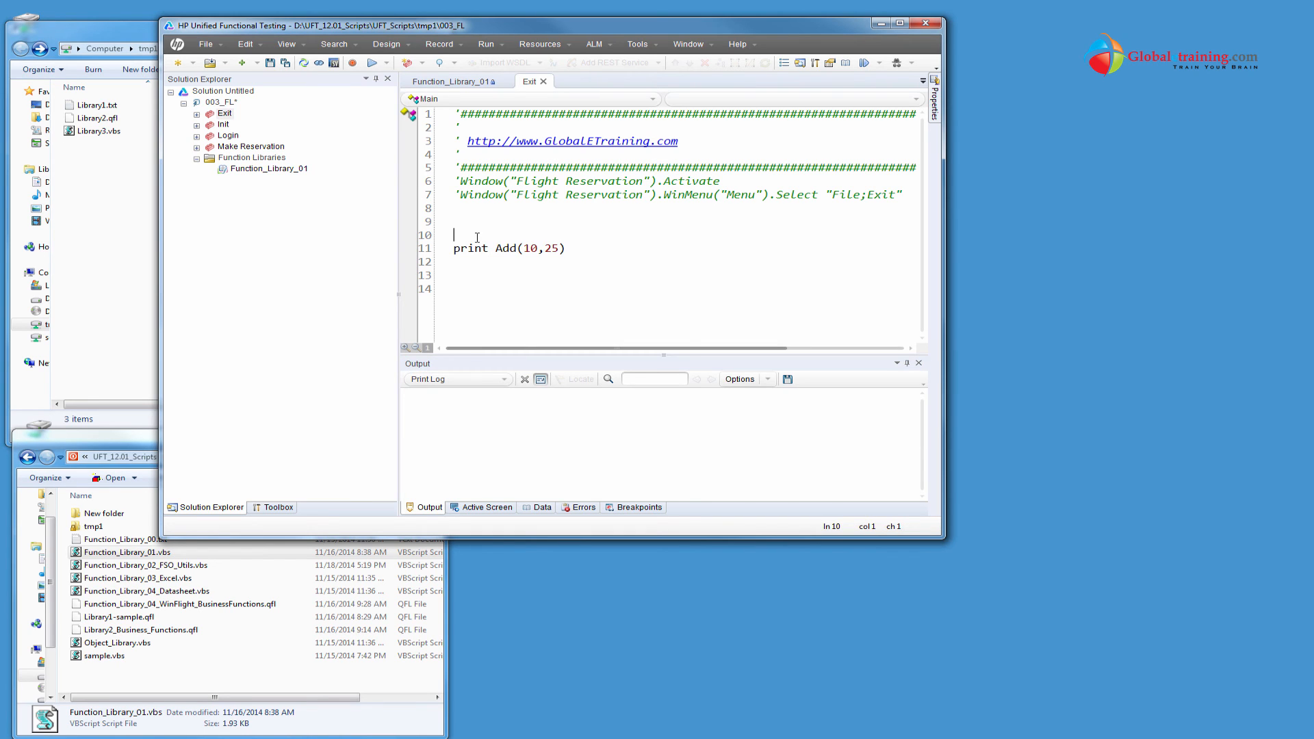
{"action": "left_click", "coordinate": [371, 62]}
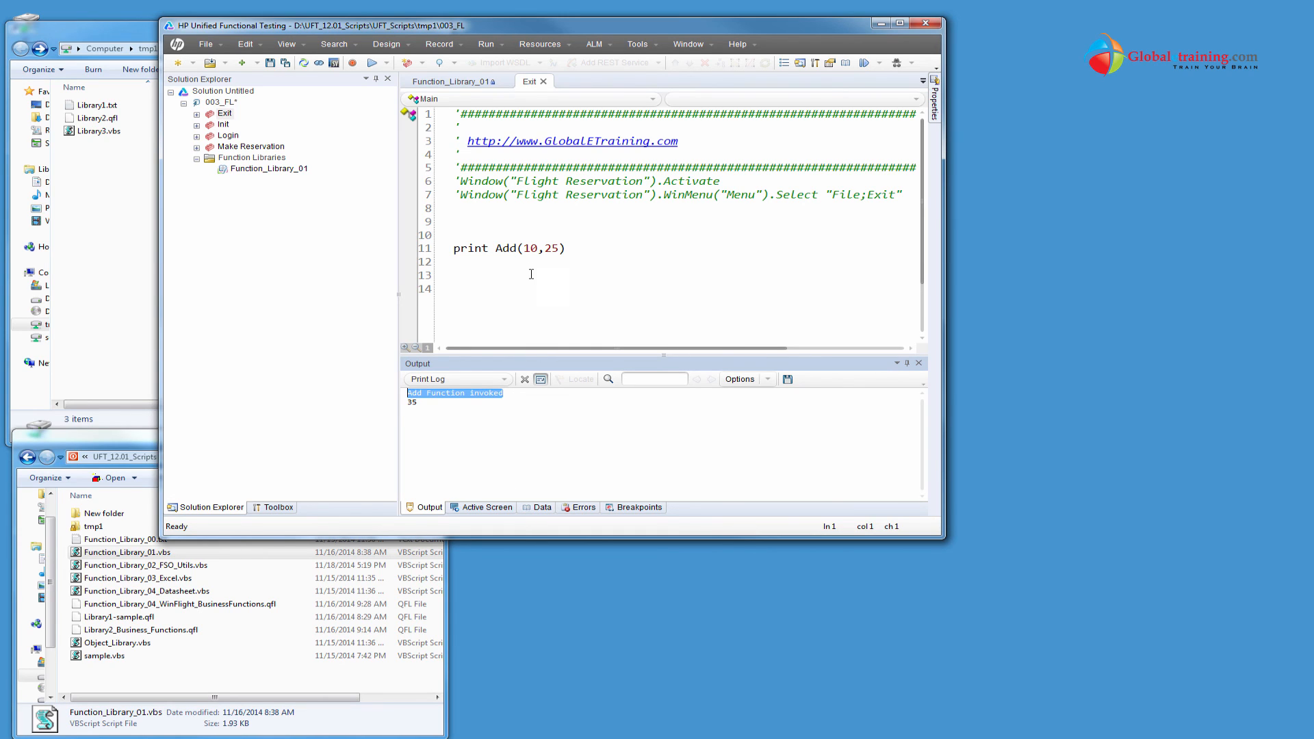
Replace the first argument 10 with Add(33,29), making the line print Add(Add(33,29),25)
{"action": "double_click", "coordinate": [530, 248]}
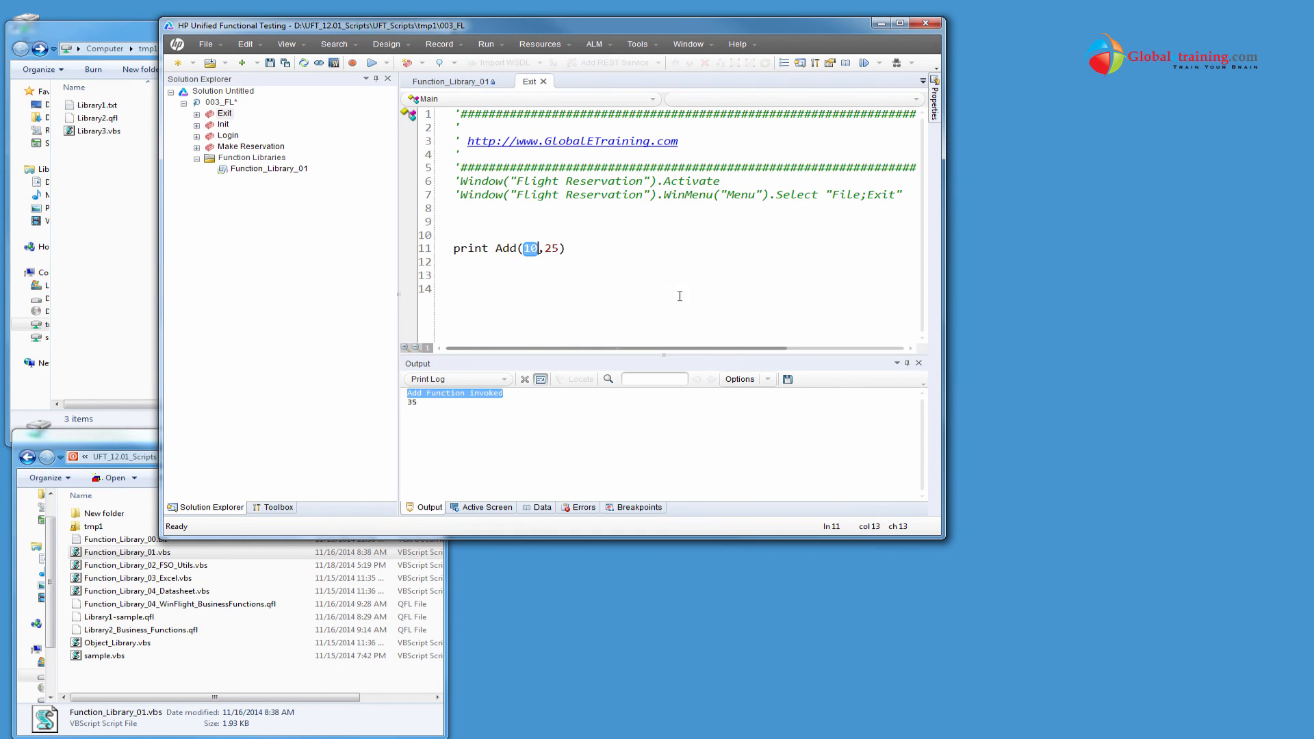
{"action": "key", "text": "Delete"}
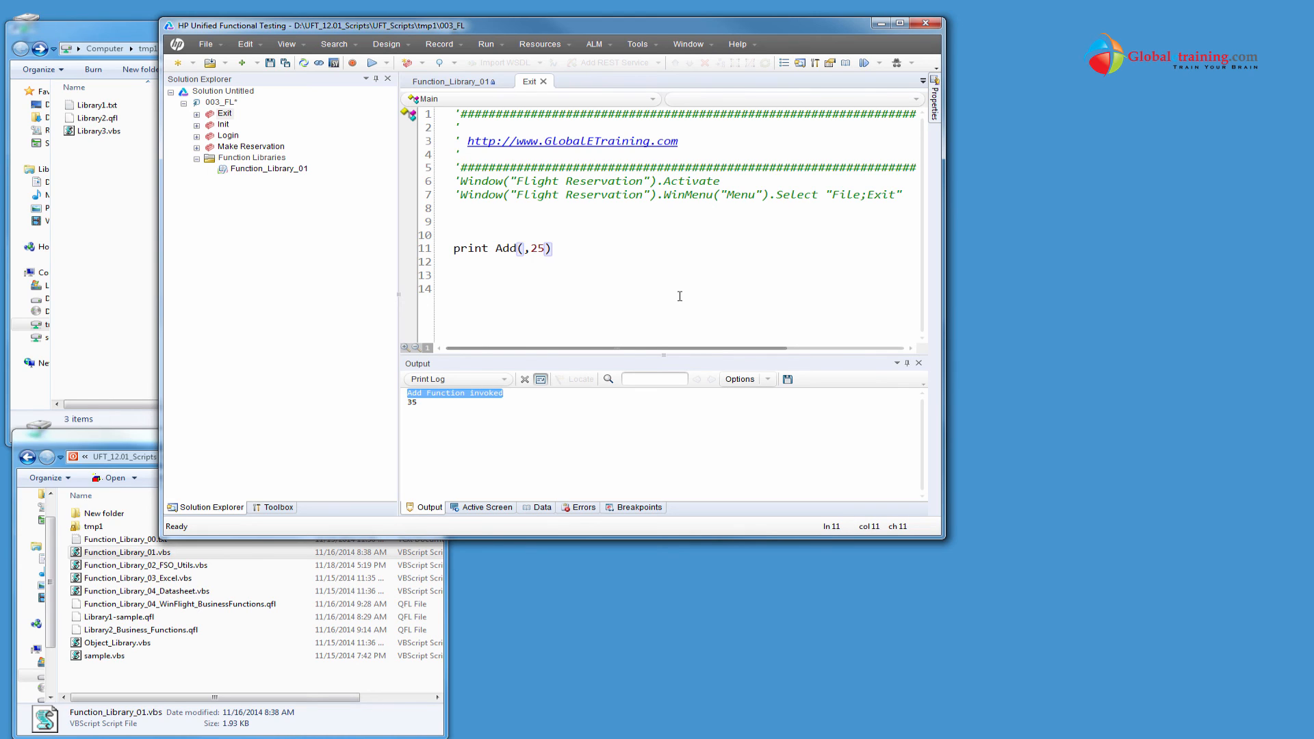
{"action": "type", "text": "Add("}
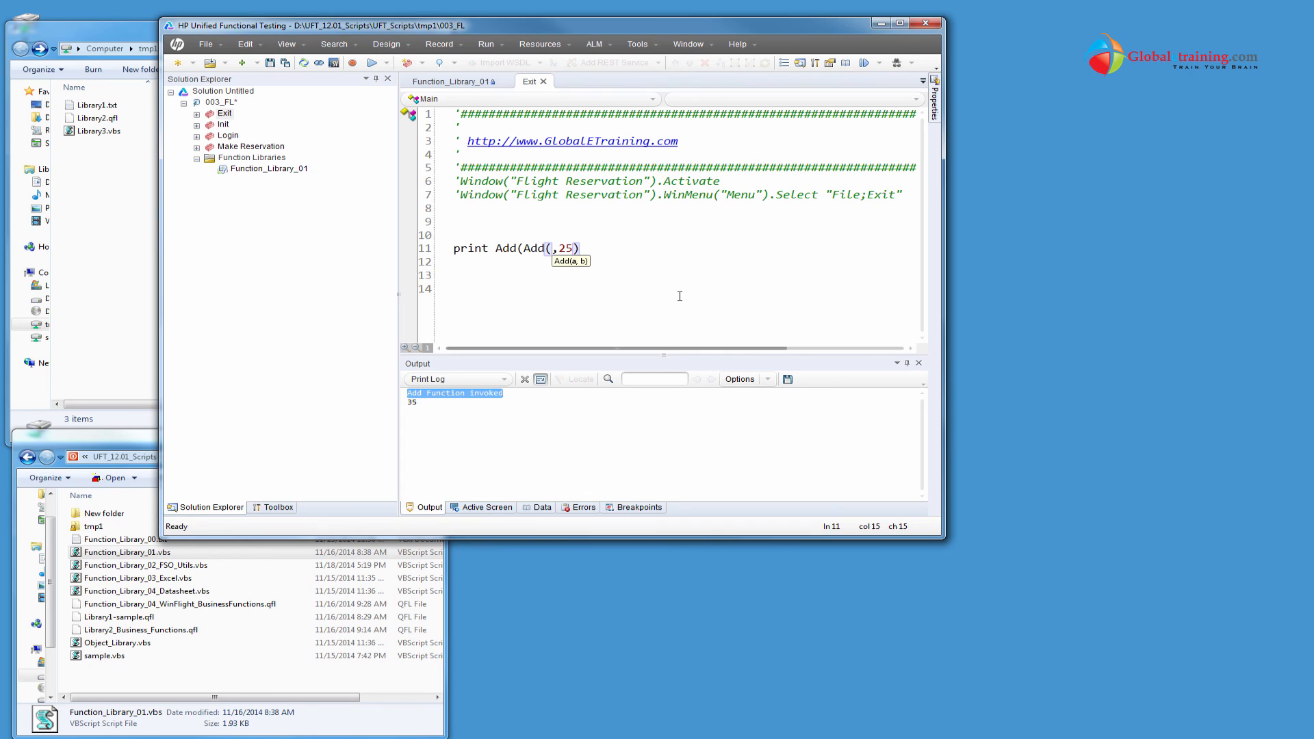
{"action": "type", "text": "33,"}
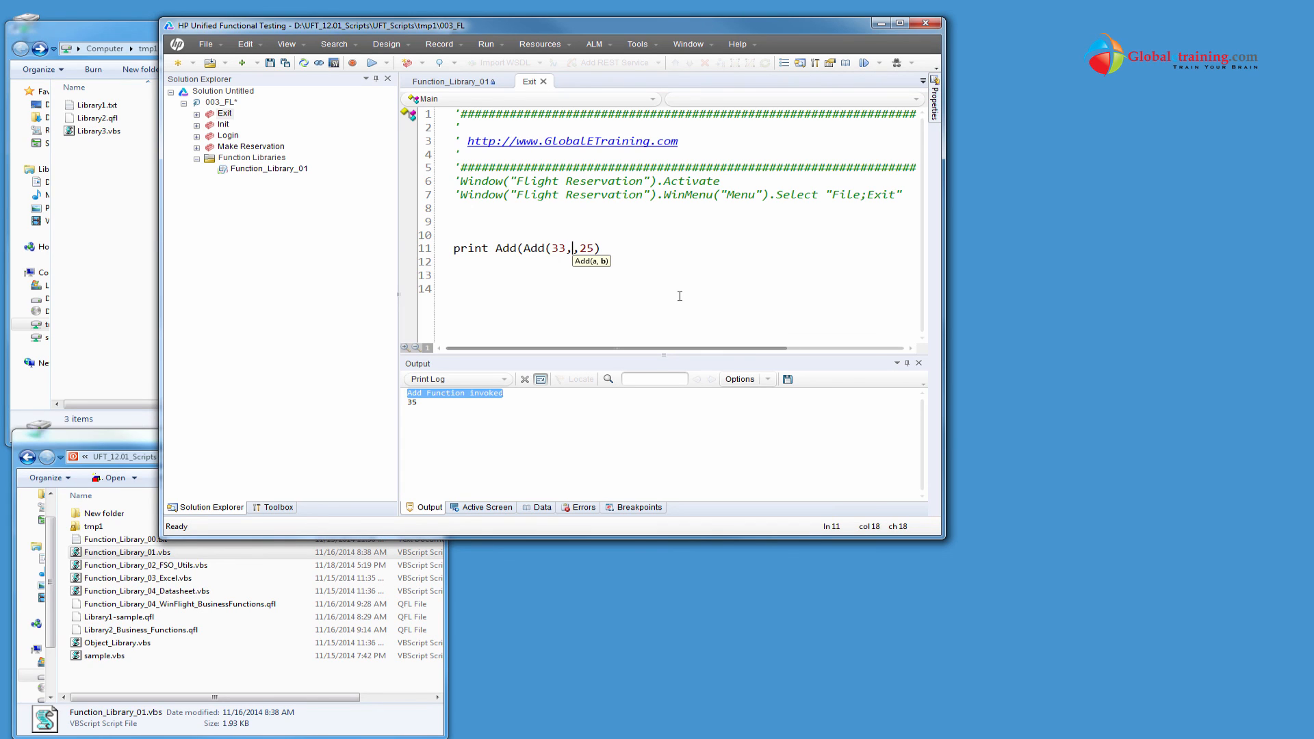
{"action": "type", "text": "2"}
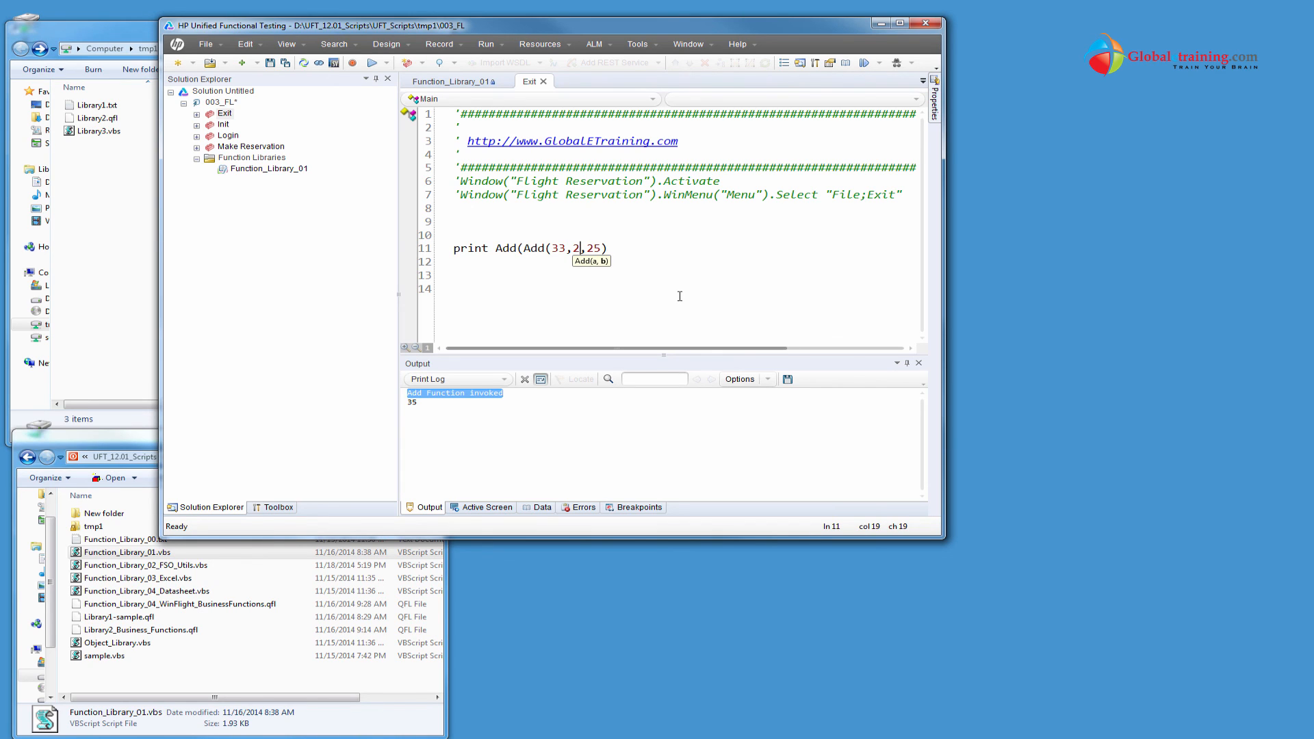
{"action": "type", "text": "9)"}
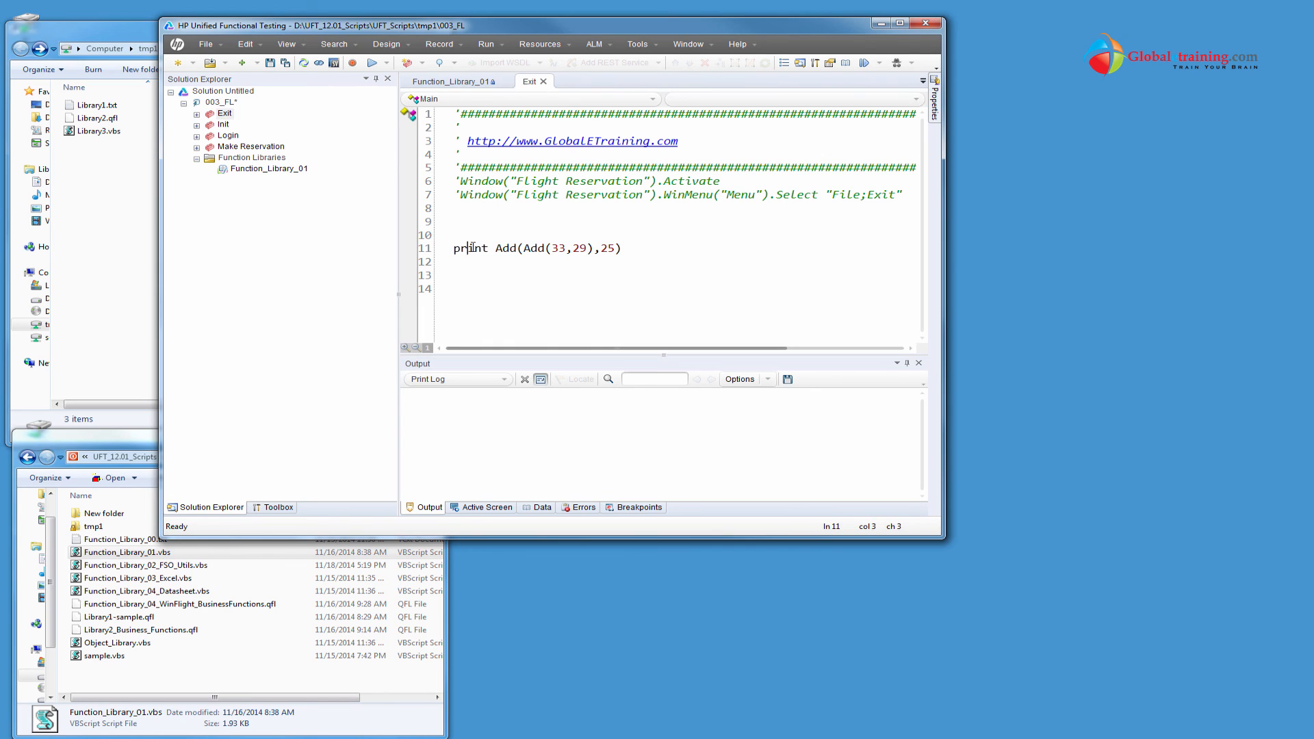
Run the Exit action from this step, logging two Add invocations and result 87
{"action": "right_click", "coordinate": [470, 248]}
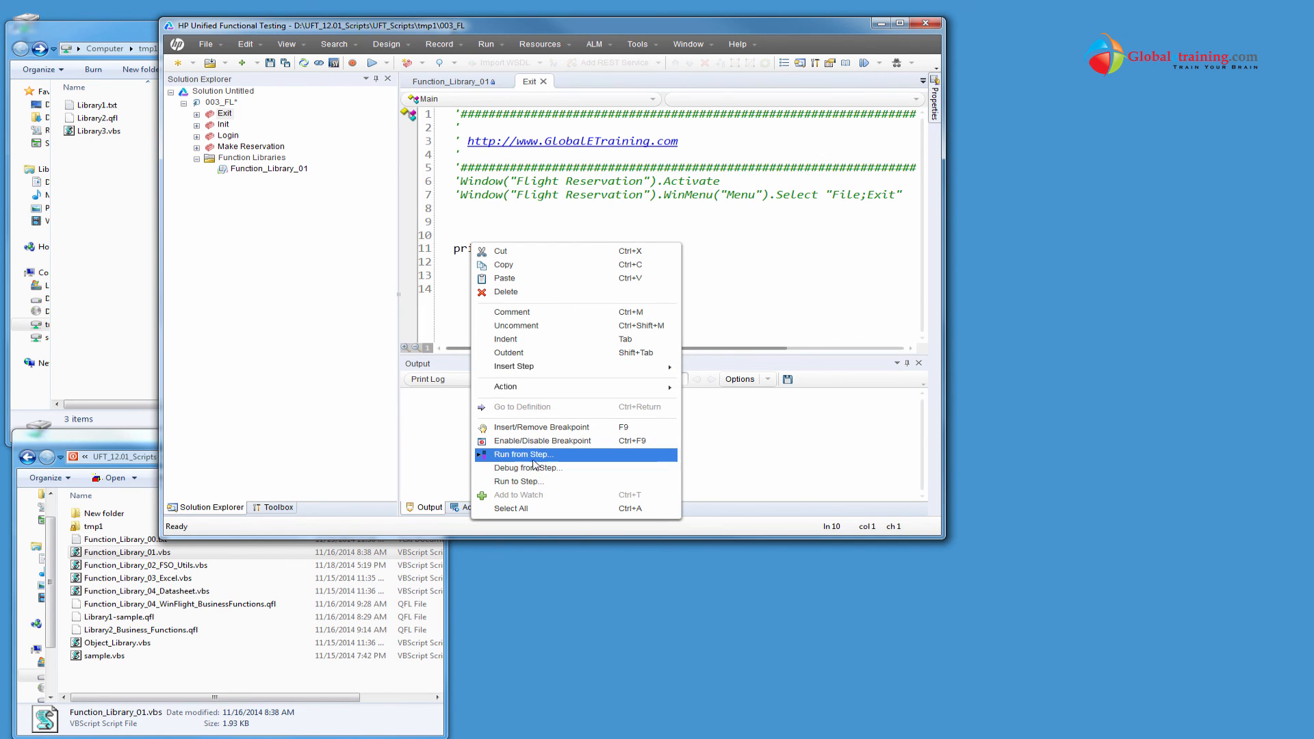
{"action": "left_click", "coordinate": [522, 455]}
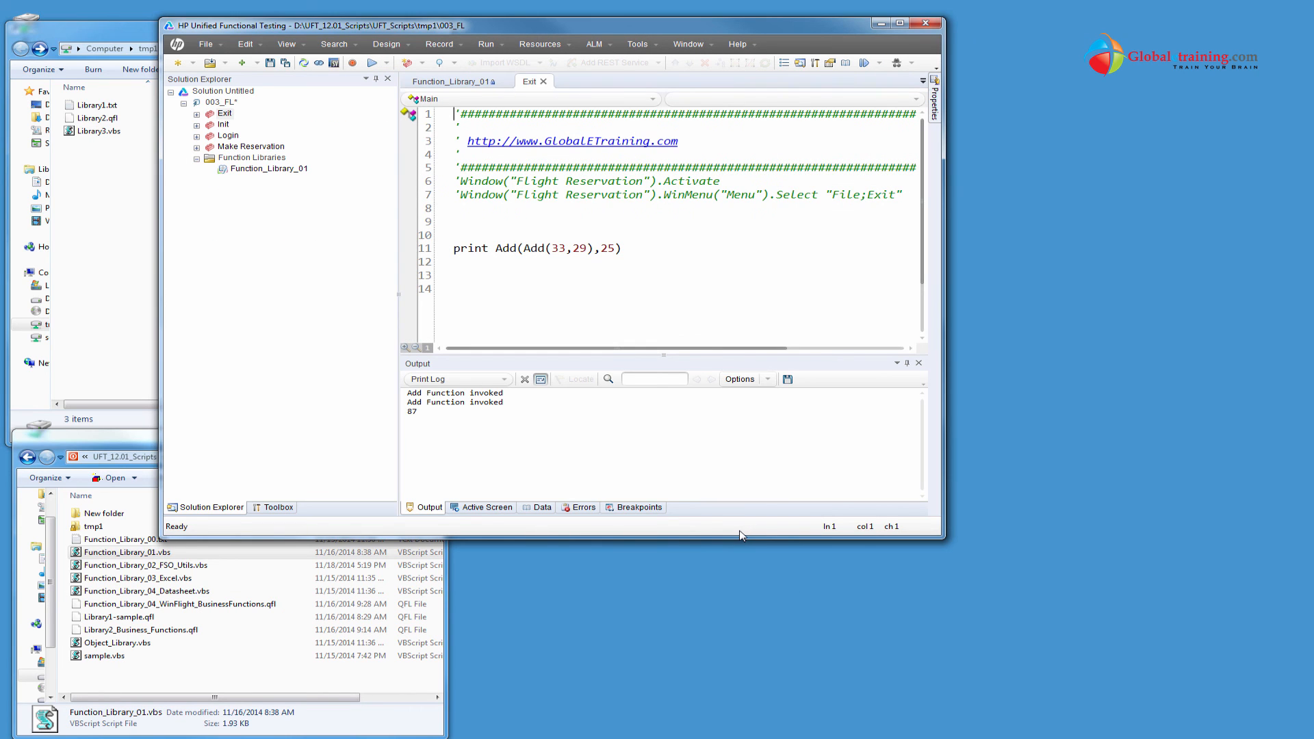
{"action": "left_click", "coordinate": [455, 392]}
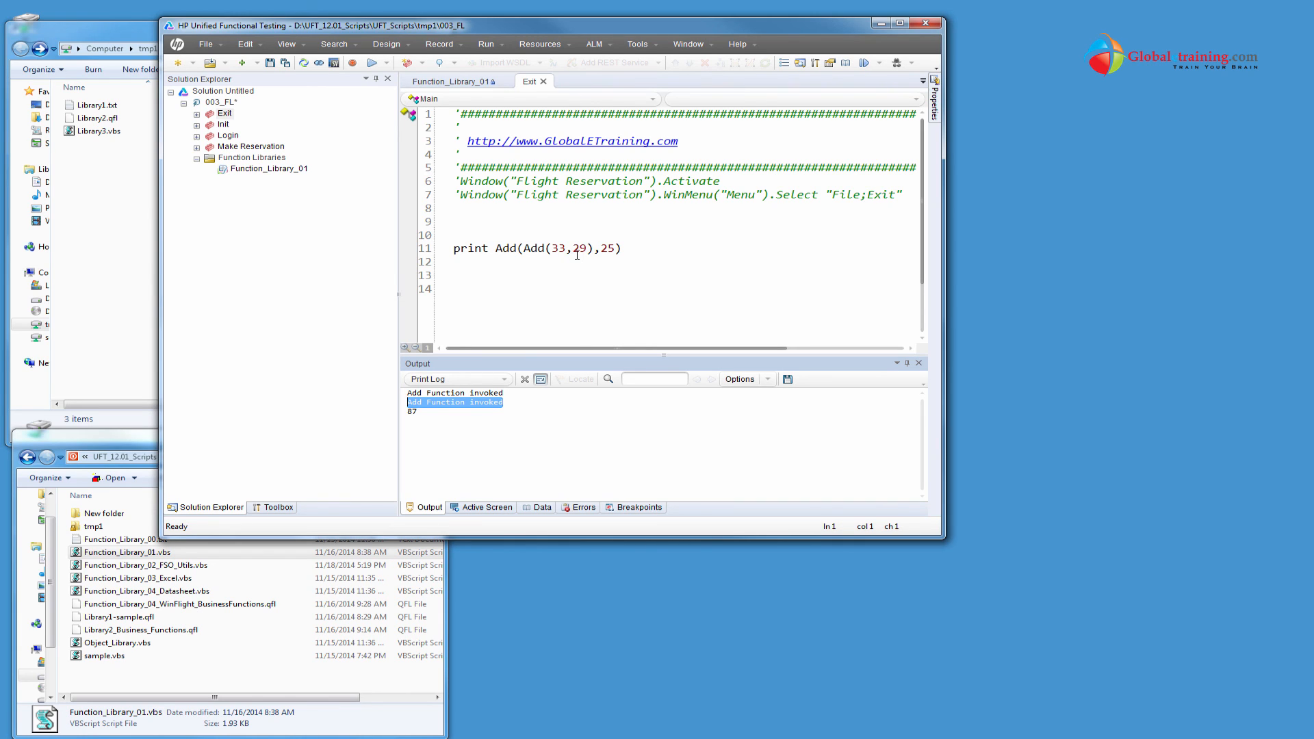
{"action": "double_click", "coordinate": [556, 248]}
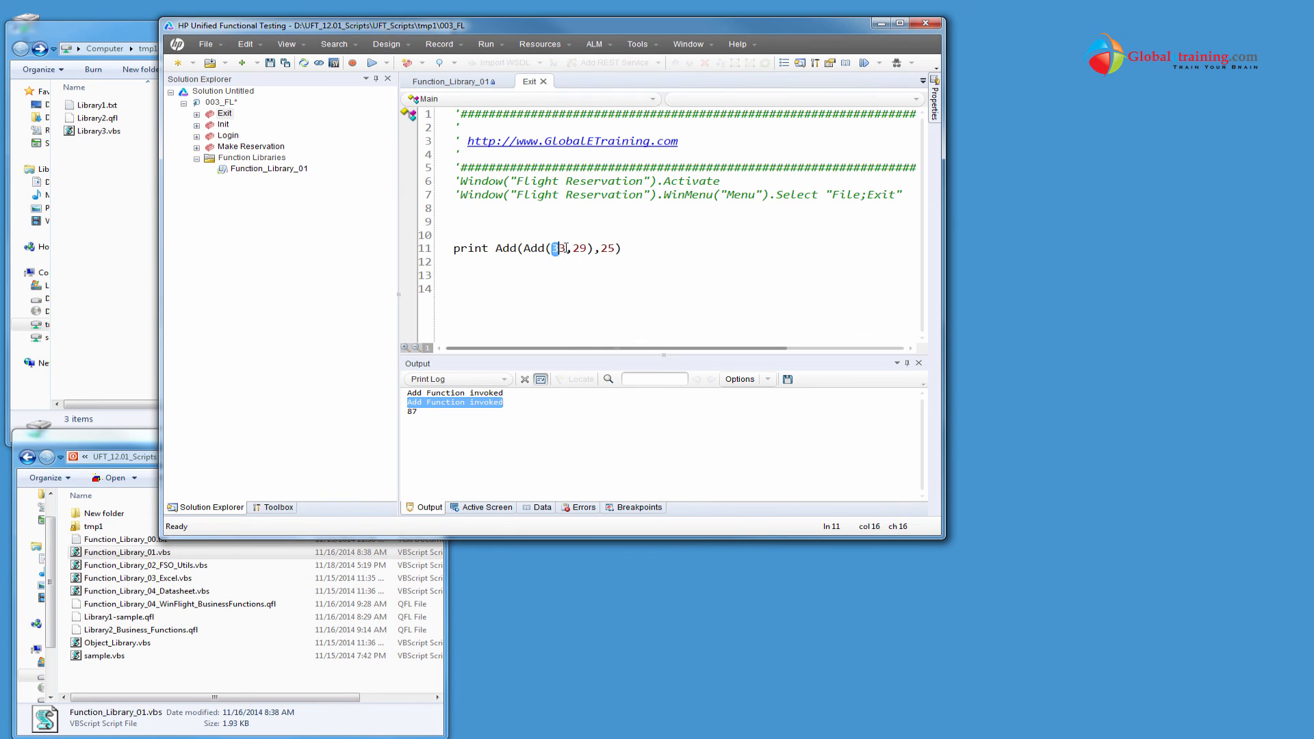
{"action": "left_click_drag", "start_coordinate": [553, 248], "coordinate": [588, 248]}
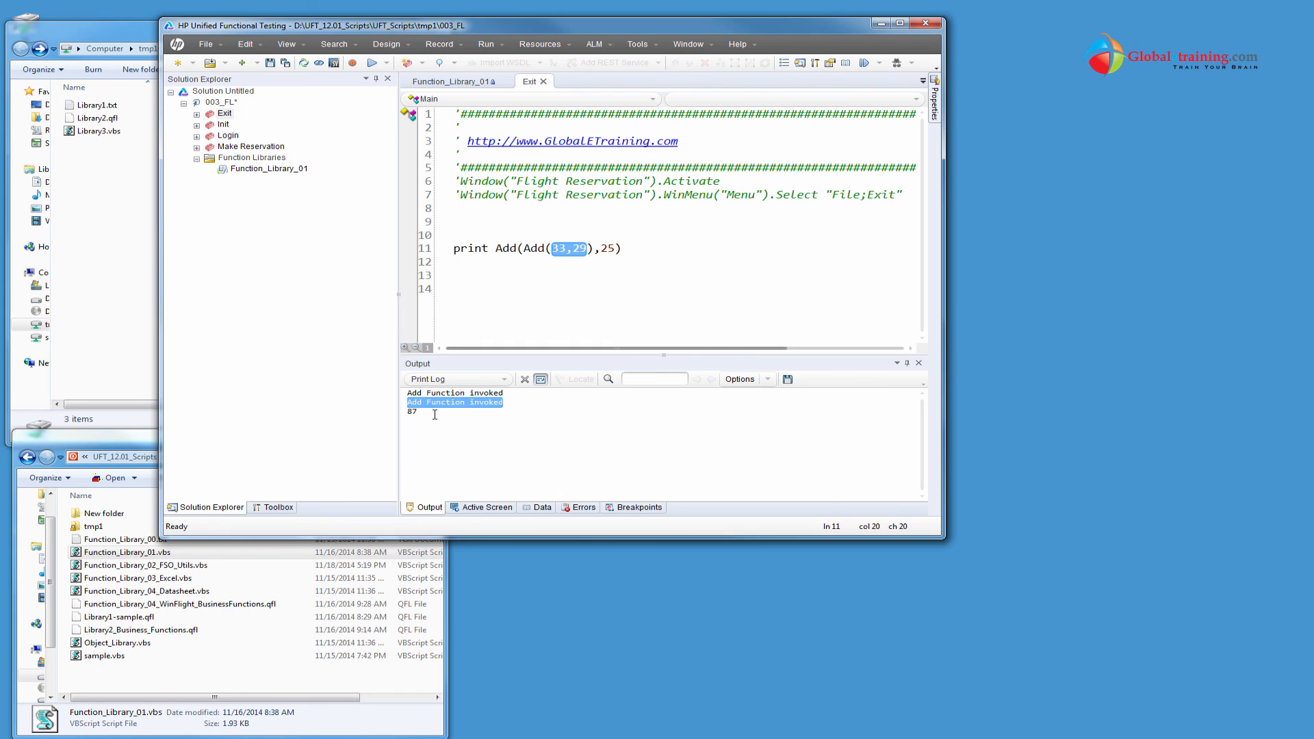
{"action": "left_click", "coordinate": [535, 248]}
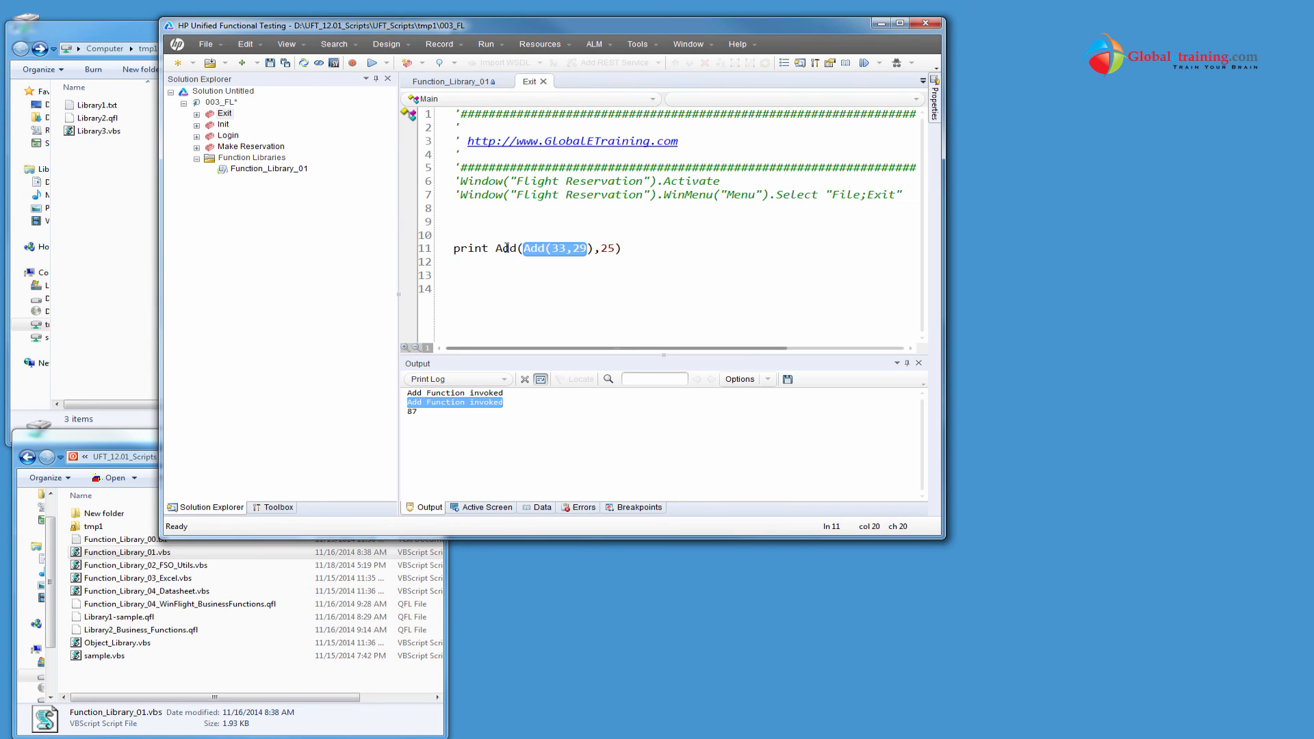
{"action": "left_click", "coordinate": [496, 248]}
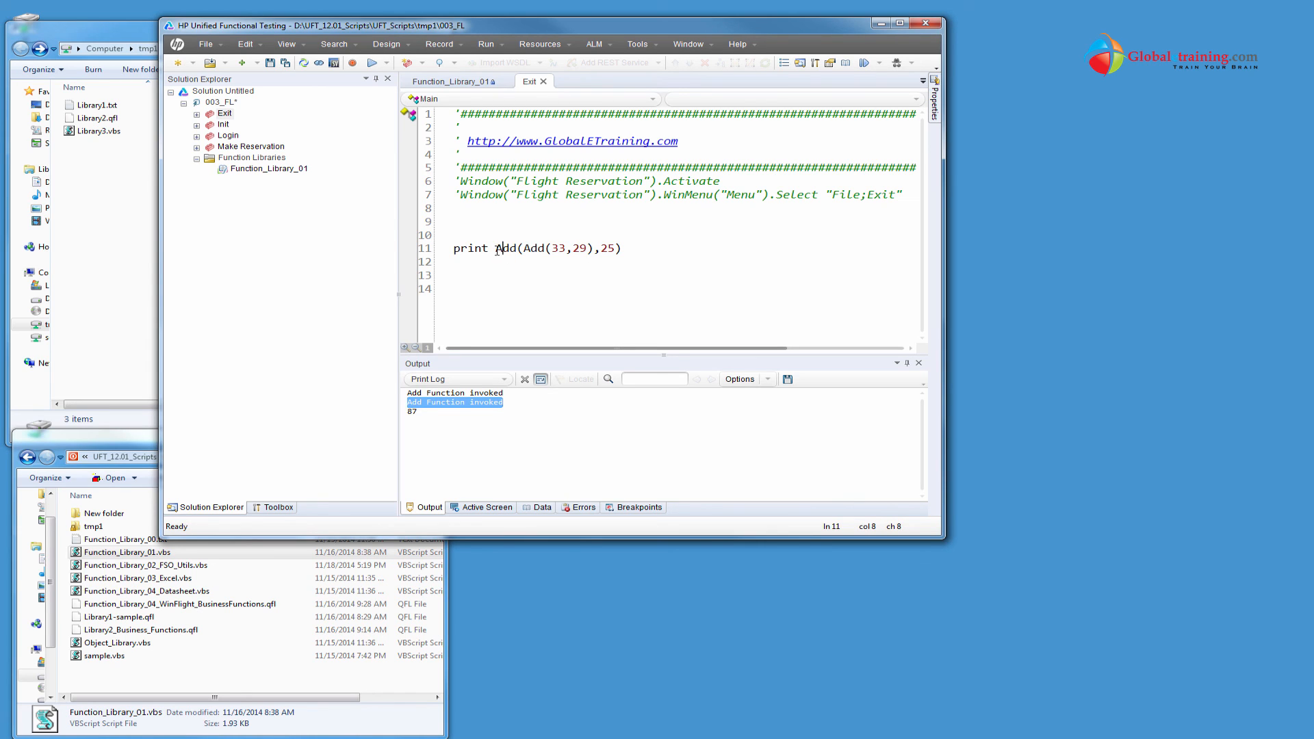
{"action": "double_click", "coordinate": [505, 247]}
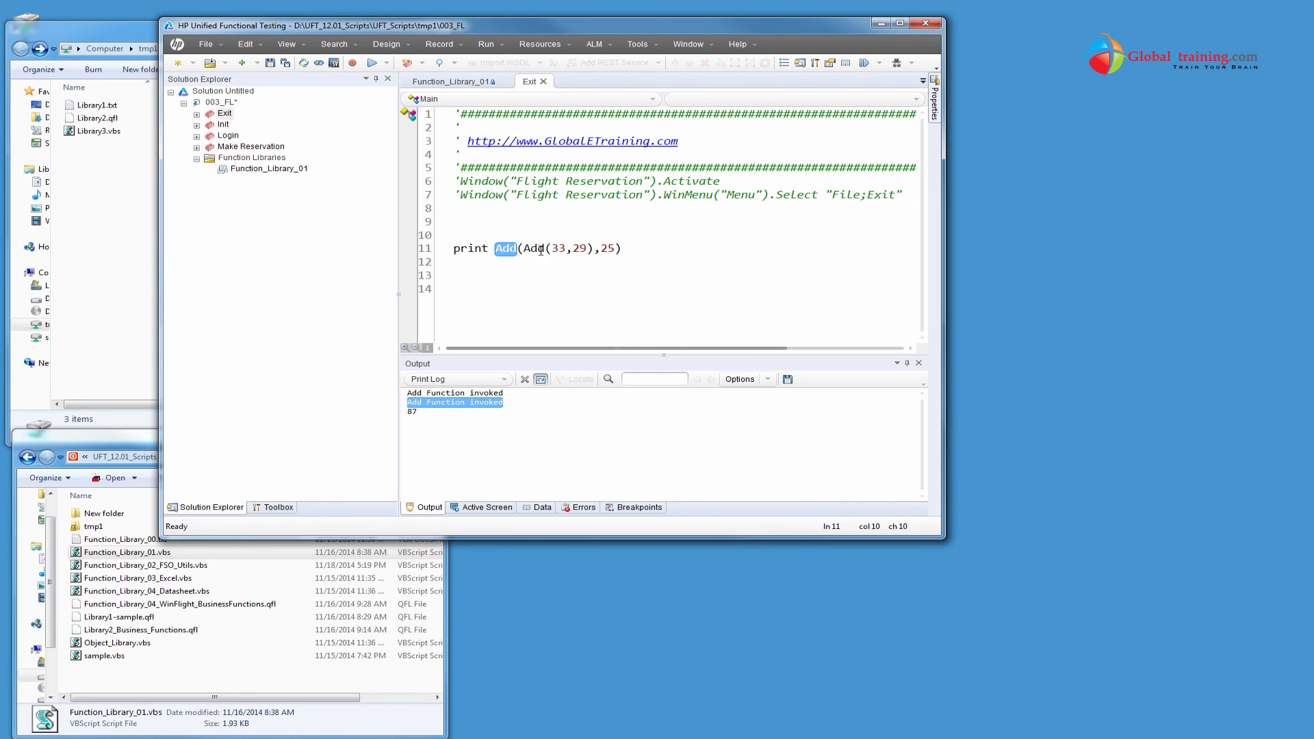
{"action": "left_click_drag", "start_coordinate": [520, 248], "coordinate": [587, 248]}
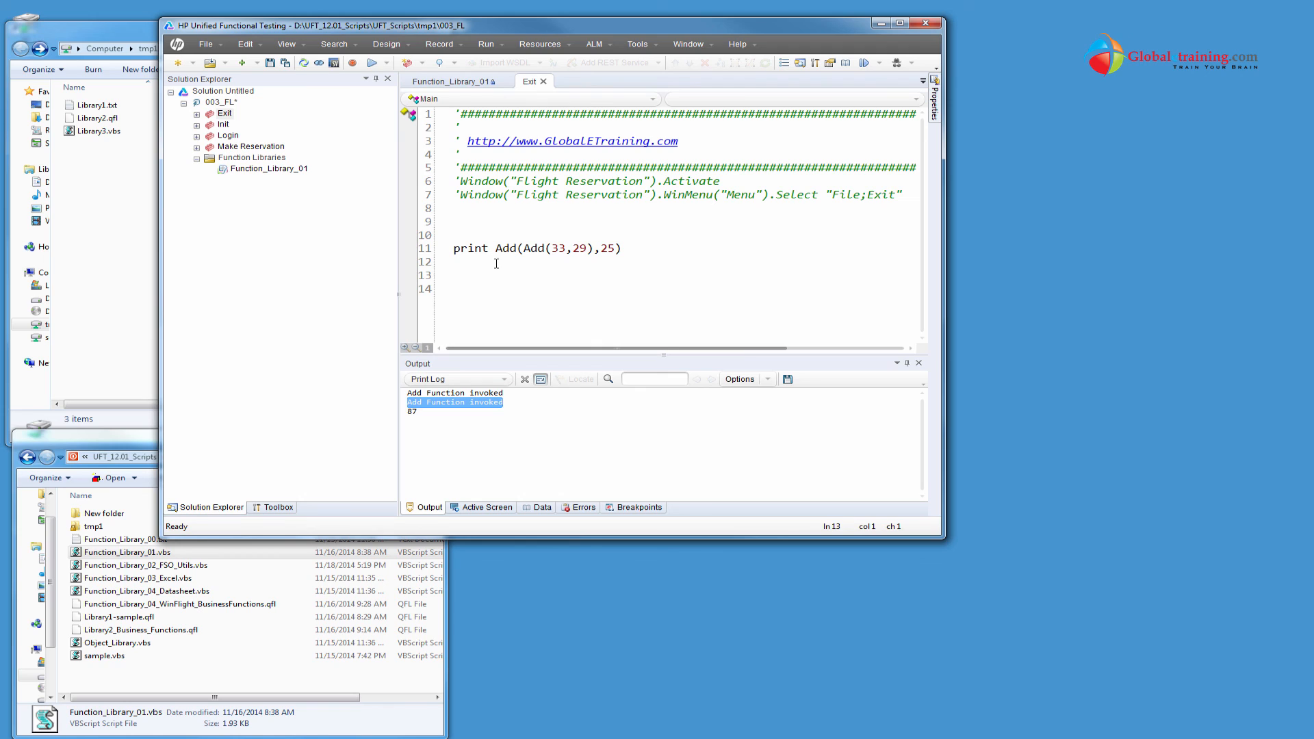
{"action": "mouse_move", "coordinate": [493, 266]}
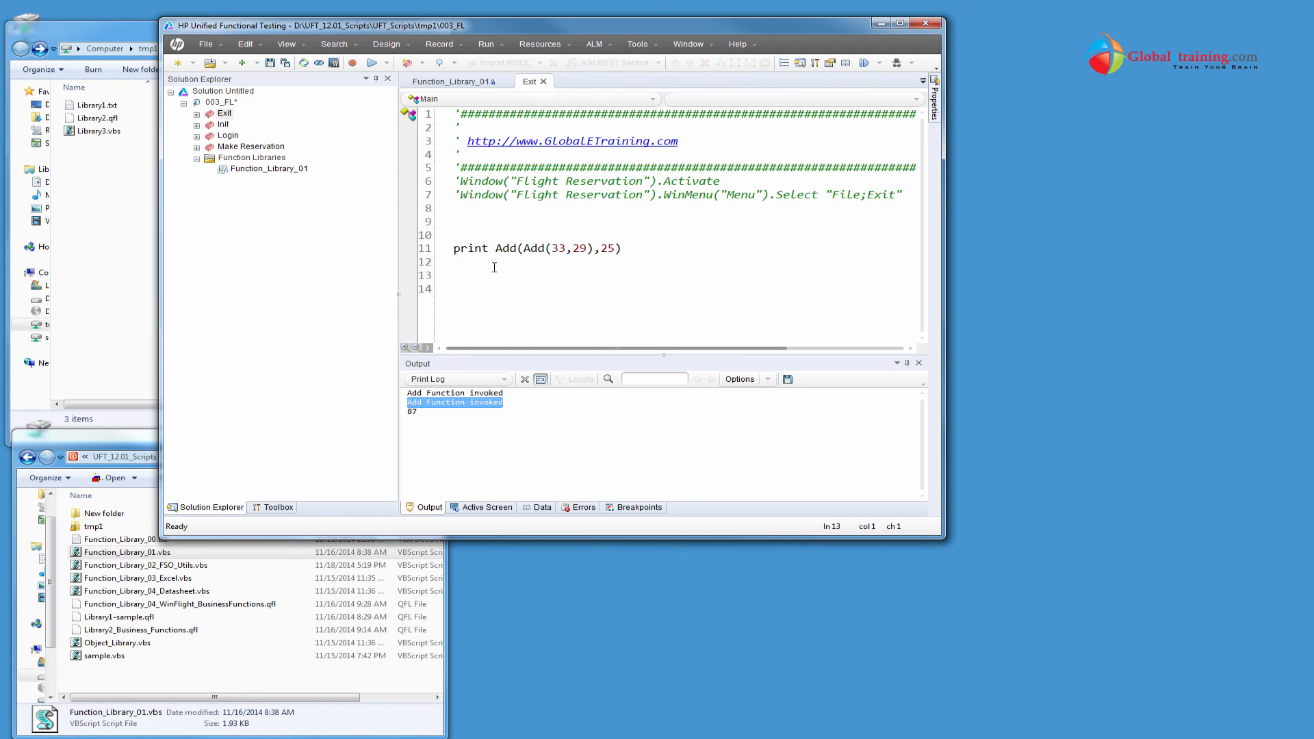
{"action": "left_click", "coordinate": [455, 275]}
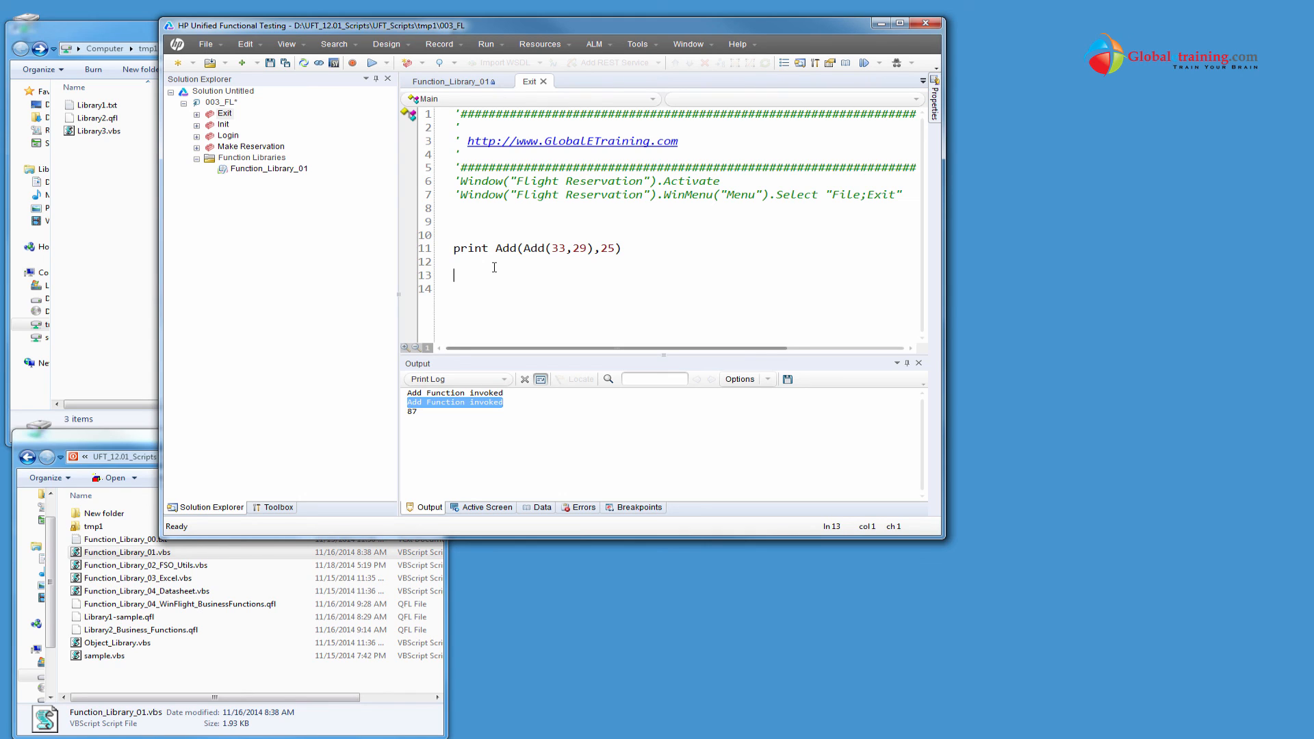